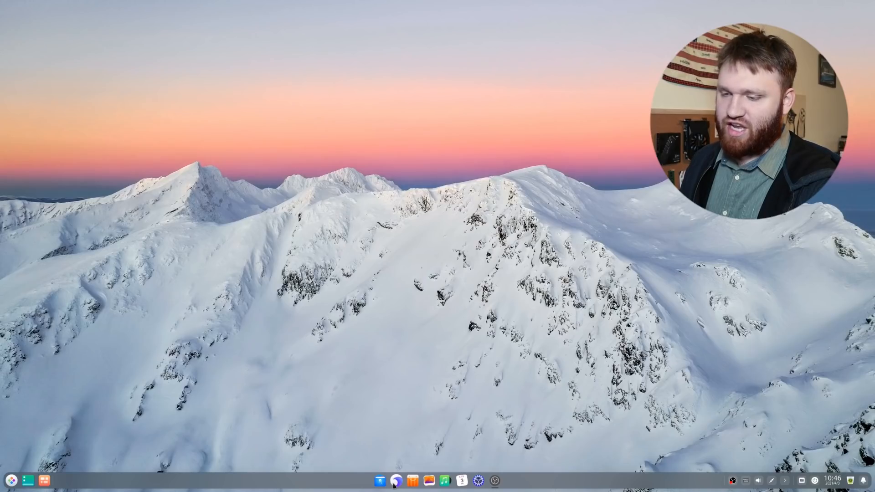
Launch Deepin Browser, enlarge its window, and pick the deepin.org/en address suggestion.
{"action": "left_click", "coordinate": [396, 480]}
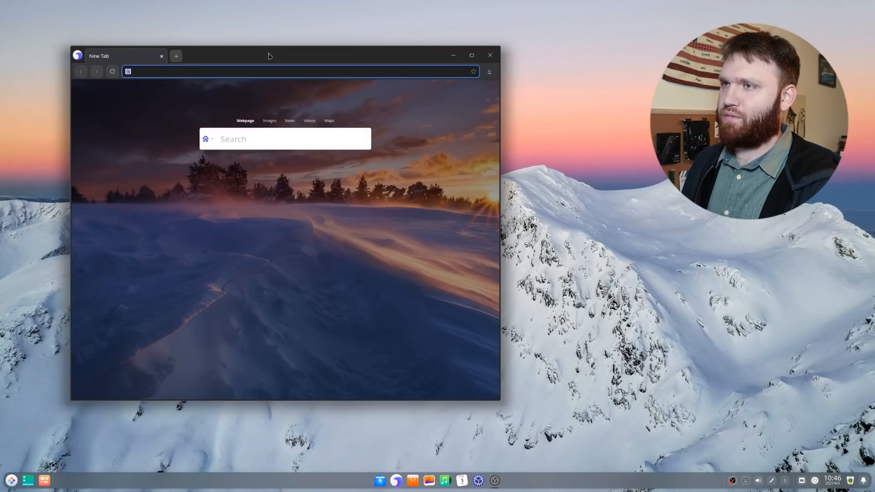
{"action": "left_click_drag", "start_coordinate": [268, 55], "coordinate": [235, 34]}
{"action": "type", "text": "deepin"}
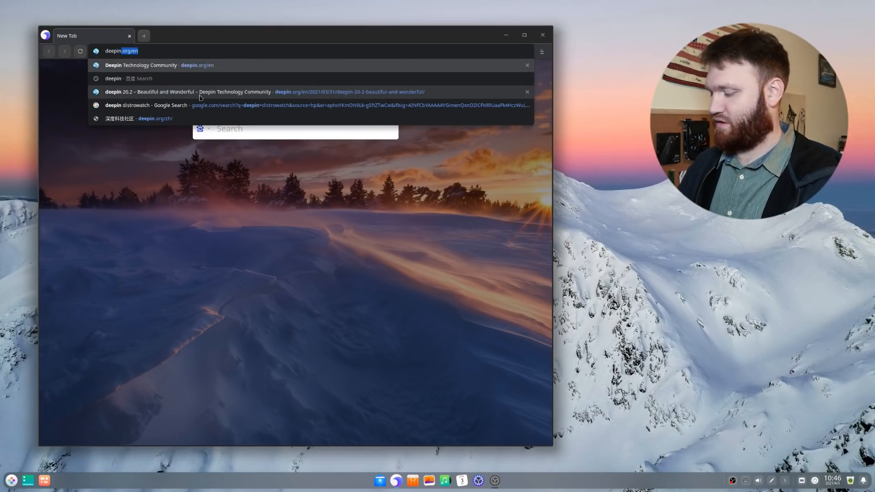
{"action": "left_click", "coordinate": [129, 78]}
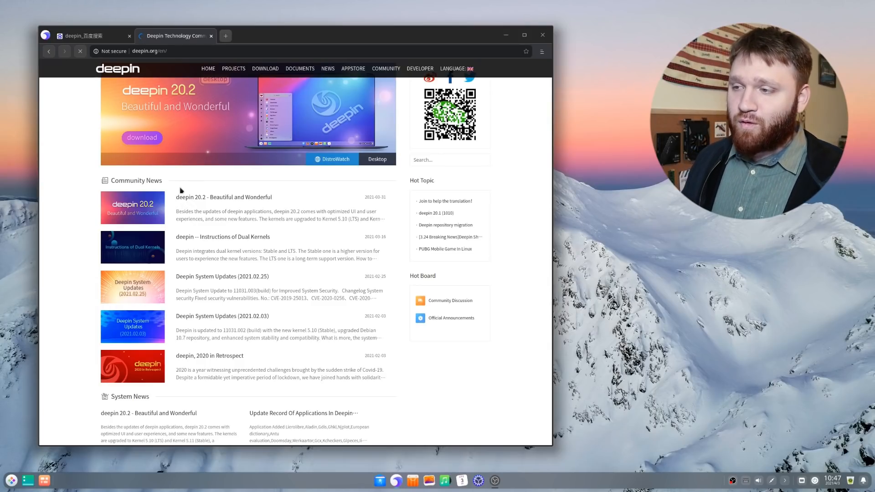
Open the 'deepin 20.2 – Beautiful and Wonderful' news article and scroll down it.
{"action": "left_click", "coordinate": [223, 197]}
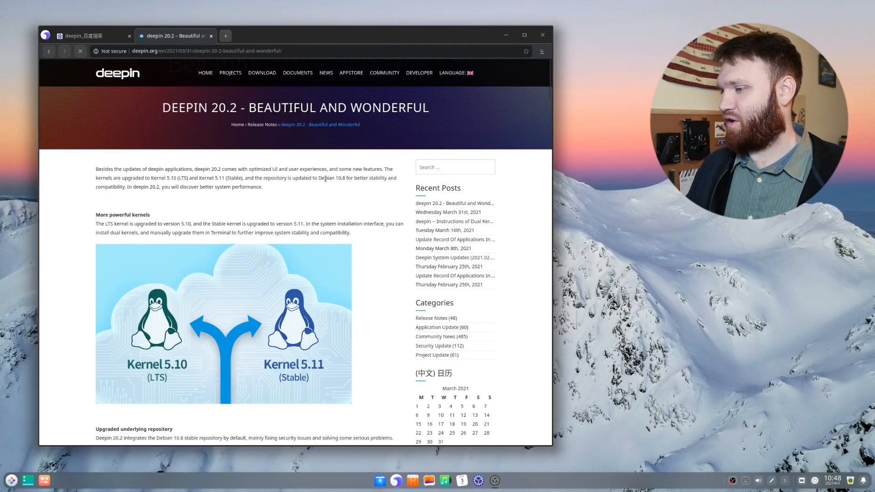
{"action": "scroll", "scroll_direction": "down", "scroll_amount": 3}
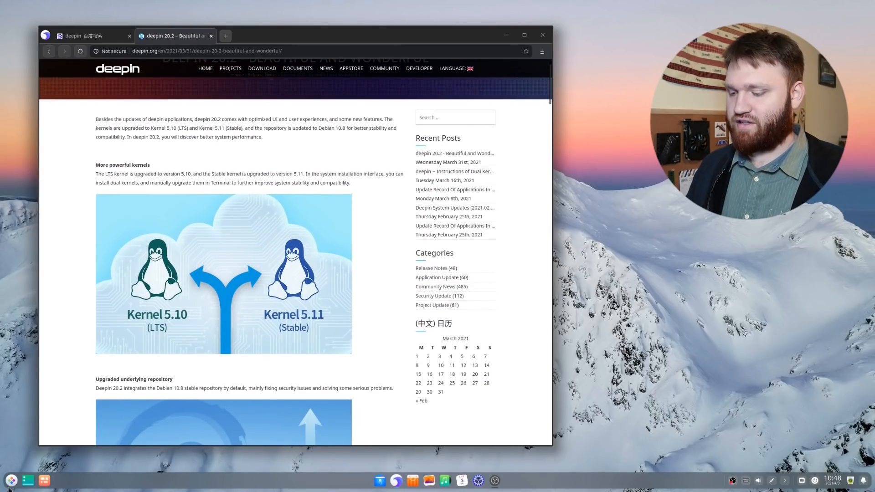
Launch Terminal from a 'term' launcher search, run neofetch, then close the terminal.
{"action": "type", "text": "term"}
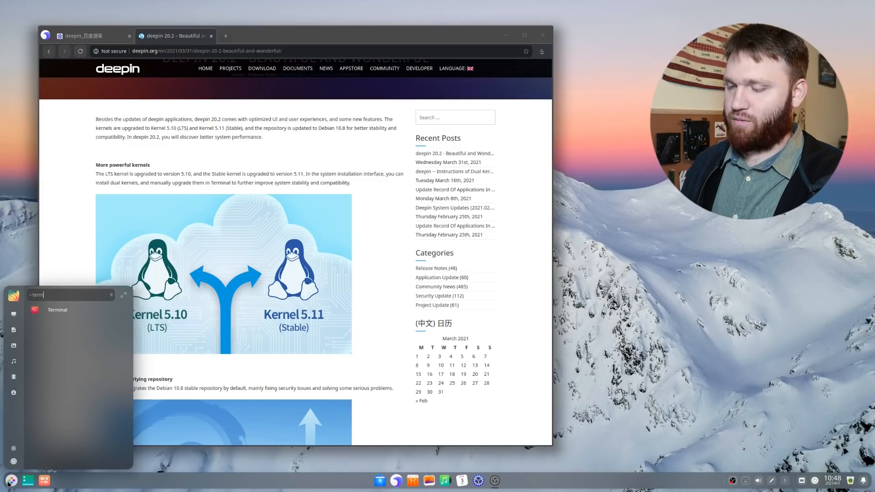
{"action": "left_click", "coordinate": [57, 310]}
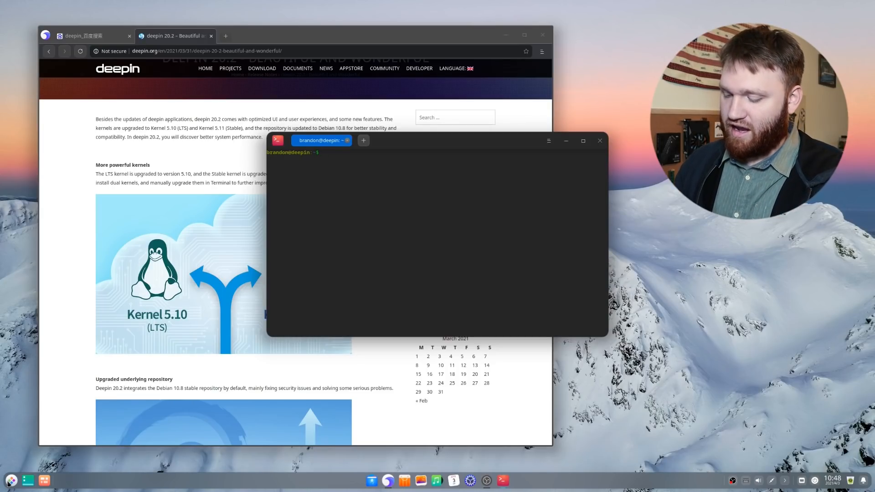
{"action": "type", "text": "neo"}
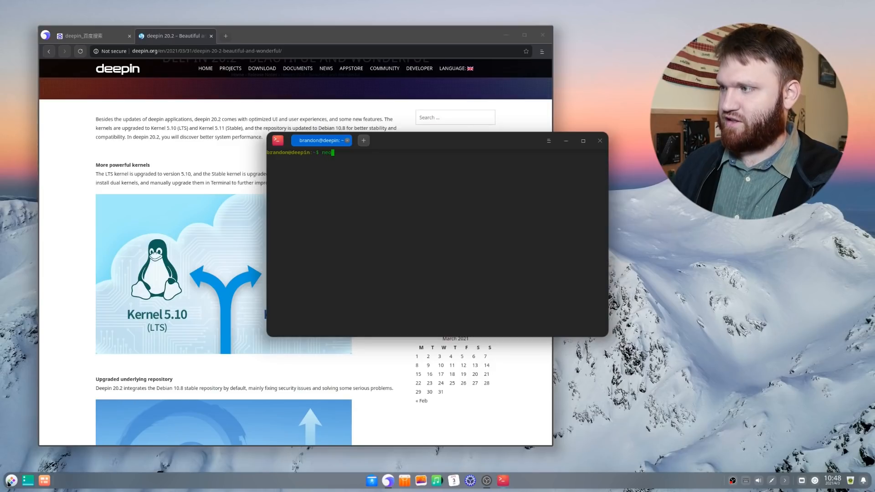
{"action": "type", "text": "fe"}
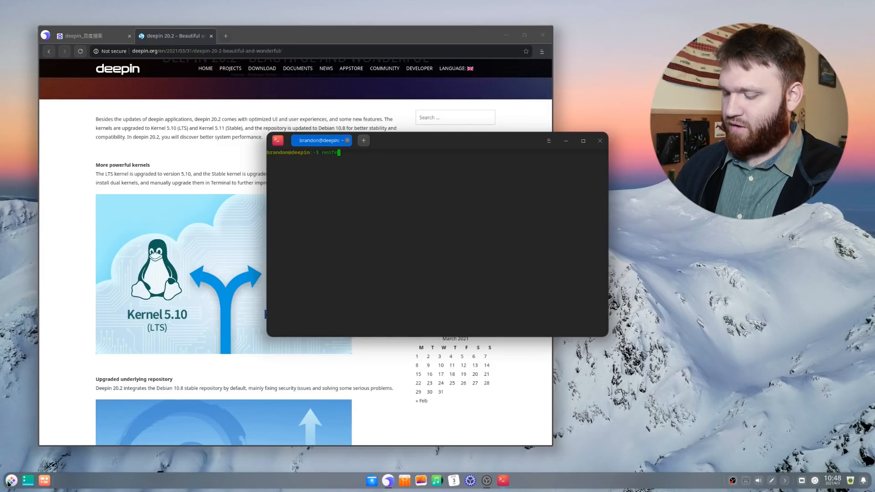
{"action": "key", "text": "Return"}
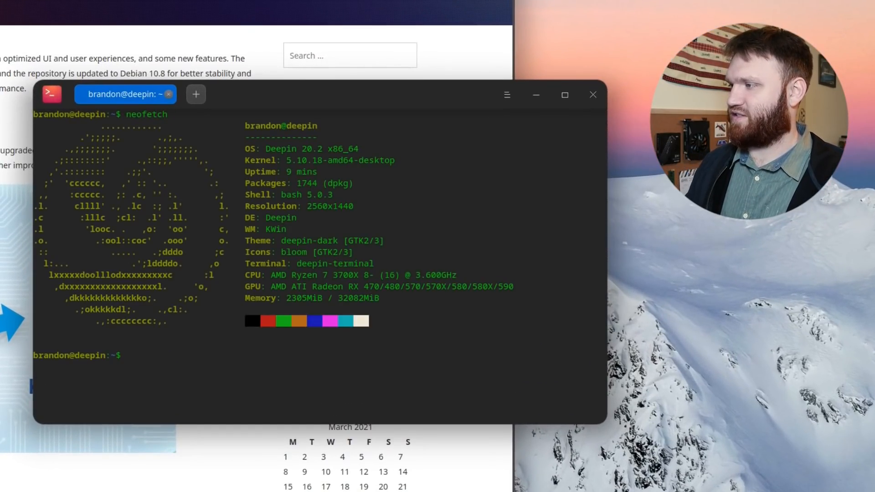
{"action": "double_click", "coordinate": [310, 160]}
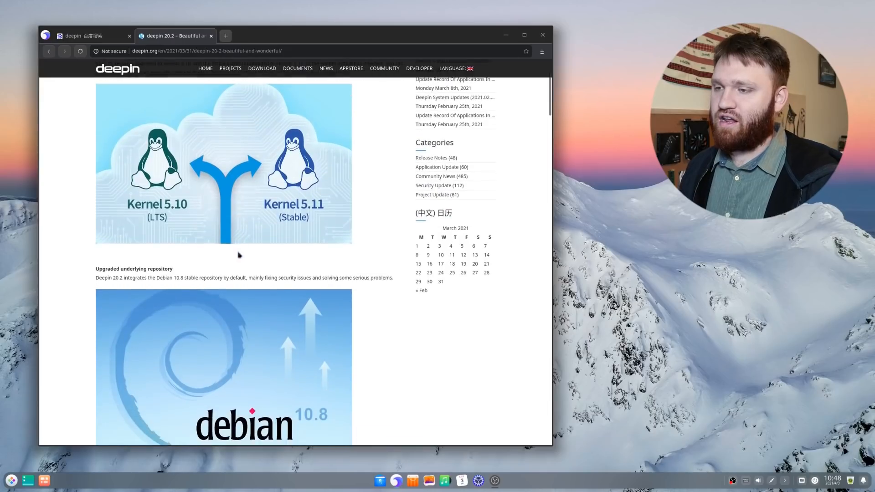
Scroll to File Manager notes, highlighting the memory-reduction and 'Time accessed/Time modified' phrases.
{"action": "scroll", "scroll_direction": "down", "scroll_amount": 3}
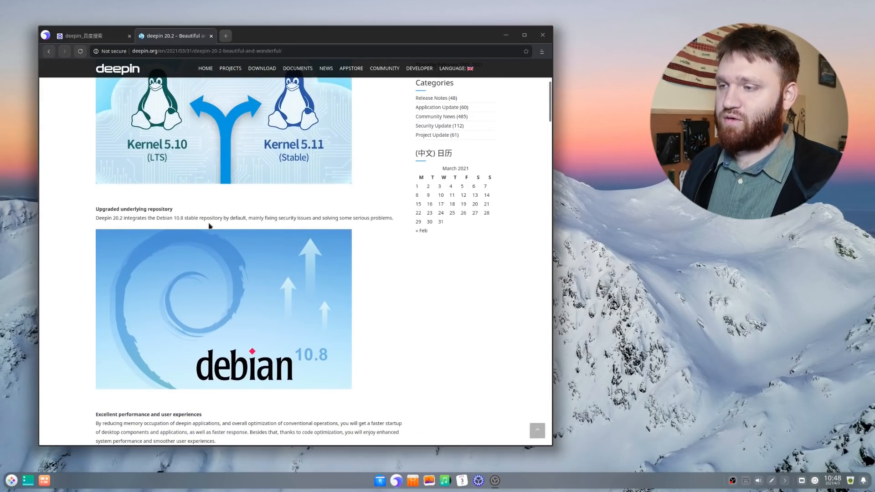
{"action": "mouse_move", "coordinate": [176, 204]}
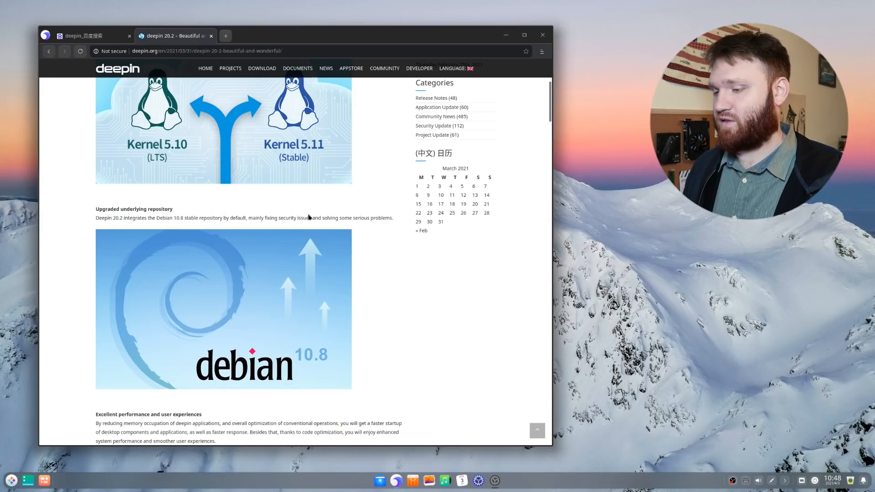
{"action": "scroll", "scroll_direction": "down", "scroll_amount": 3}
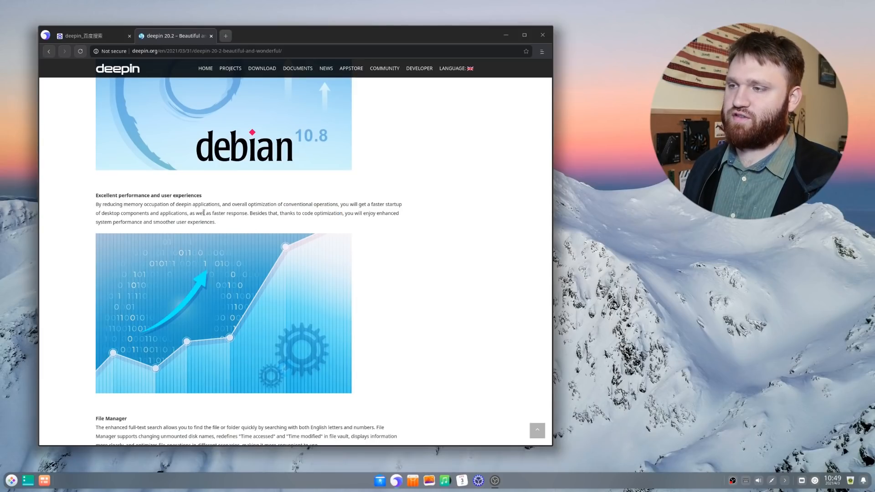
{"action": "left_click_drag", "start_coordinate": [186, 204], "coordinate": [244, 204]}
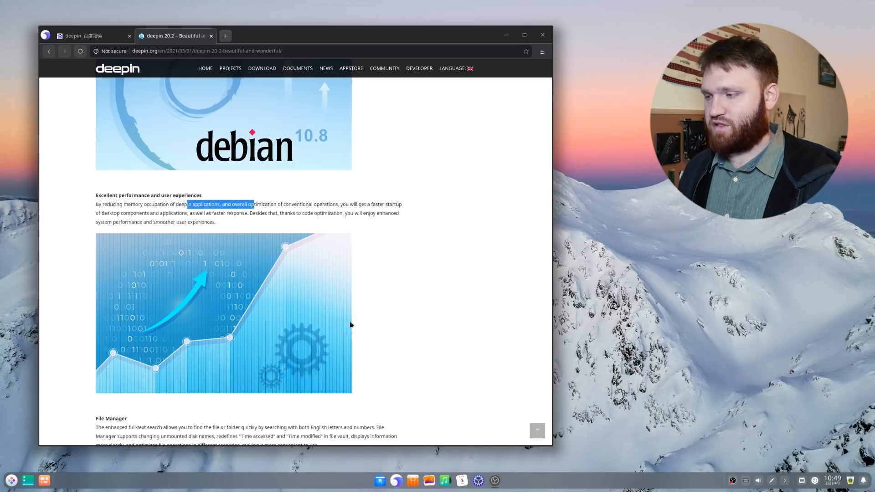
{"action": "scroll", "scroll_direction": "down", "scroll_amount": 3}
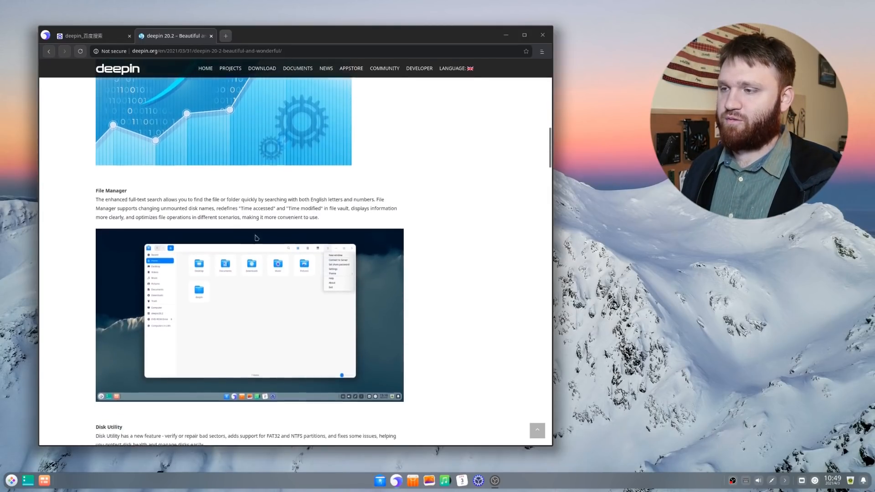
{"action": "scroll", "scroll_direction": "down", "scroll_amount": 3}
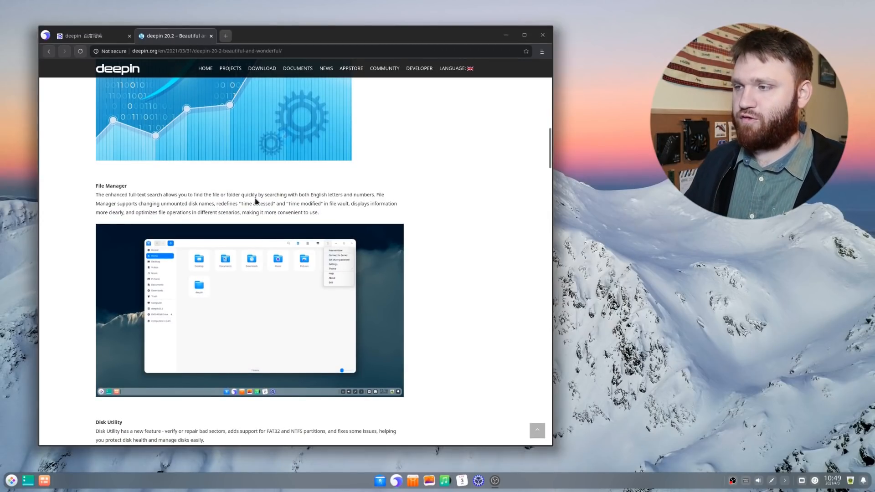
{"action": "left_click_drag", "start_coordinate": [238, 203], "coordinate": [319, 203]}
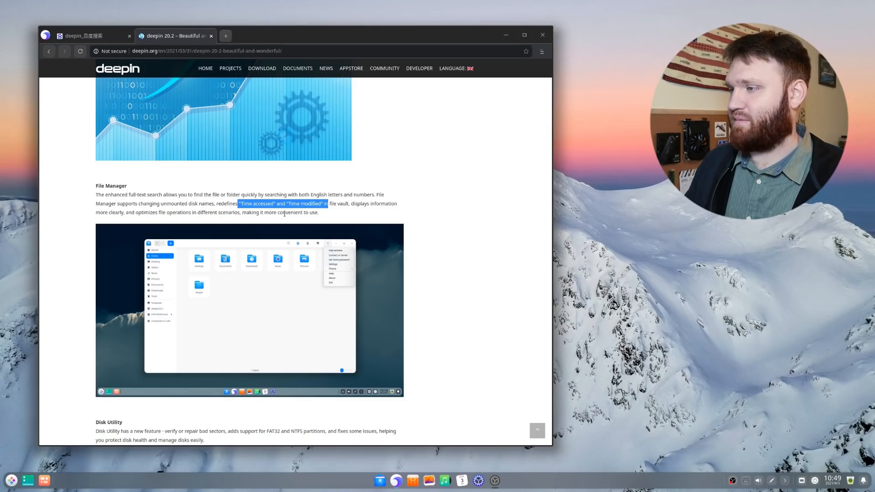
{"action": "scroll", "scroll_direction": "down", "scroll_amount": 3}
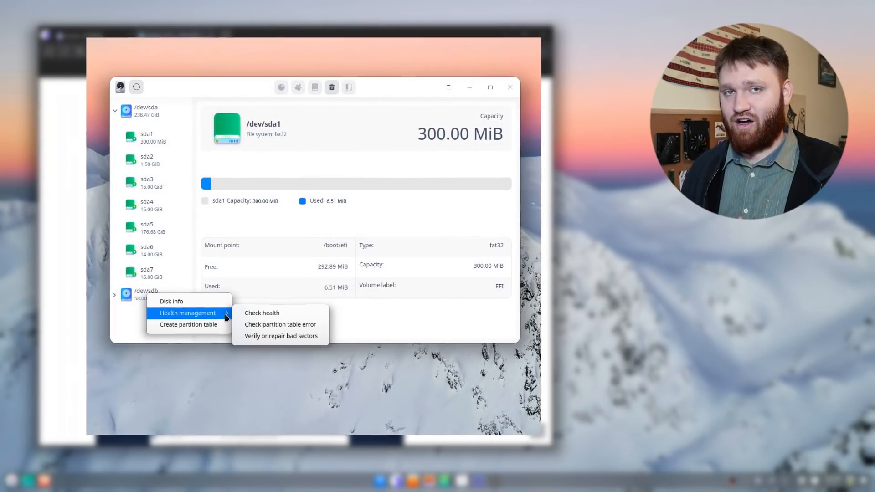
Choose Verify or repair bad sectors for /dev/sdb and start the verify check.
{"action": "left_click", "coordinate": [282, 335]}
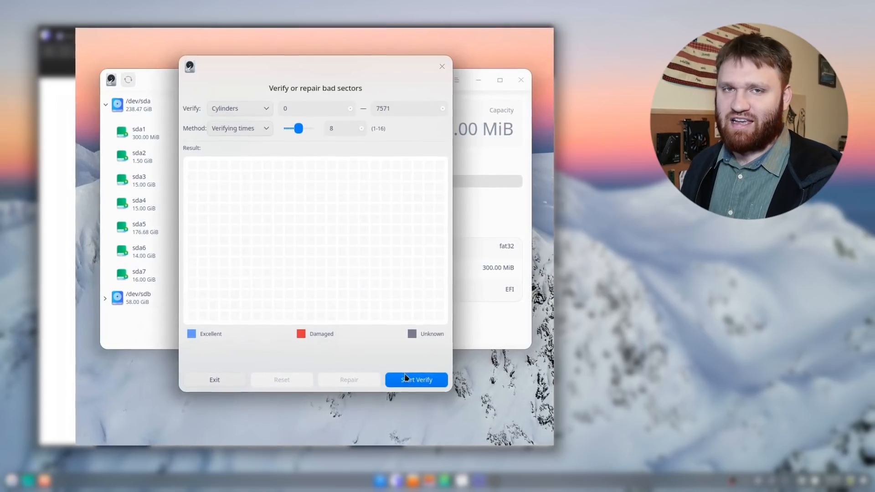
{"action": "left_click", "coordinate": [416, 380]}
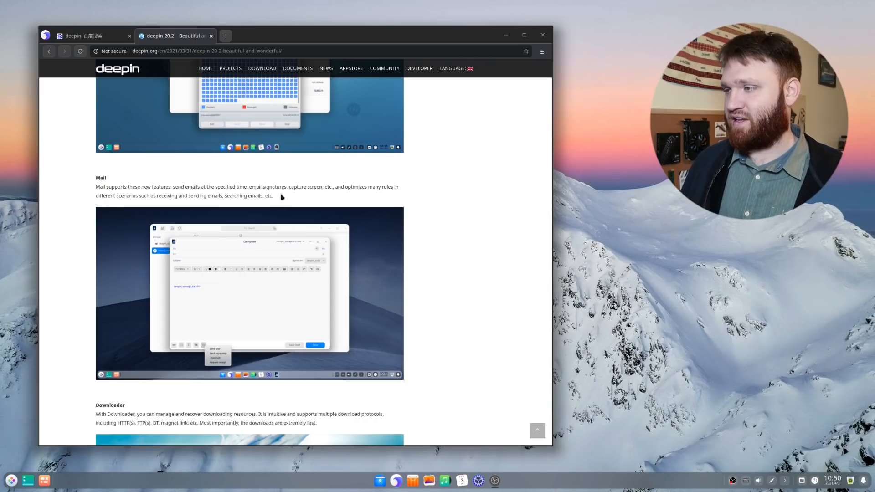
{"action": "mouse_move", "coordinate": [348, 196]}
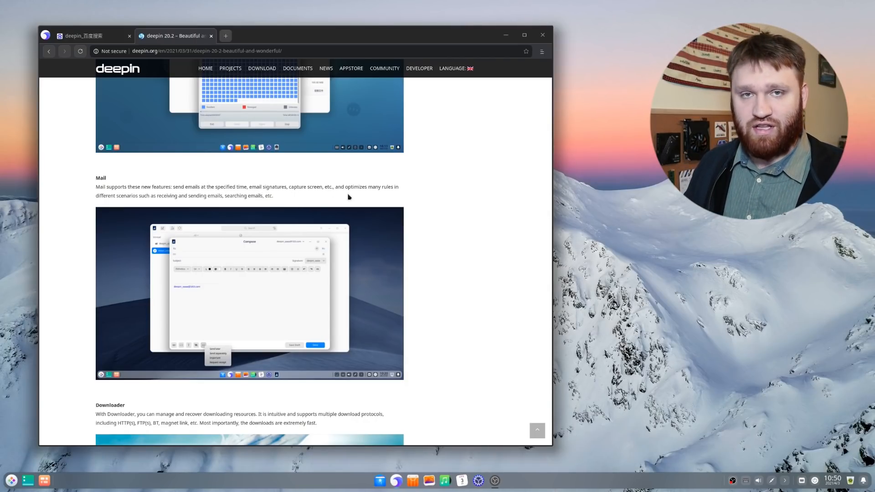
Scroll the release notes down to the Screen Capture, Image Viewer, Album and Draw entries.
{"action": "scroll", "scroll_direction": "down", "scroll_amount": 3}
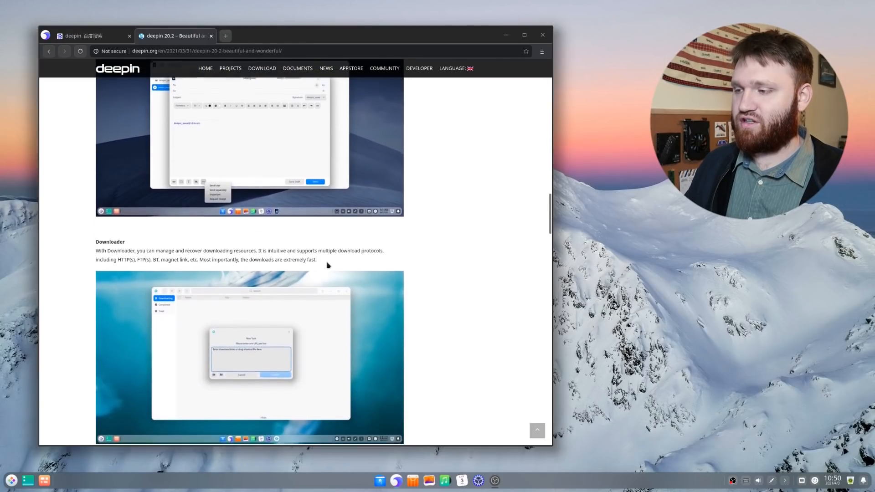
{"action": "scroll", "scroll_direction": "down", "scroll_amount": 3}
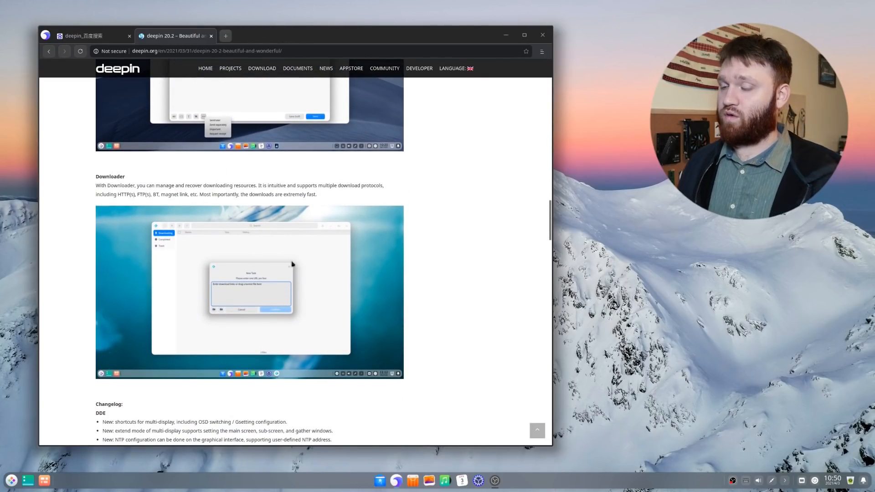
{"action": "mouse_move", "coordinate": [292, 257]}
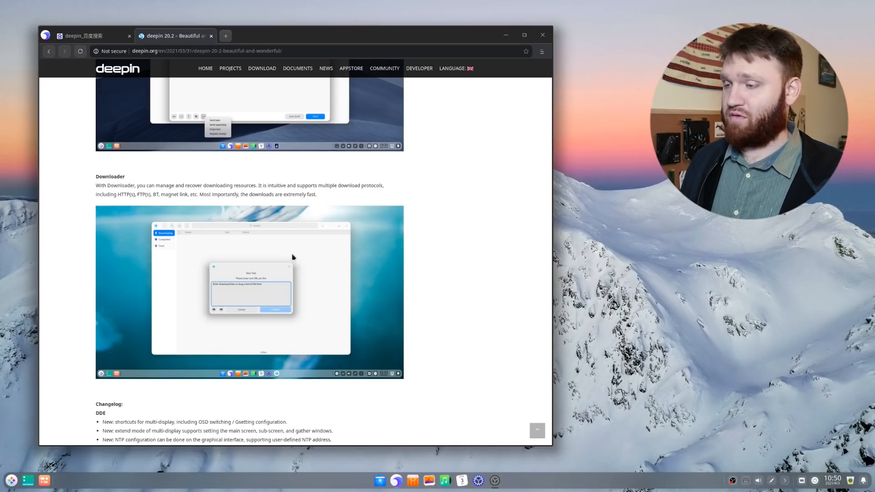
{"action": "scroll", "scroll_direction": "down", "scroll_amount": 3}
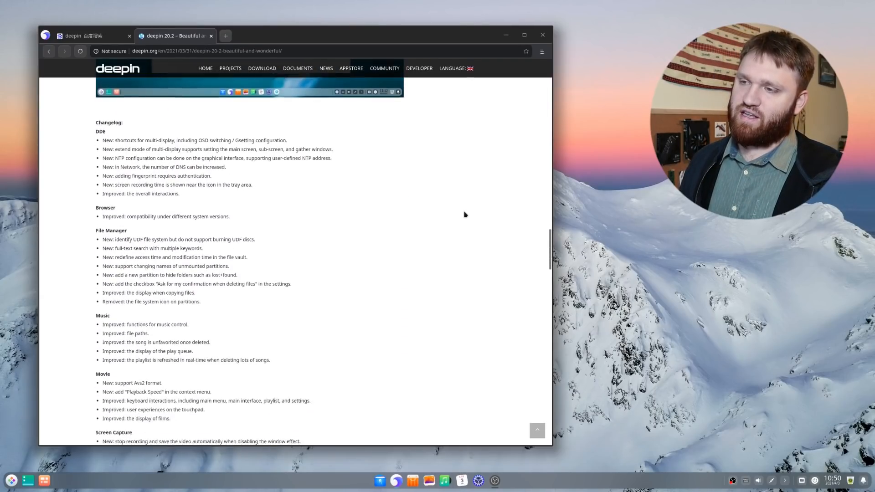
{"action": "scroll", "scroll_direction": "down", "scroll_amount": 3}
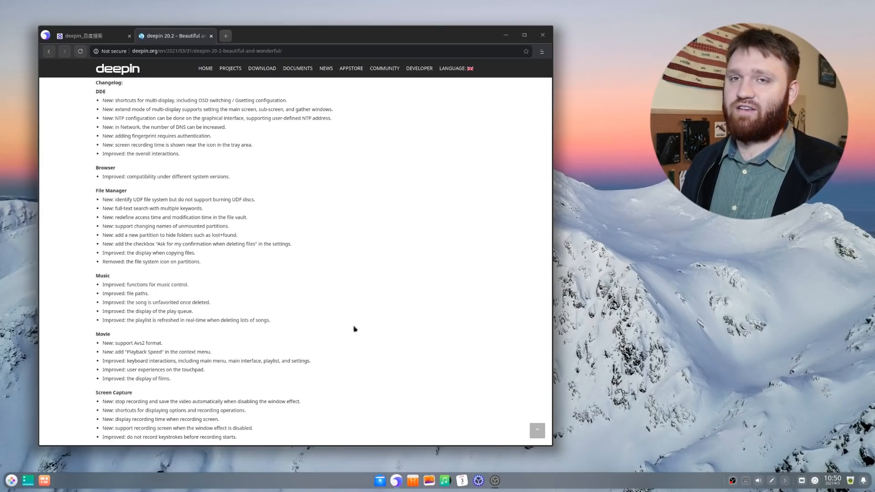
{"action": "scroll", "scroll_direction": "down", "scroll_amount": 3}
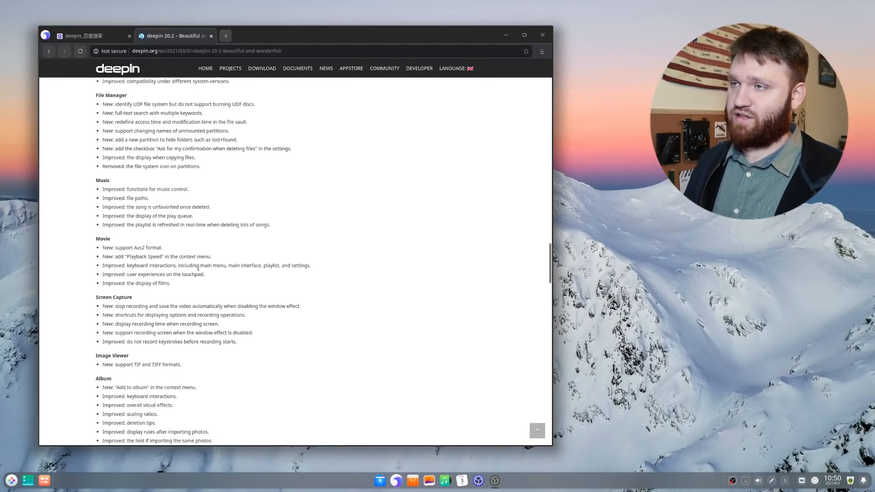
{"action": "scroll", "scroll_direction": "down", "scroll_amount": 3}
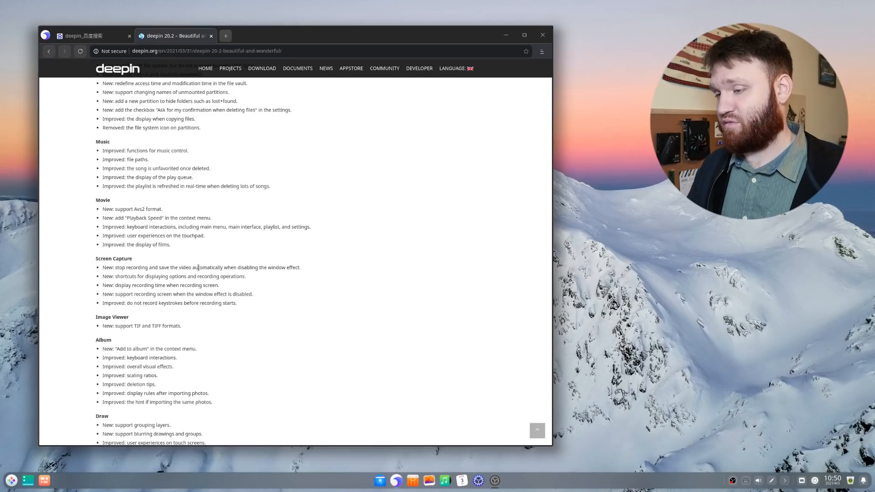
{"action": "scroll", "scroll_direction": "down", "scroll_amount": 3}
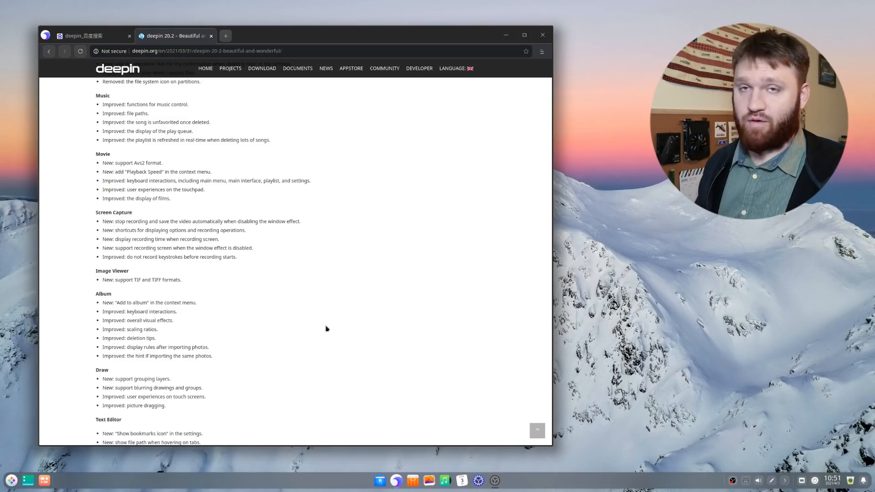
{"action": "mouse_move", "coordinate": [376, 369]}
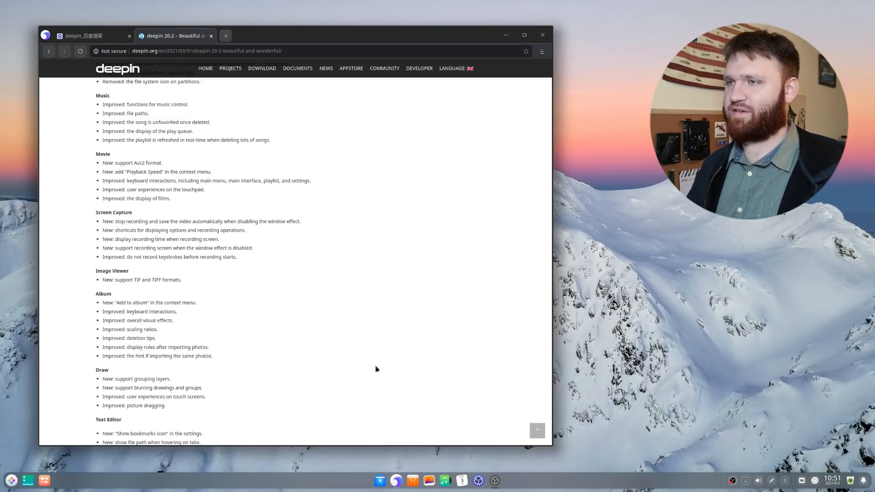
{"action": "mouse_move", "coordinate": [426, 339]}
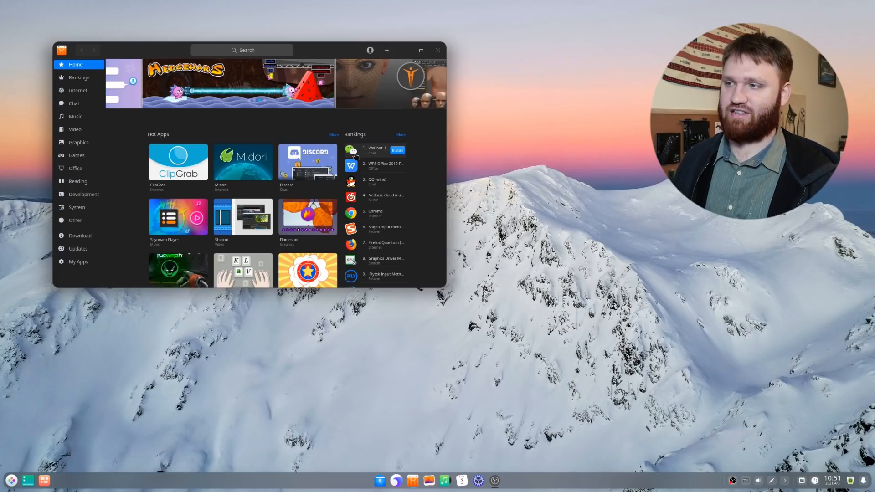
Enlarge the App Store, browse GIMP's comments, install GIMP, and view another screenshot.
{"action": "left_click", "coordinate": [386, 50]}
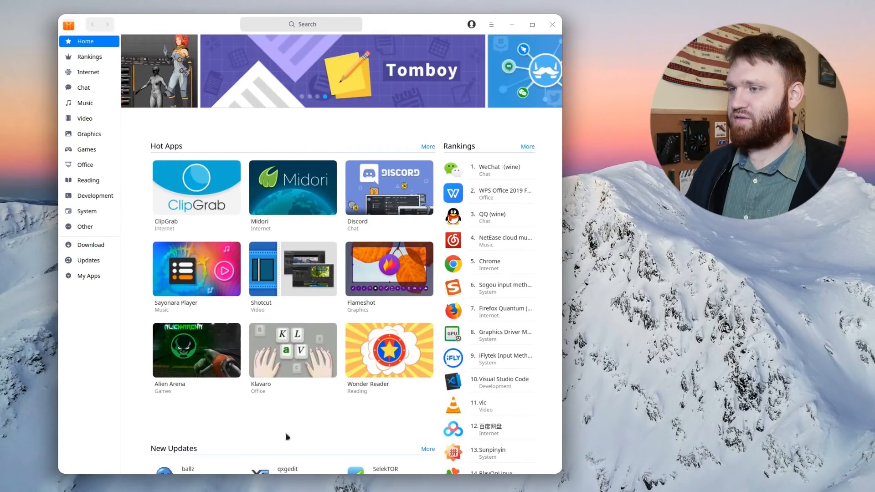
{"action": "scroll", "scroll_direction": "down", "scroll_amount": 3}
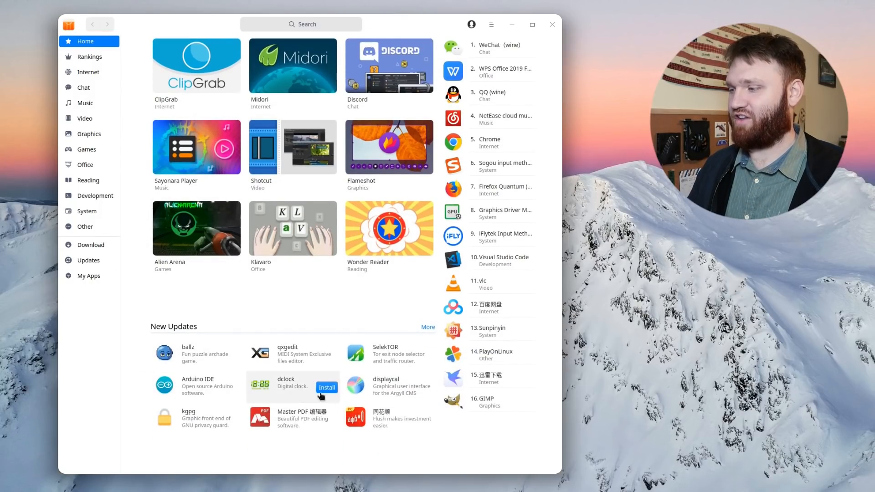
{"action": "scroll", "scroll_direction": "up", "scroll_amount": 3}
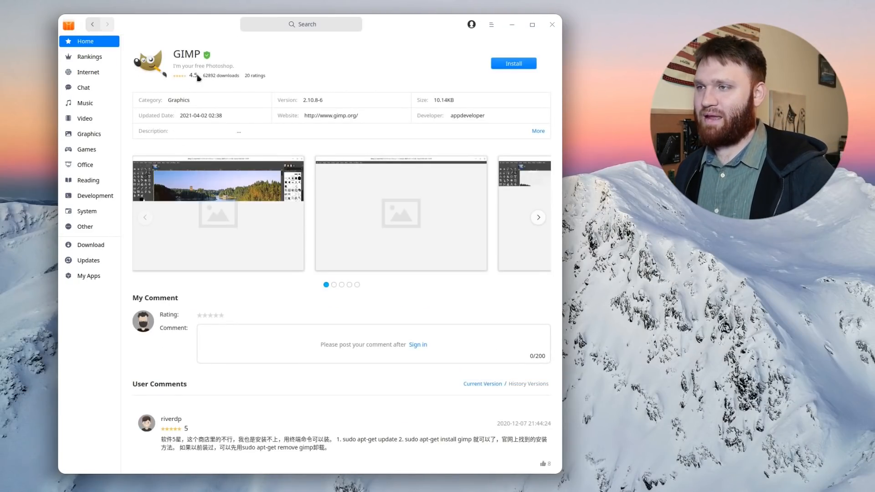
{"action": "scroll", "scroll_direction": "down", "scroll_amount": 3}
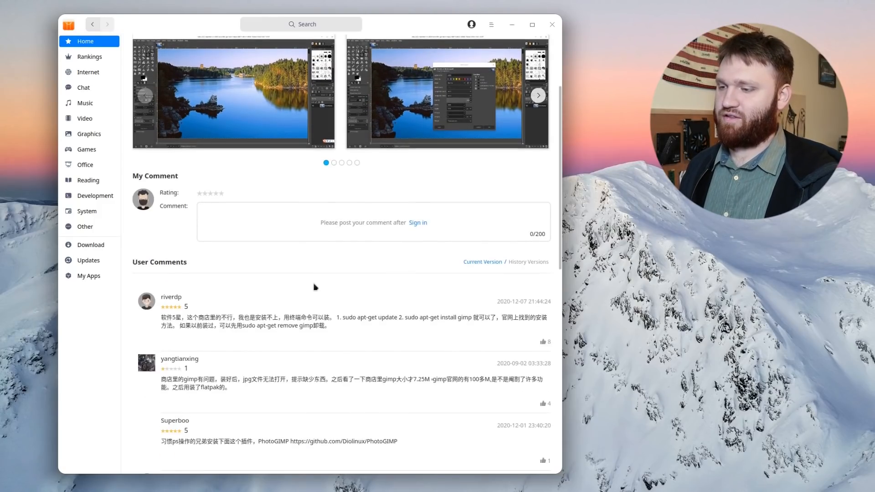
{"action": "scroll", "scroll_direction": "down", "scroll_amount": 3}
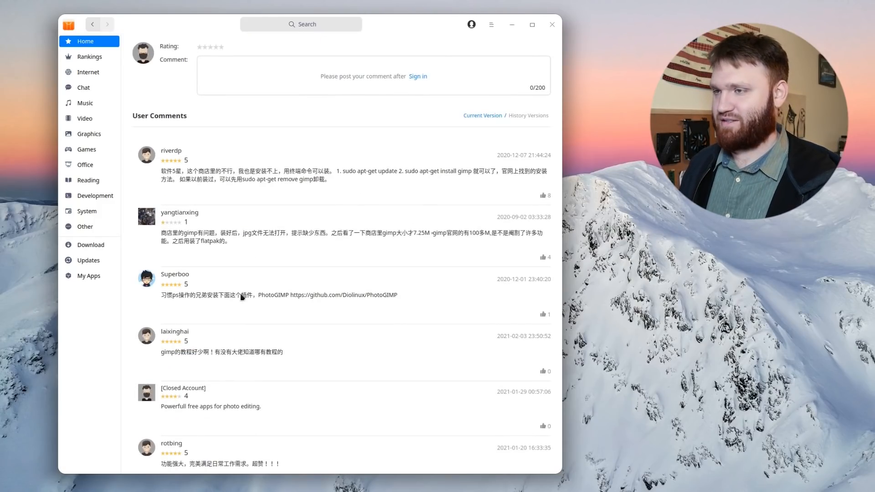
{"action": "scroll", "scroll_direction": "down", "scroll_amount": 3}
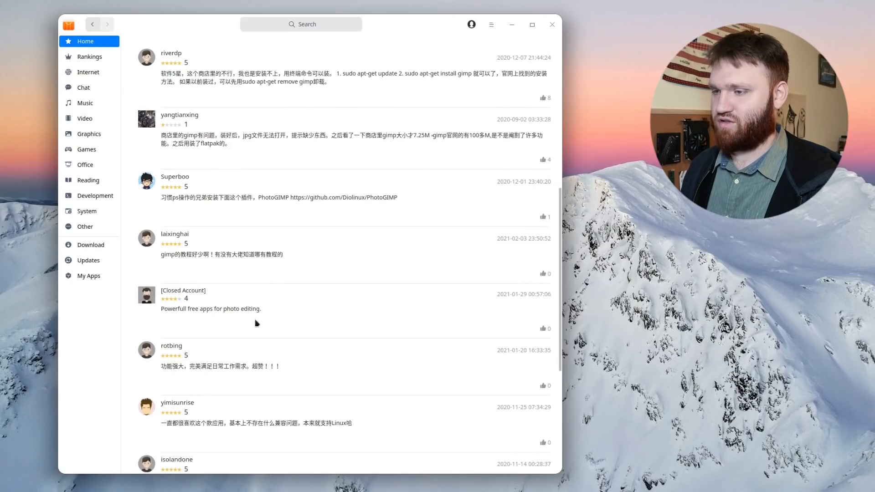
{"action": "scroll", "scroll_direction": "down", "scroll_amount": 3}
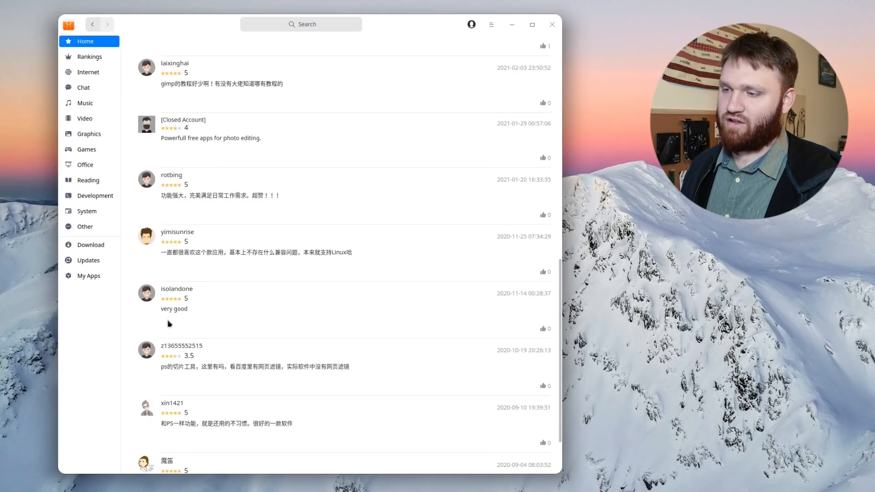
{"action": "scroll", "scroll_direction": "up", "scroll_amount": 3}
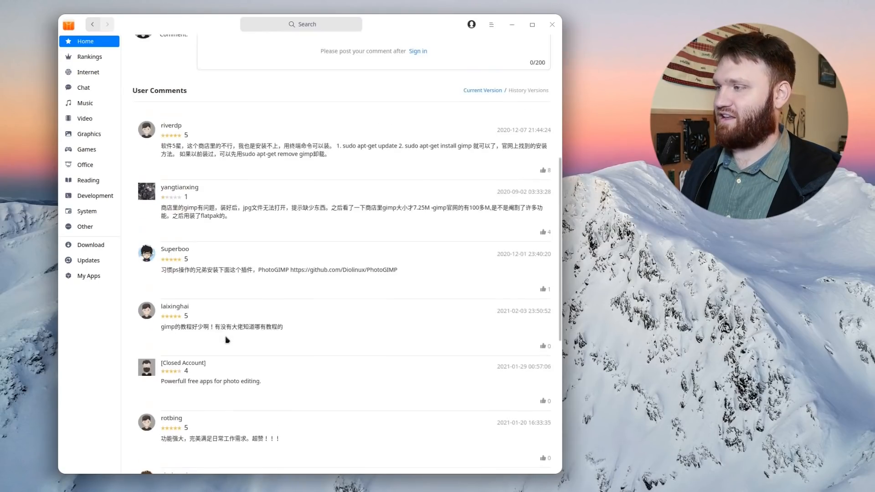
{"action": "scroll", "scroll_direction": "up", "scroll_amount": 3}
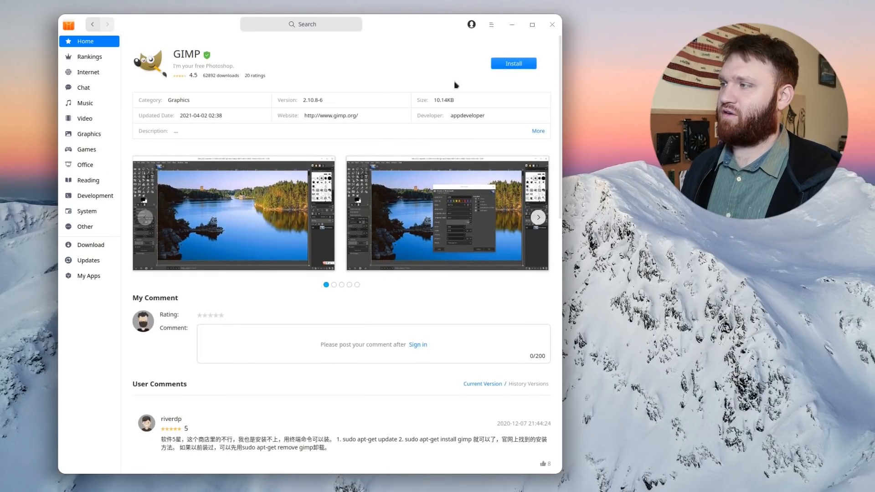
{"action": "left_click", "coordinate": [513, 63]}
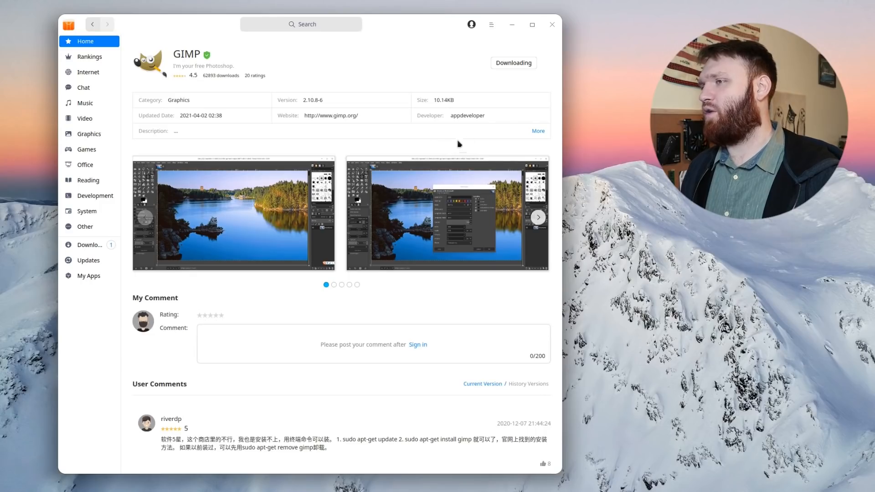
{"action": "mouse_move", "coordinate": [356, 110]}
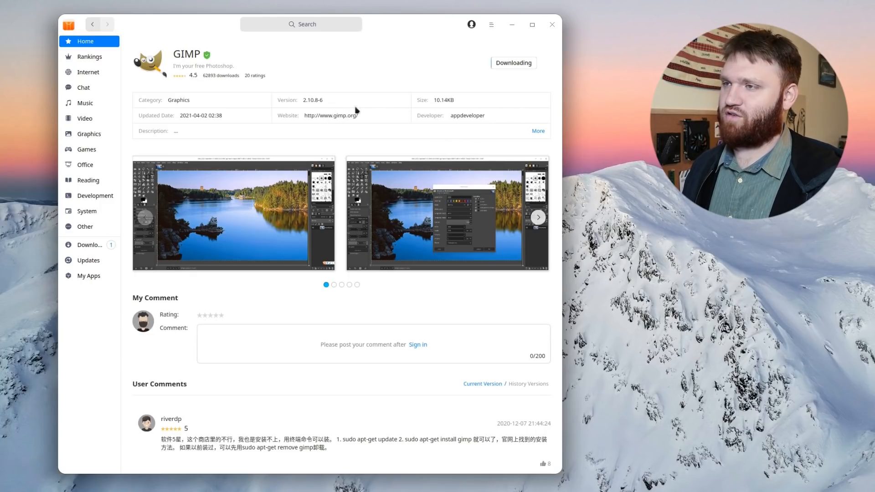
{"action": "mouse_move", "coordinate": [370, 139]}
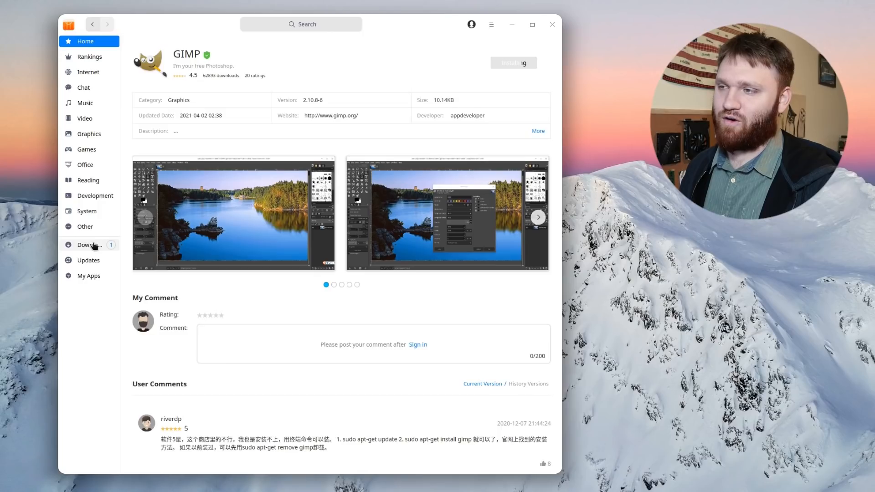
{"action": "mouse_move", "coordinate": [329, 99]}
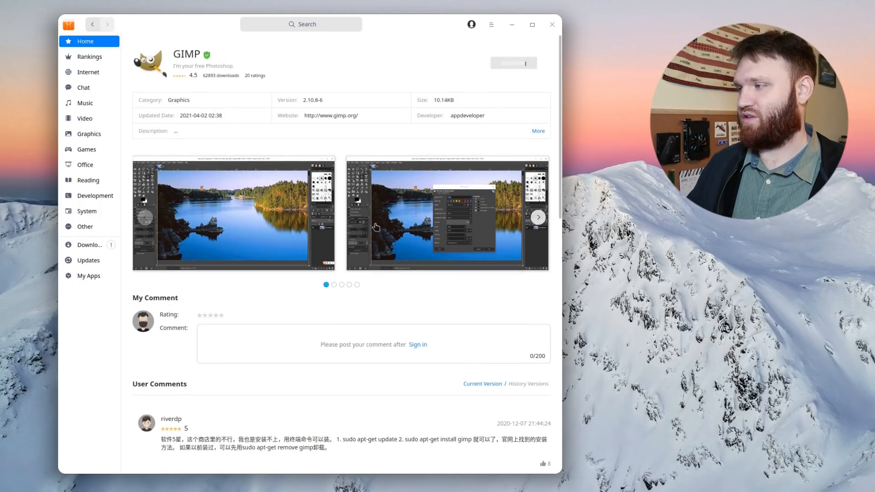
{"action": "left_click", "coordinate": [538, 217]}
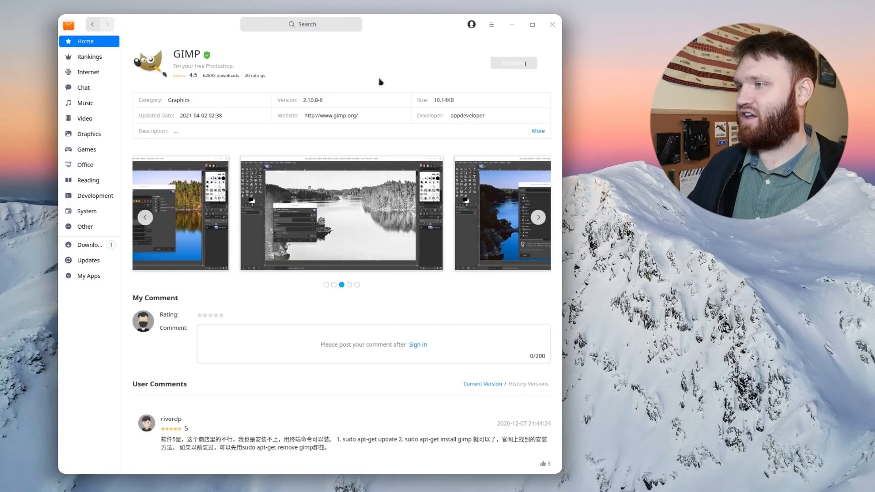
{"action": "mouse_move", "coordinate": [254, 95]}
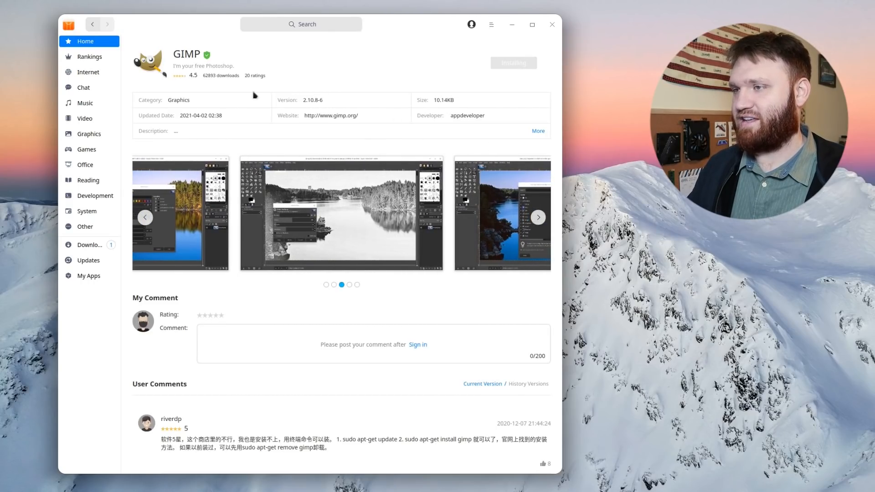
{"action": "mouse_move", "coordinate": [85, 247]}
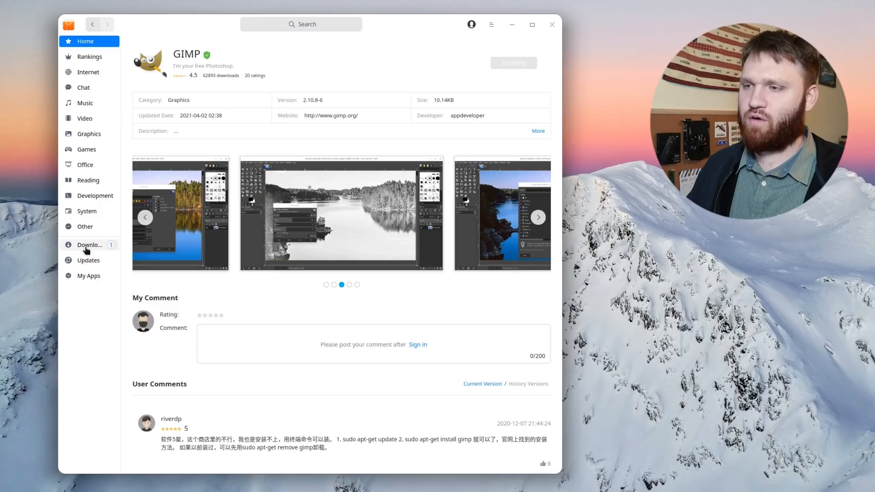
{"action": "left_click", "coordinate": [90, 245]}
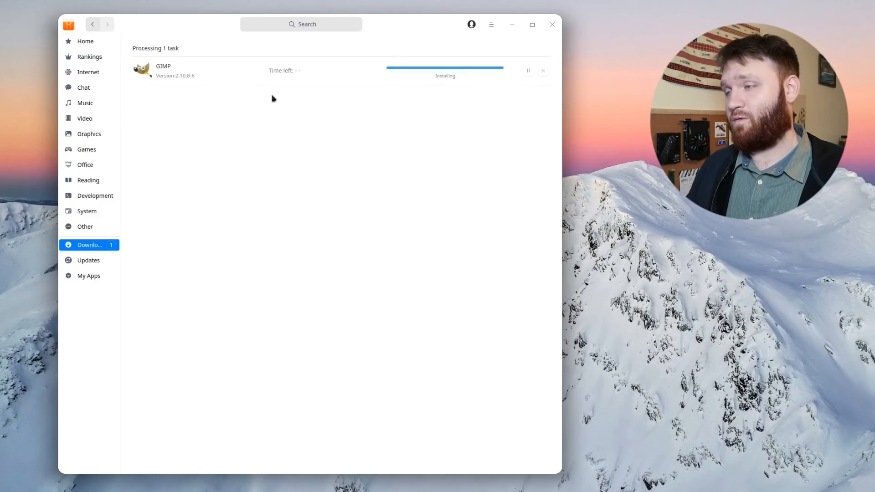
{"action": "mouse_move", "coordinate": [263, 75]}
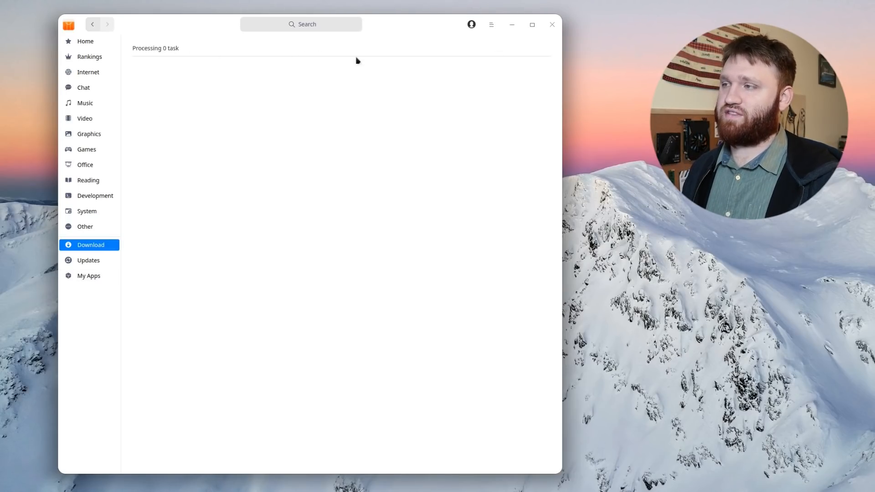
{"action": "mouse_move", "coordinate": [328, 178]}
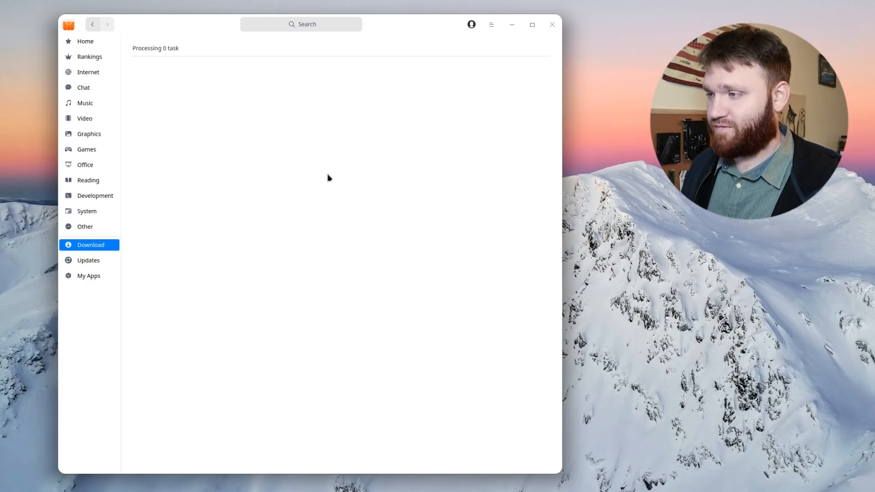
{"action": "left_click", "coordinate": [88, 260]}
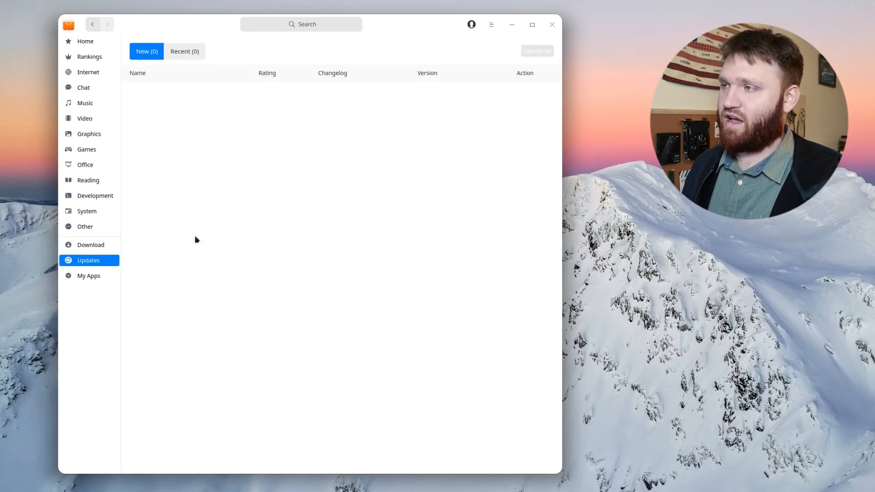
{"action": "mouse_move", "coordinate": [338, 163]}
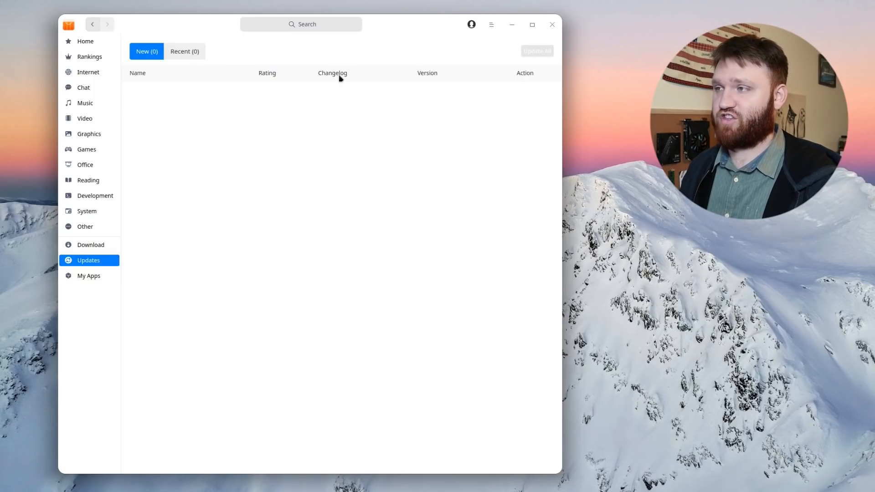
{"action": "mouse_move", "coordinate": [289, 185]}
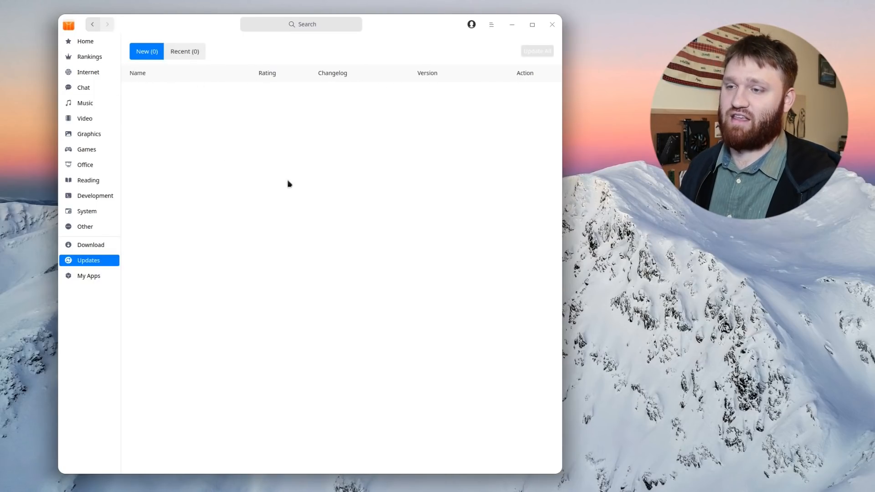
{"action": "left_click", "coordinate": [88, 275]}
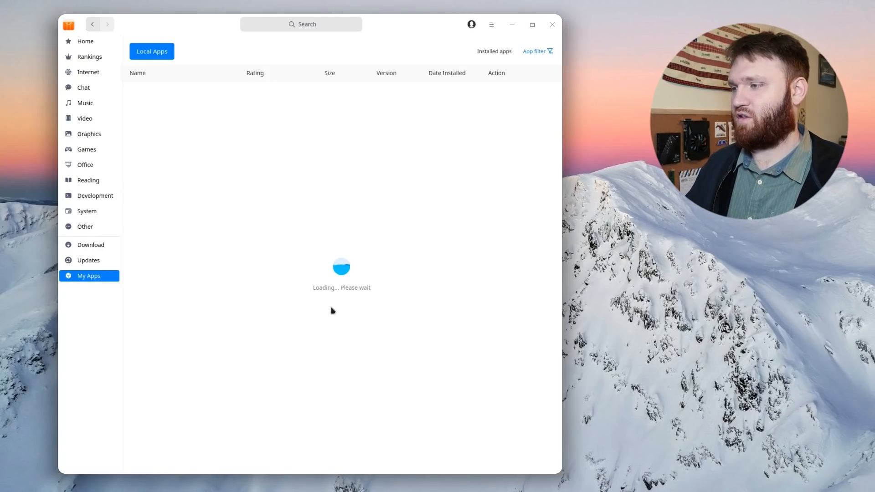
{"action": "mouse_move", "coordinate": [250, 236]}
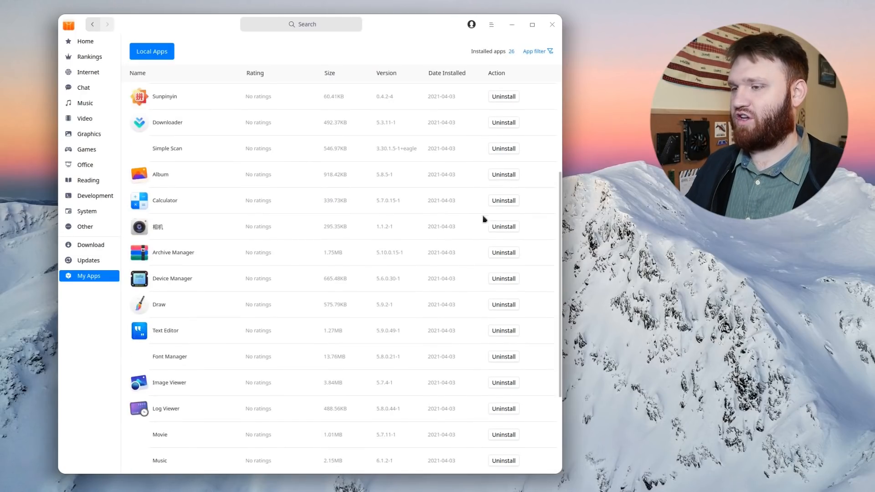
{"action": "scroll", "scroll_direction": "up", "scroll_amount": 3}
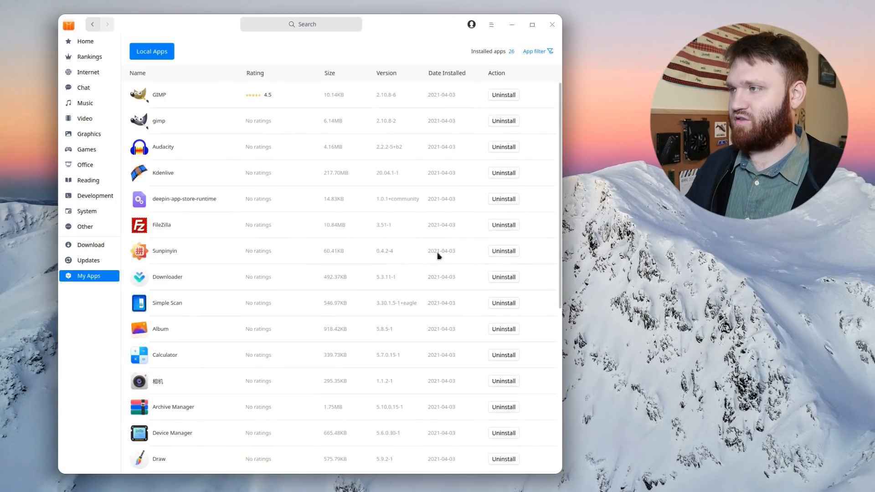
{"action": "mouse_move", "coordinate": [363, 304]}
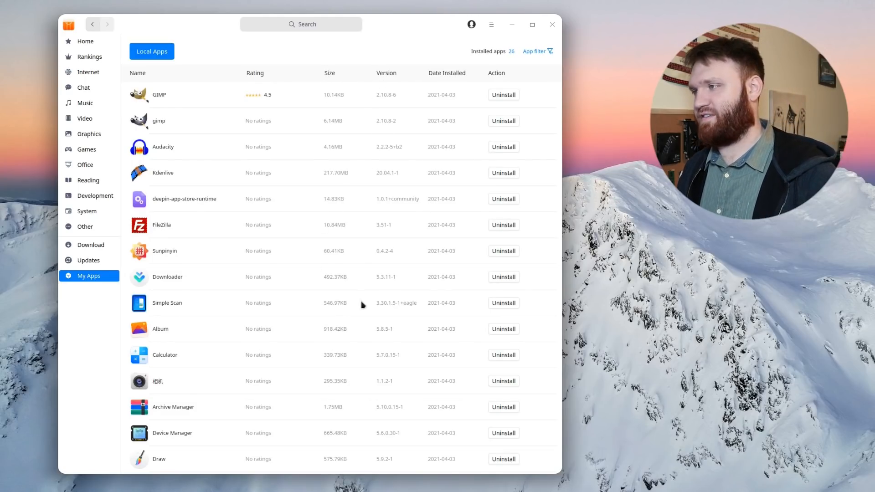
{"action": "mouse_move", "coordinate": [262, 301]}
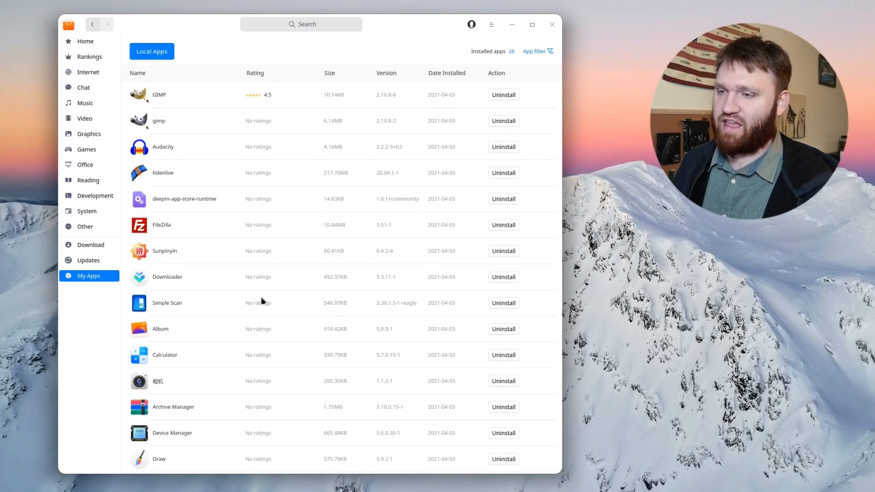
{"action": "mouse_move", "coordinate": [474, 46]}
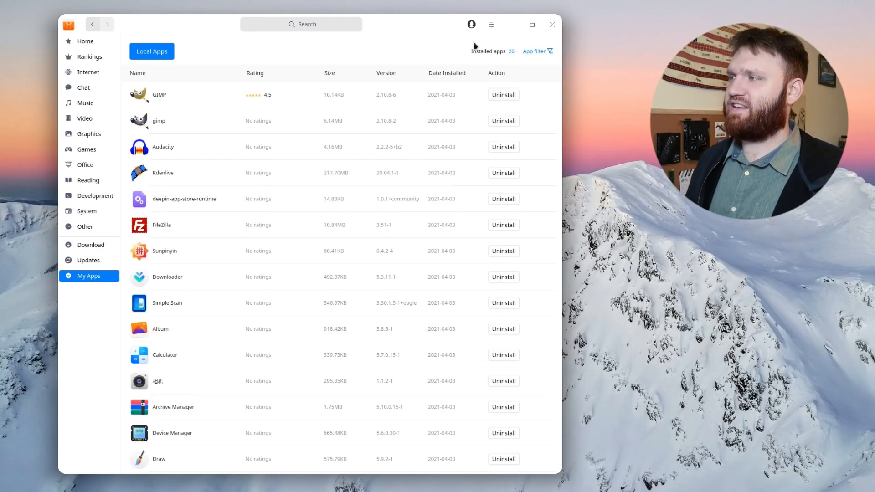
{"action": "mouse_move", "coordinate": [88, 72]}
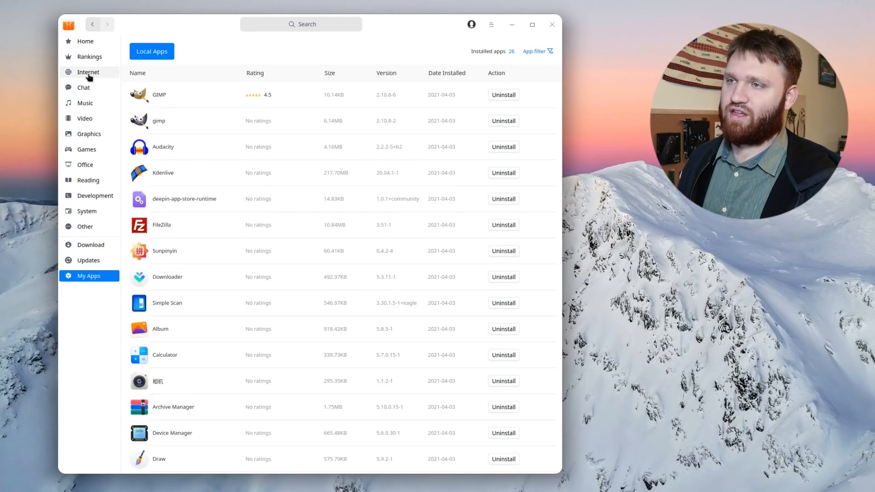
Install Firefox ESR from the Internet category and view its progress under Downloads.
{"action": "left_click", "coordinate": [87, 72]}
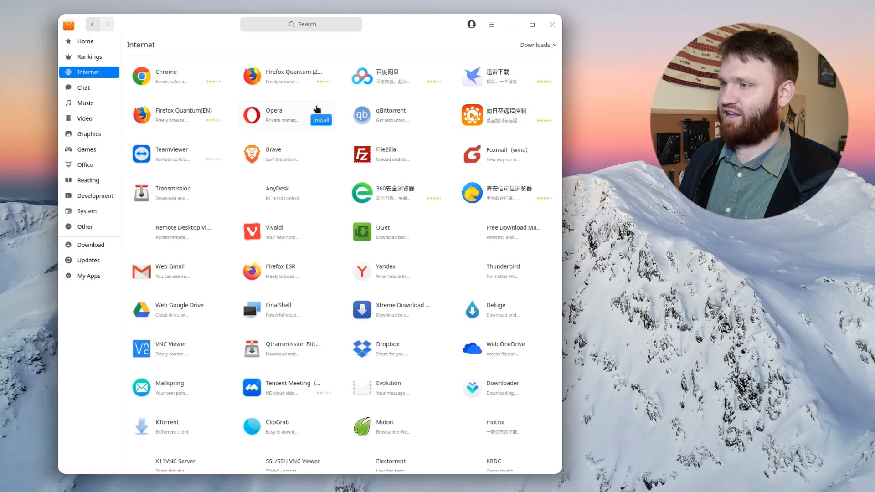
{"action": "scroll", "scroll_direction": "down", "scroll_amount": 3}
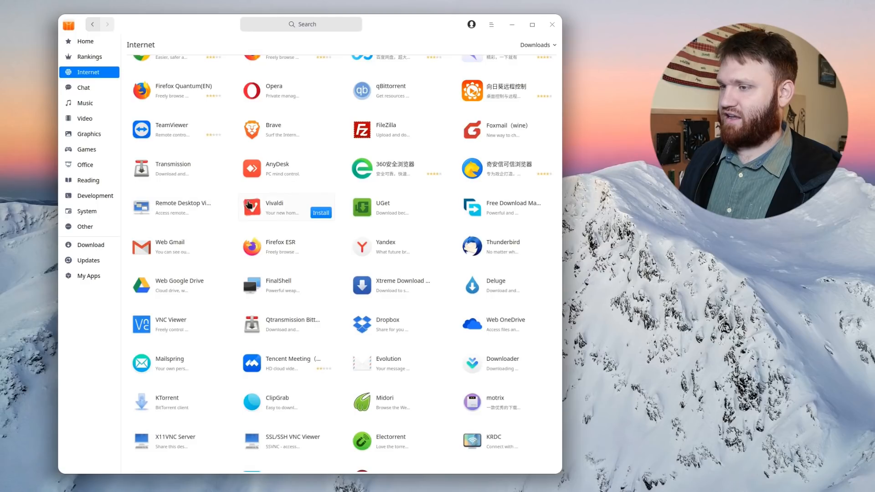
{"action": "scroll", "scroll_direction": "up", "scroll_amount": 3}
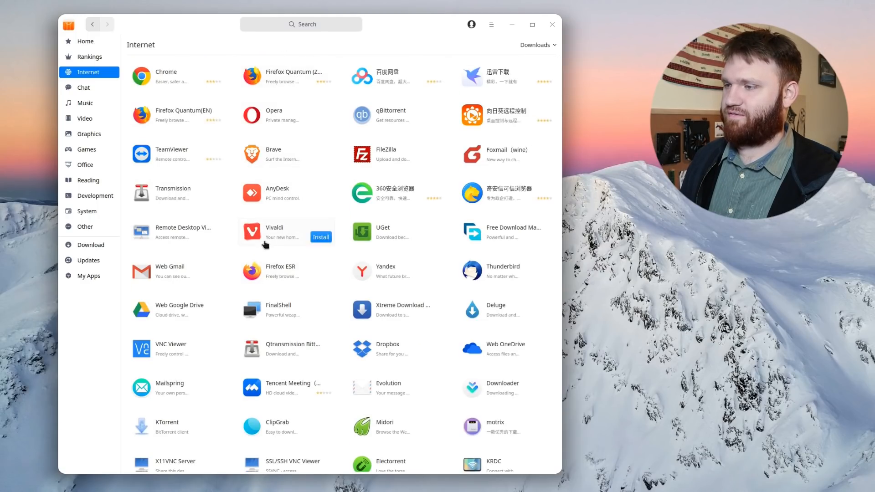
{"action": "left_click", "coordinate": [281, 270]}
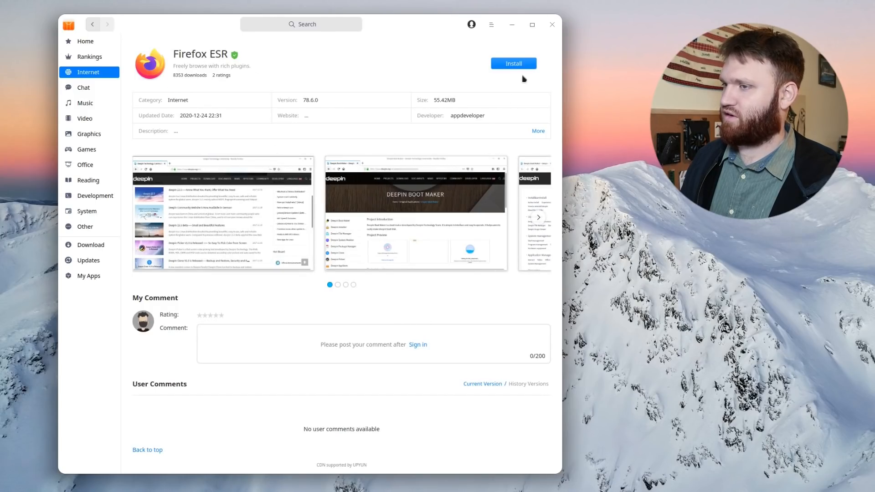
{"action": "left_click", "coordinate": [512, 62]}
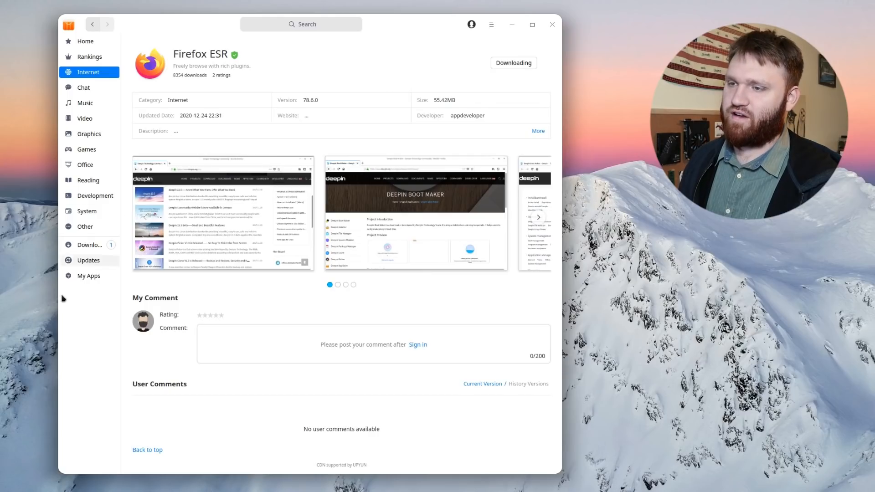
{"action": "left_click", "coordinate": [90, 245]}
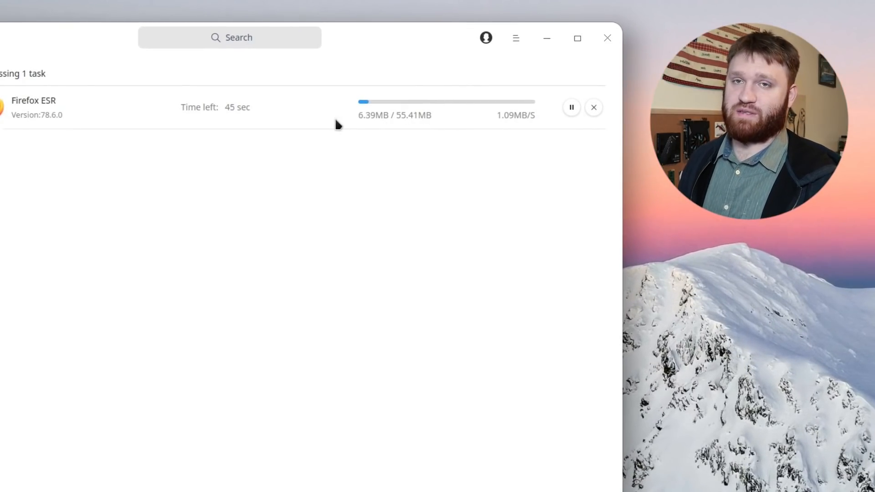
{"action": "mouse_move", "coordinate": [391, 82]}
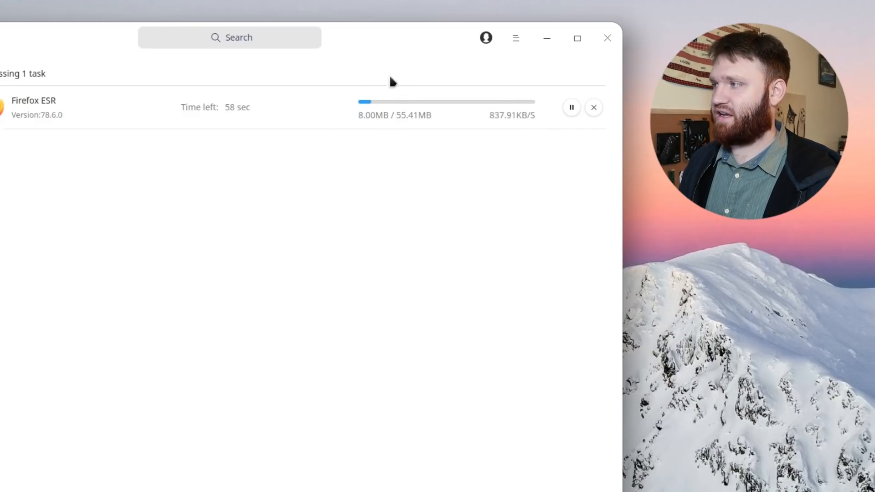
{"action": "mouse_move", "coordinate": [380, 127]}
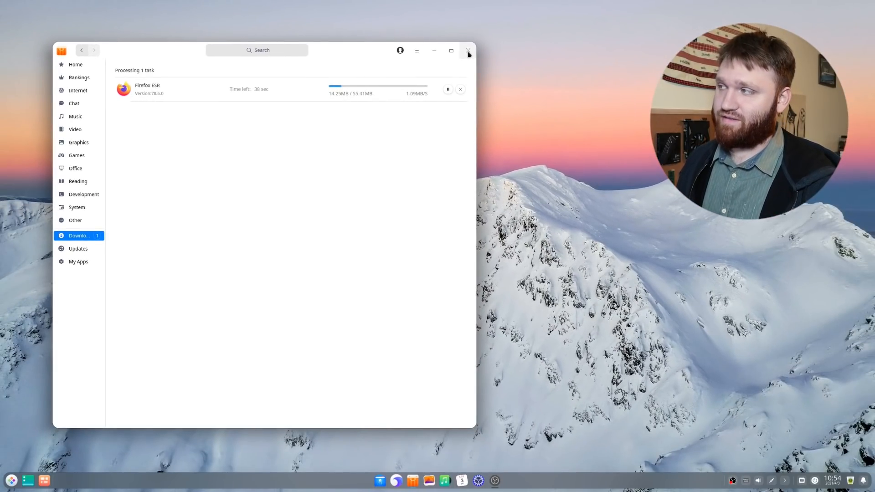
Close App Store, view Home as a list, open System Disk's root, then close File Manager.
{"action": "left_click", "coordinate": [468, 50]}
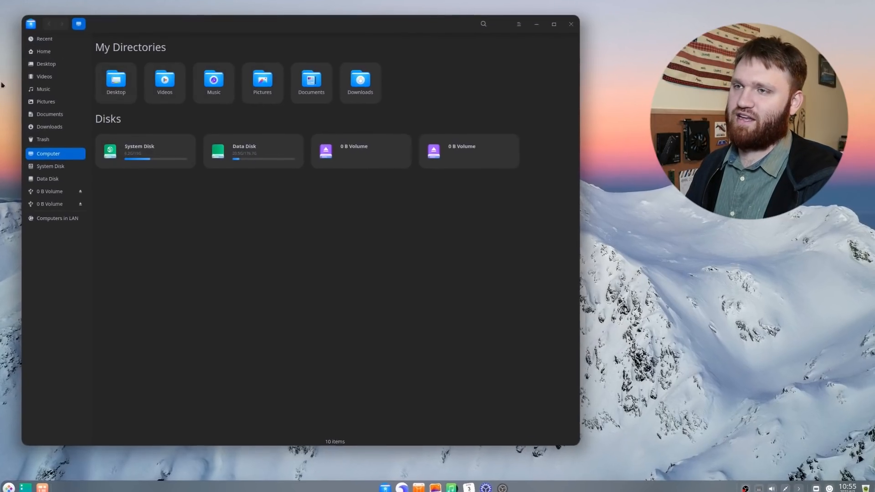
{"action": "left_click", "coordinate": [43, 51]}
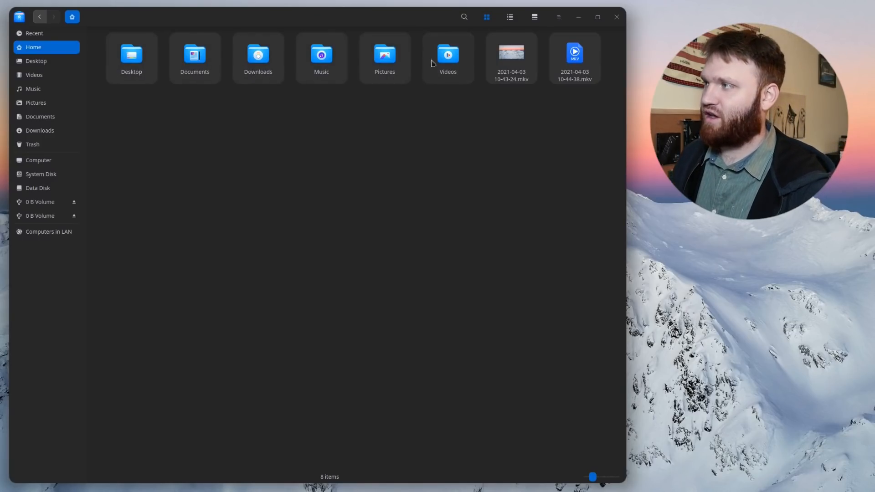
{"action": "left_click", "coordinate": [509, 17]}
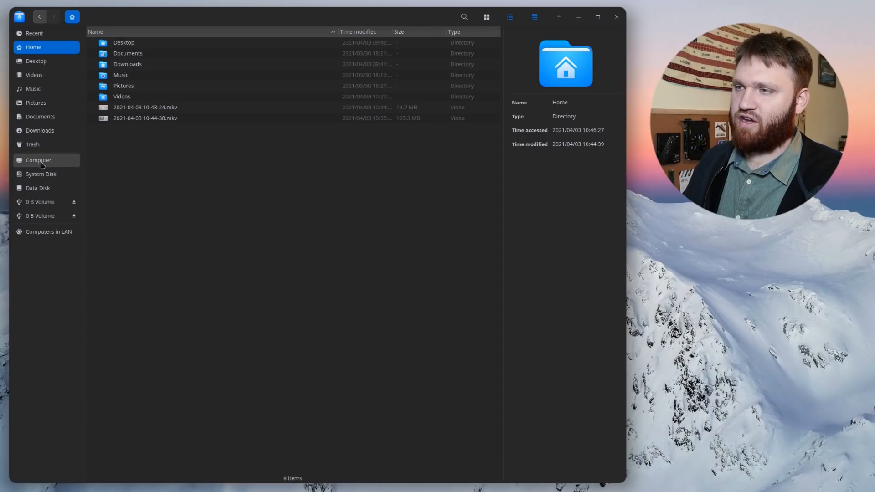
{"action": "left_click", "coordinate": [38, 160]}
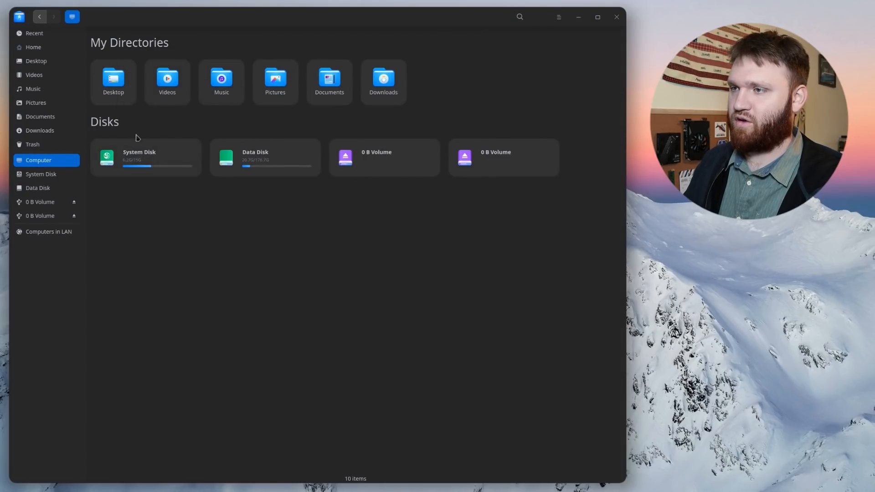
{"action": "double_click", "coordinate": [145, 157]}
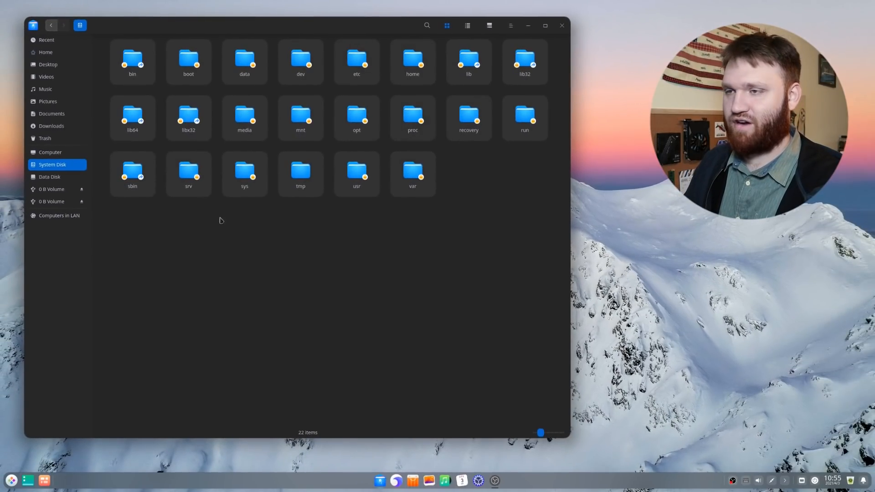
{"action": "left_click", "coordinate": [562, 25]}
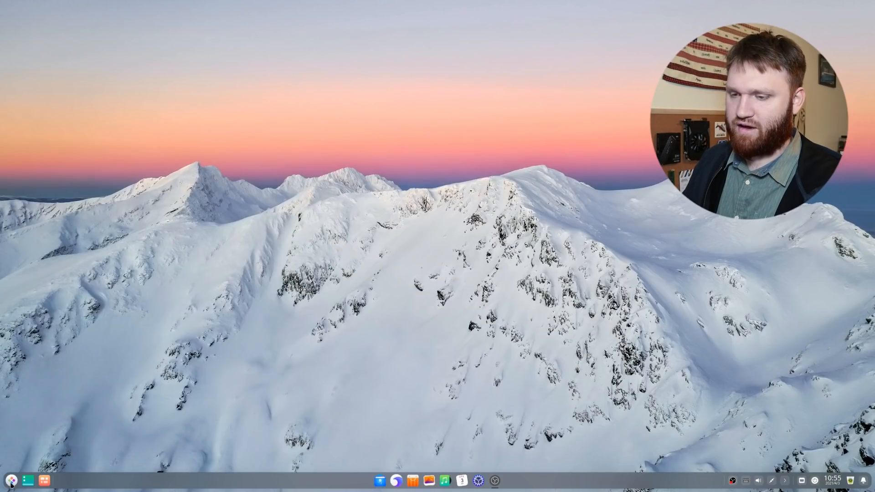
Launch the newly installed Firefox.
{"action": "left_click", "coordinate": [10, 480]}
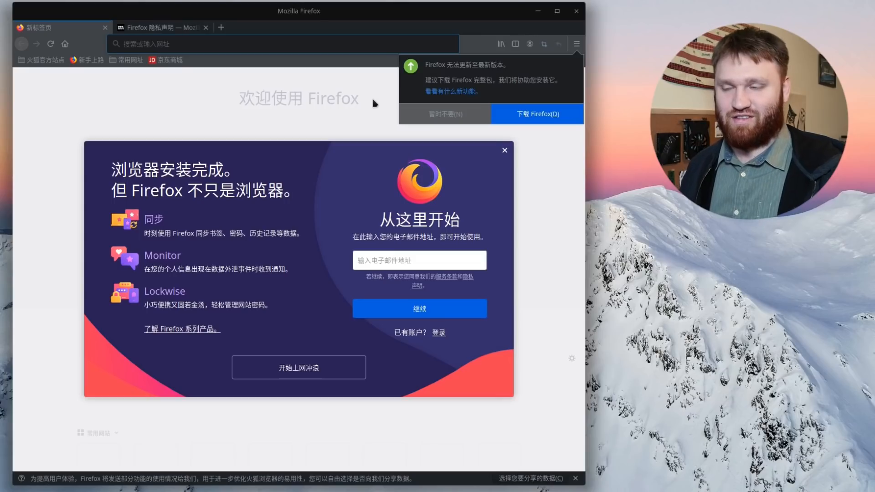
{"action": "mouse_move", "coordinate": [307, 267]}
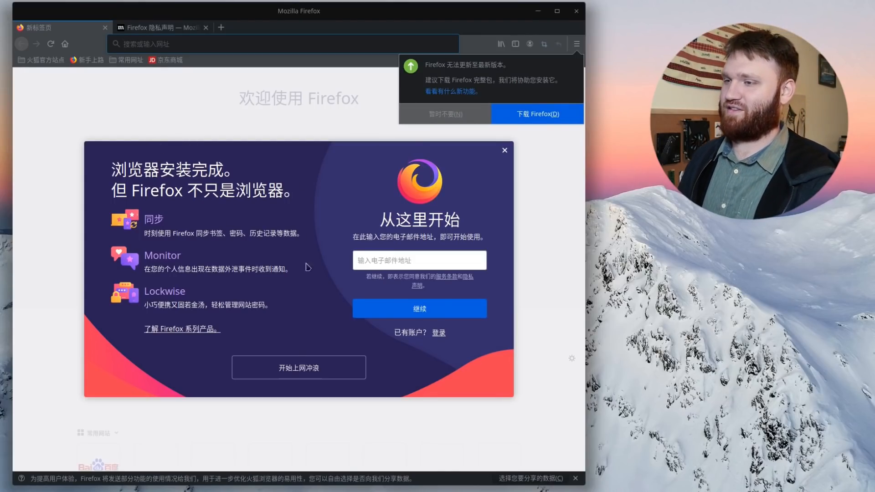
{"action": "mouse_move", "coordinate": [593, 6]}
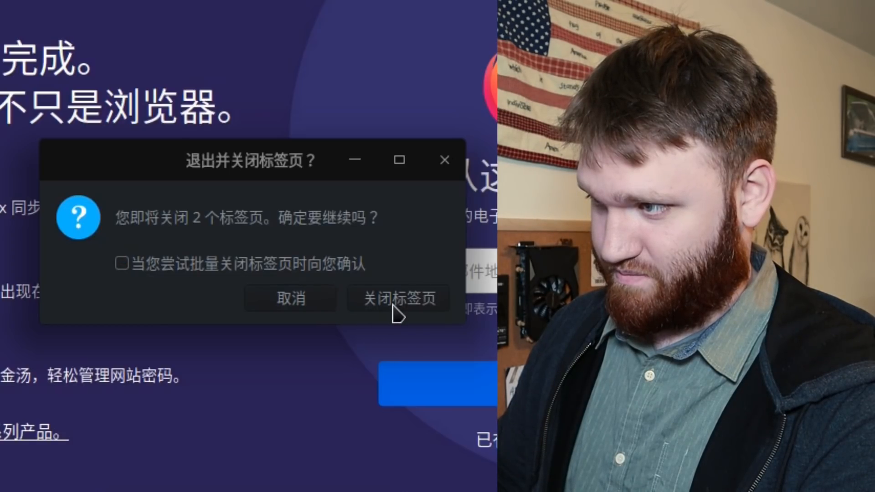
Quit Firefox, then open Deepin Browser and search 'ubuntu' to reach Ubuntu's download page.
{"action": "left_click", "coordinate": [398, 298]}
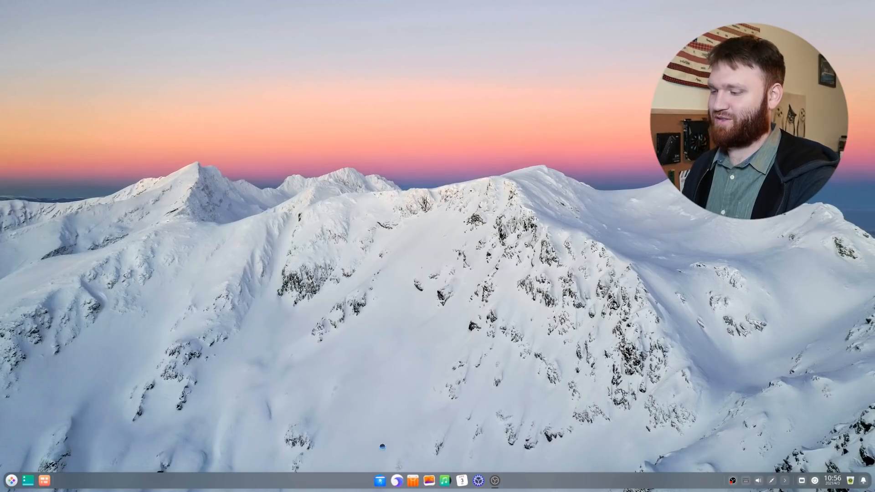
{"action": "left_click", "coordinate": [395, 481]}
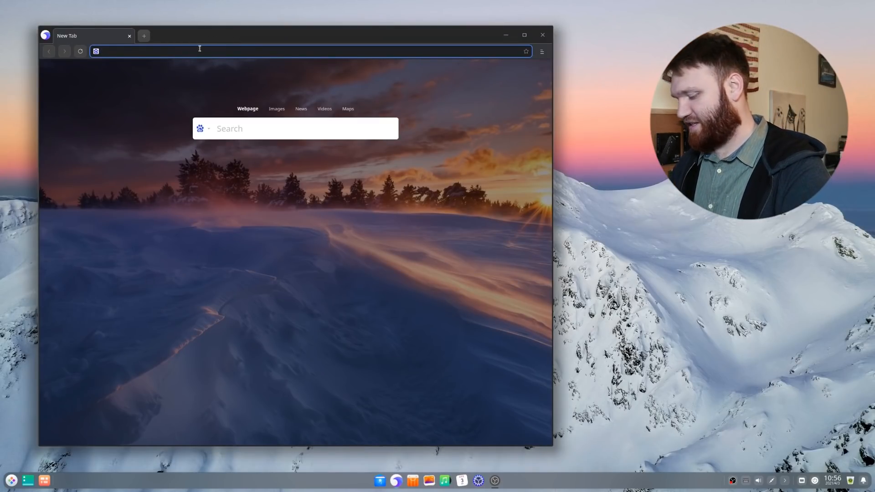
{"action": "type", "text": "ubuntu"}
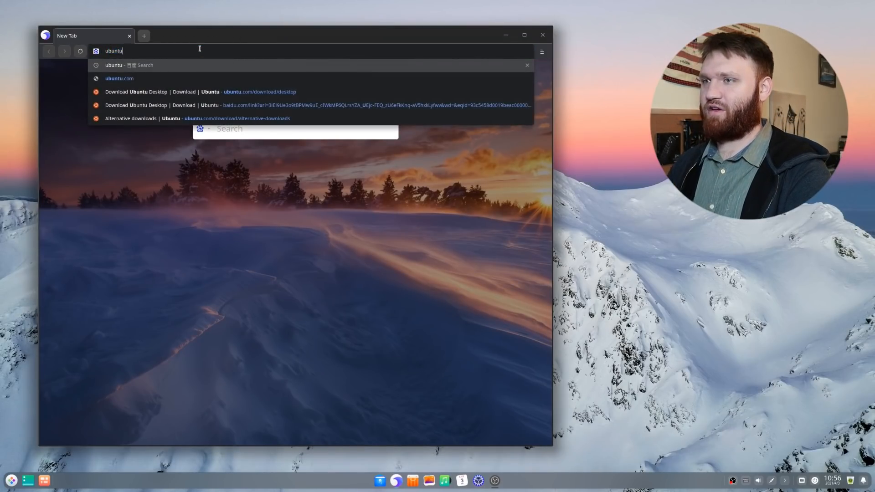
{"action": "left_click", "coordinate": [201, 91]}
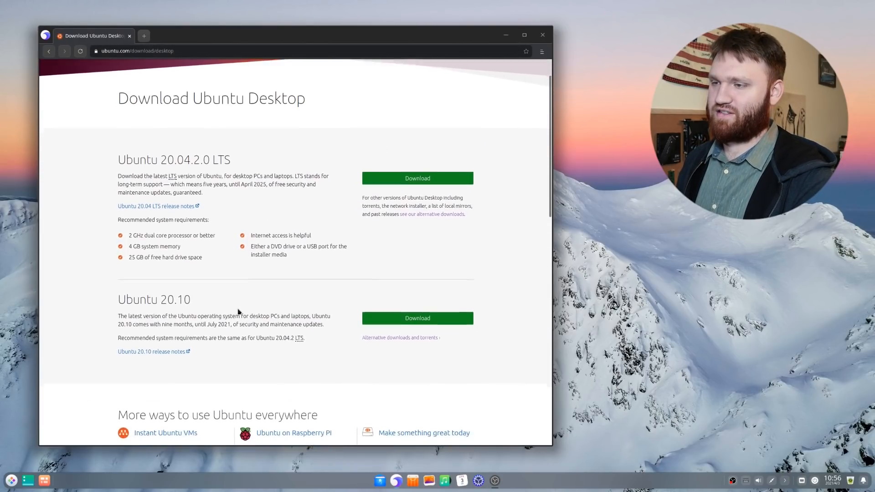
Start downloading the Ubuntu 20.04.2 live server ISO and switch Downloader to Light Theme.
{"action": "scroll", "scroll_direction": "down", "scroll_amount": 3}
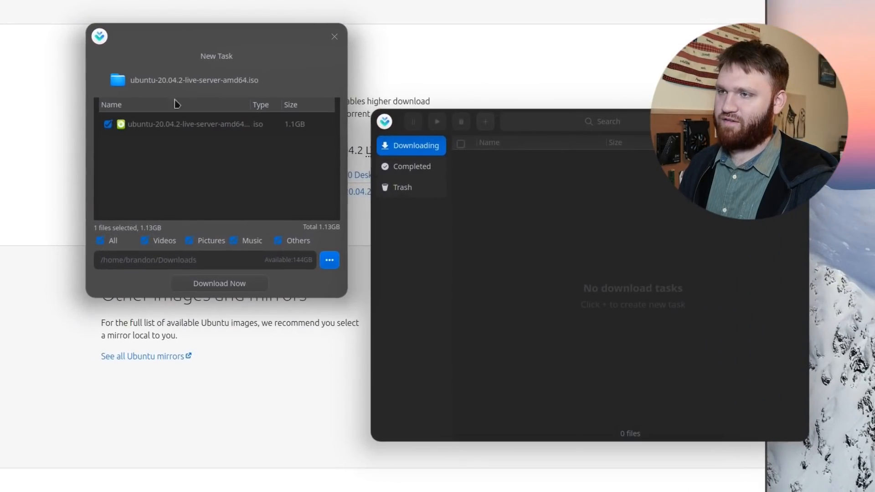
{"action": "mouse_move", "coordinate": [266, 273]}
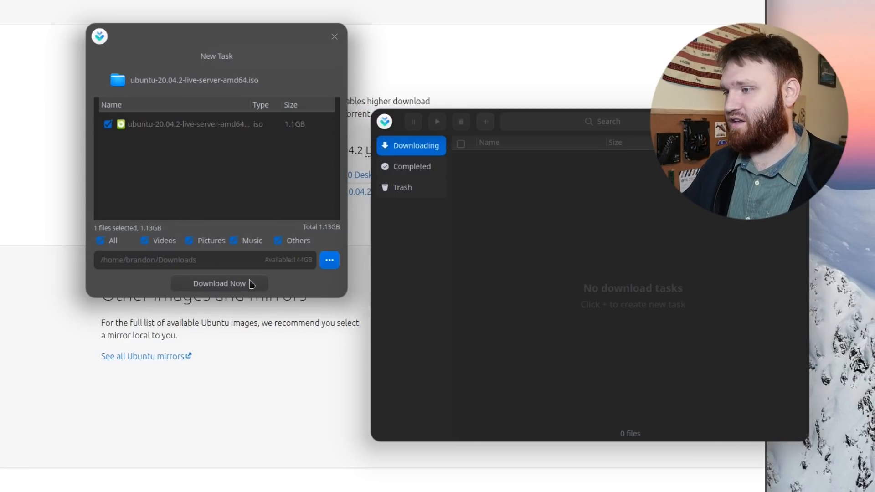
{"action": "left_click", "coordinate": [219, 284]}
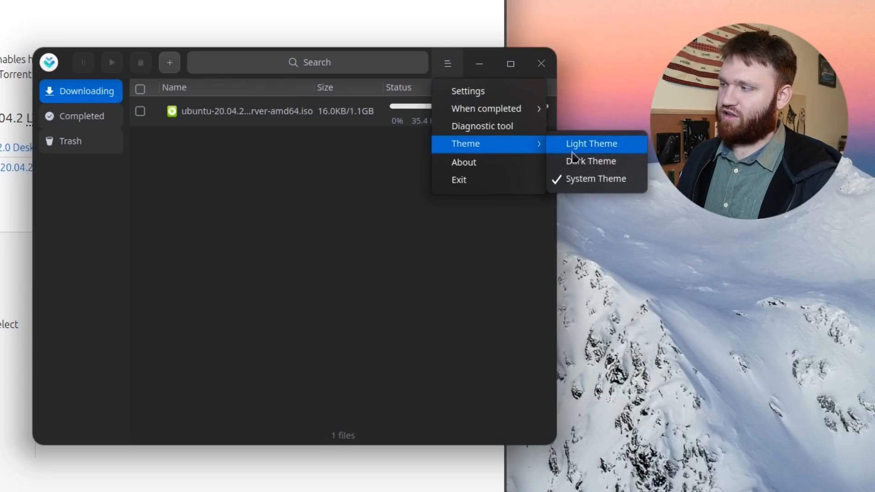
{"action": "mouse_move", "coordinate": [591, 161]}
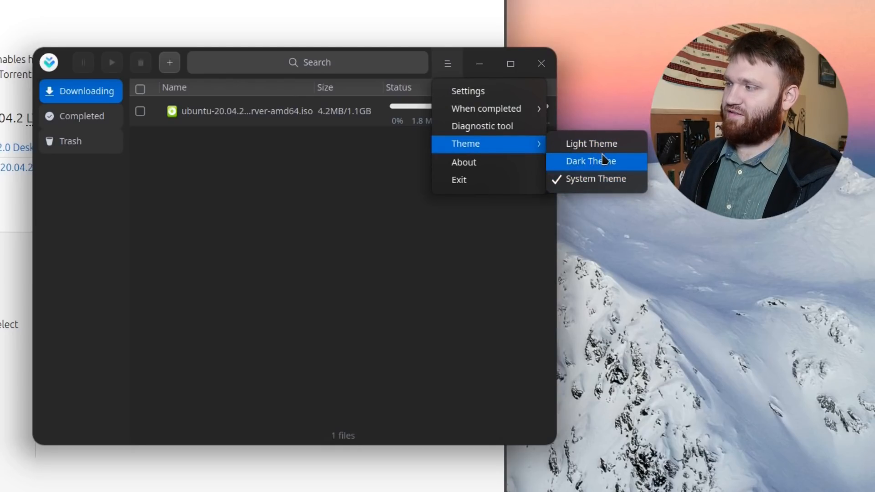
{"action": "left_click", "coordinate": [591, 144]}
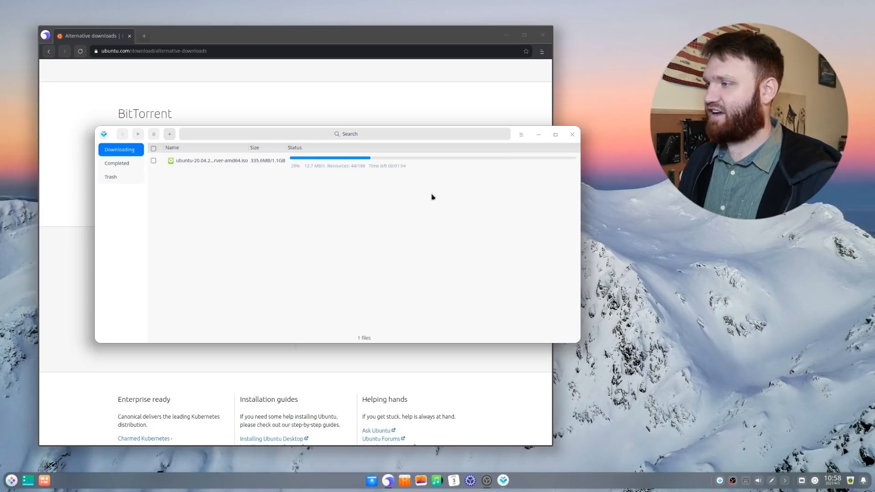
{"action": "left_click", "coordinate": [520, 134]}
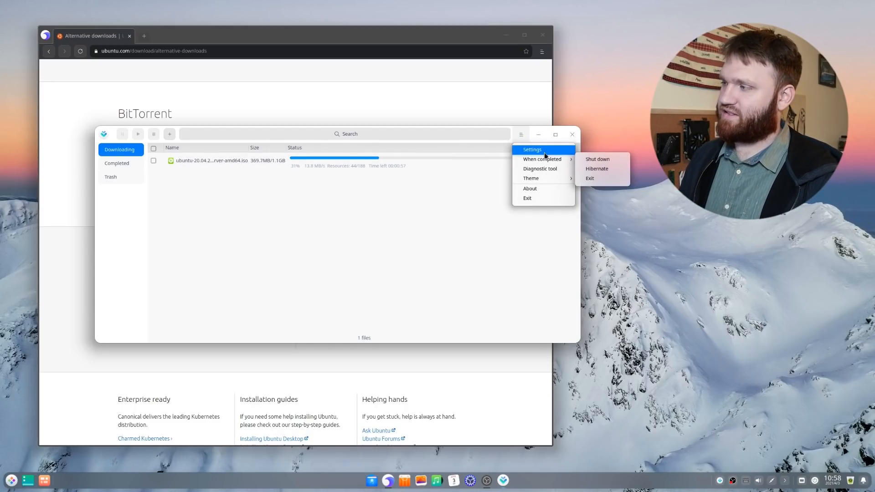
{"action": "left_click", "coordinate": [532, 149]}
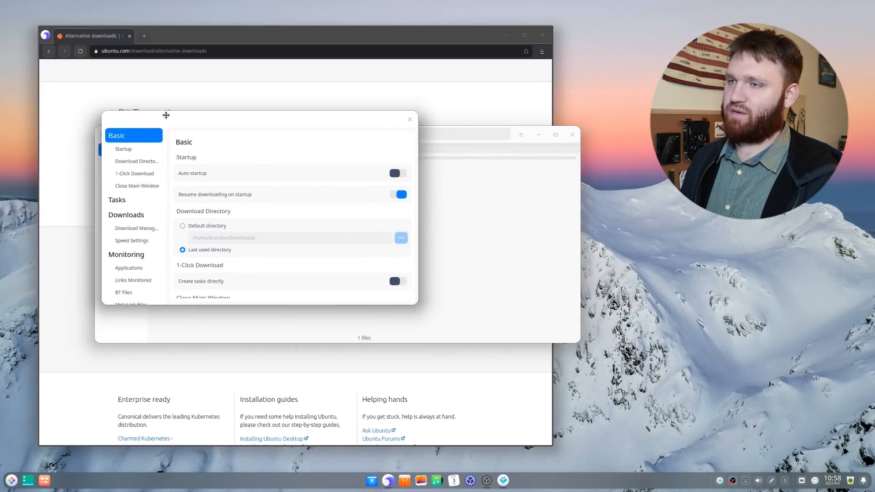
{"action": "left_click", "coordinate": [132, 241]}
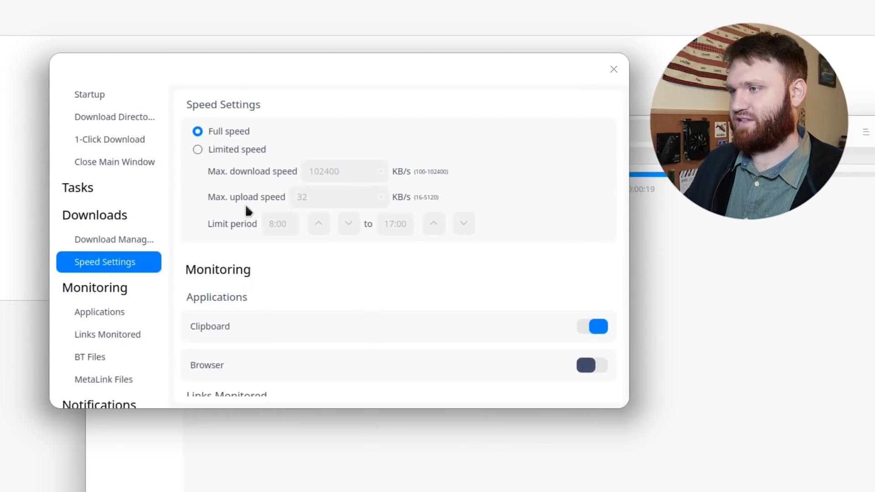
{"action": "mouse_move", "coordinate": [530, 93]}
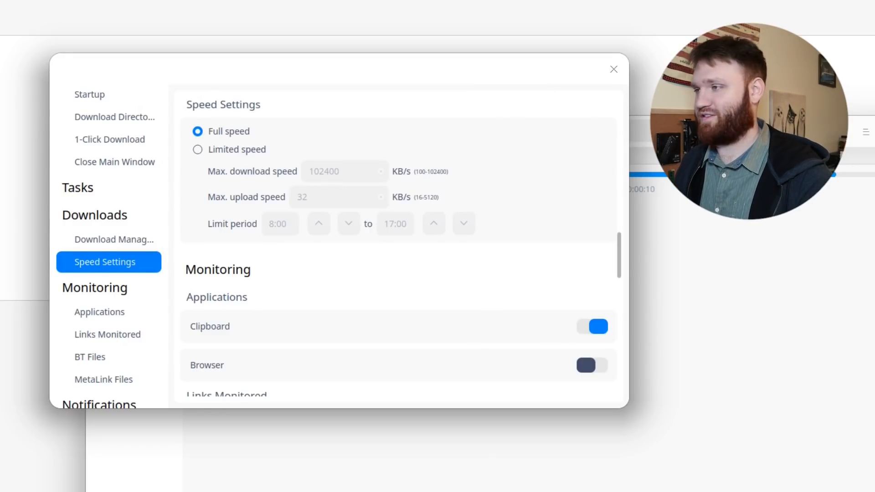
{"action": "left_click", "coordinate": [614, 70]}
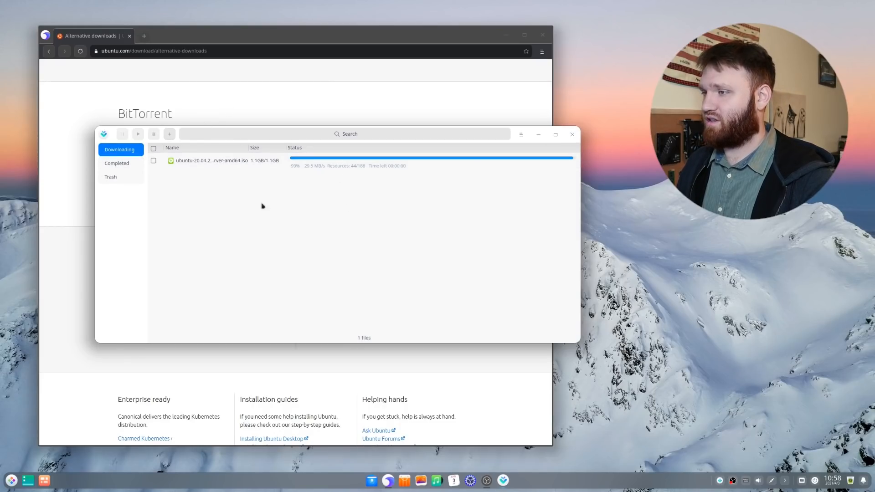
Exit Deepin Downloader with confirmation, then open the application launcher from the dock.
{"action": "left_click", "coordinate": [572, 134]}
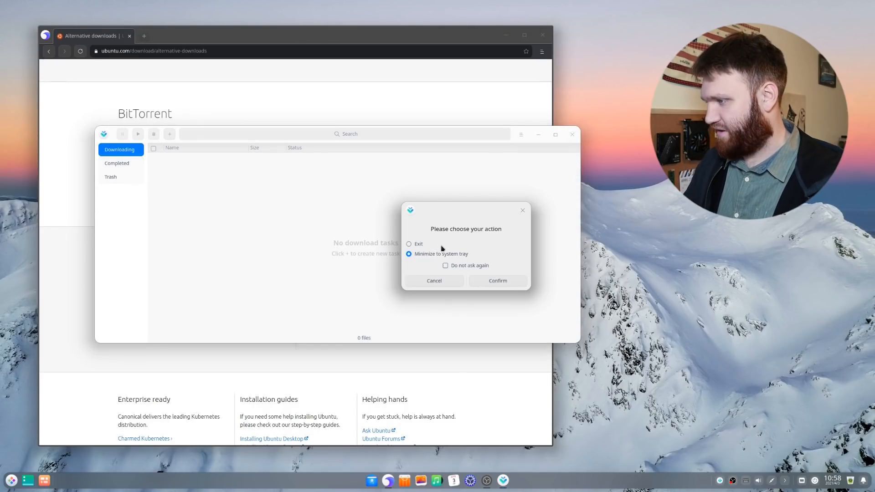
{"action": "left_click", "coordinate": [497, 281]}
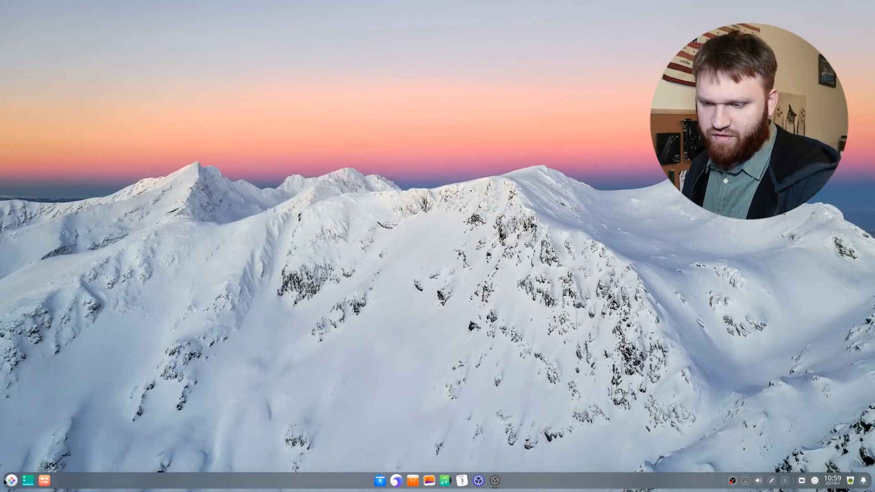
{"action": "left_click", "coordinate": [24, 481]}
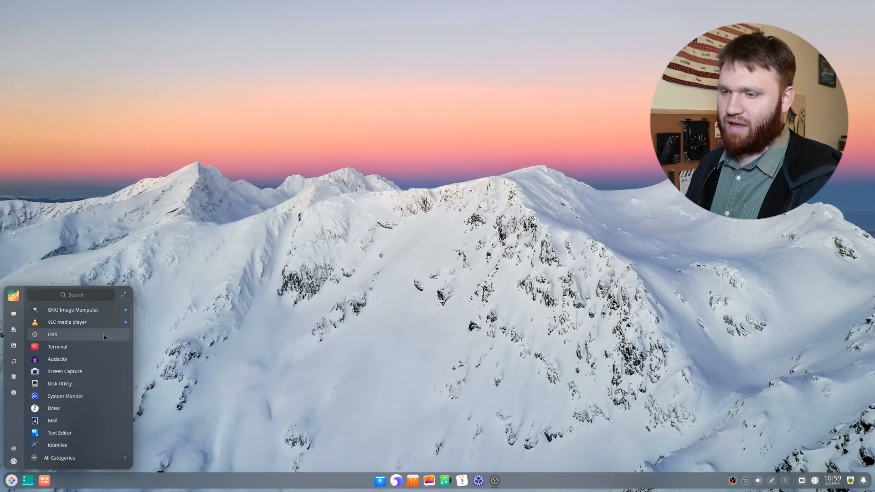
{"action": "mouse_move", "coordinate": [56, 359]}
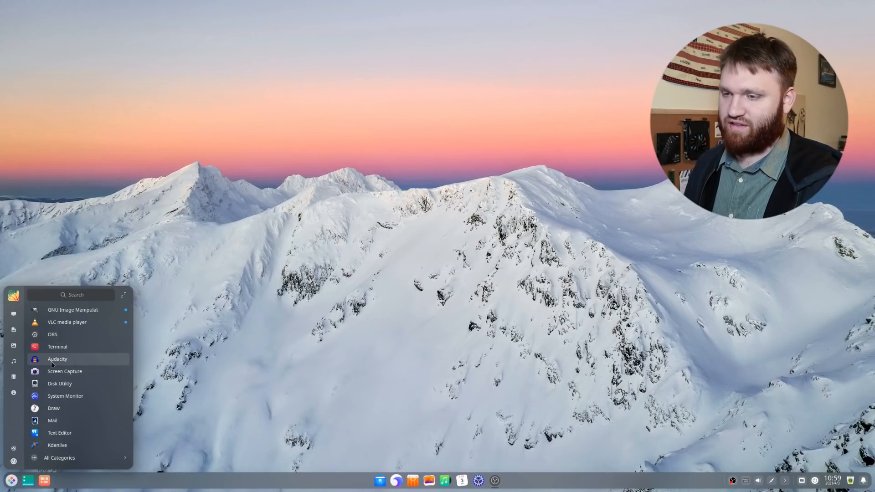
Launch Deepin Terminal and add two more tabs for three sessions.
{"action": "left_click", "coordinate": [57, 347]}
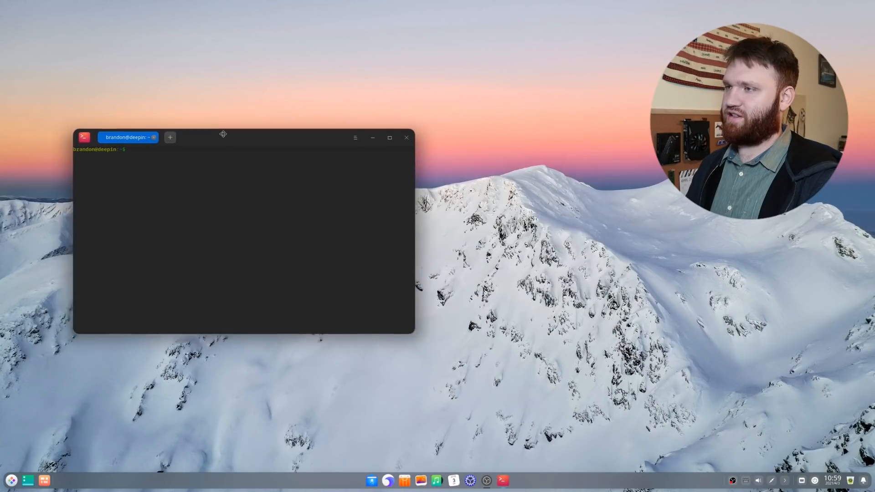
{"action": "left_click", "coordinate": [169, 137]}
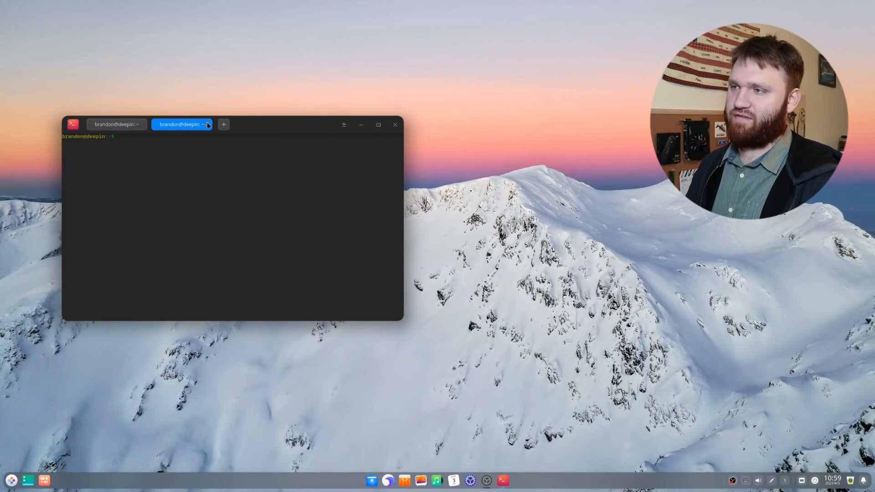
{"action": "left_click", "coordinate": [223, 125]}
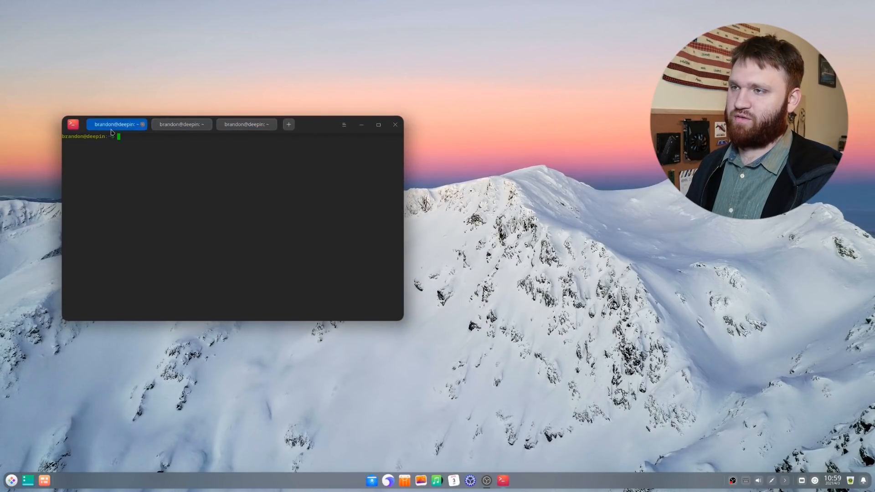
Lower the terminal's opacity in Settings, then close the terminal window.
{"action": "left_click", "coordinate": [343, 124]}
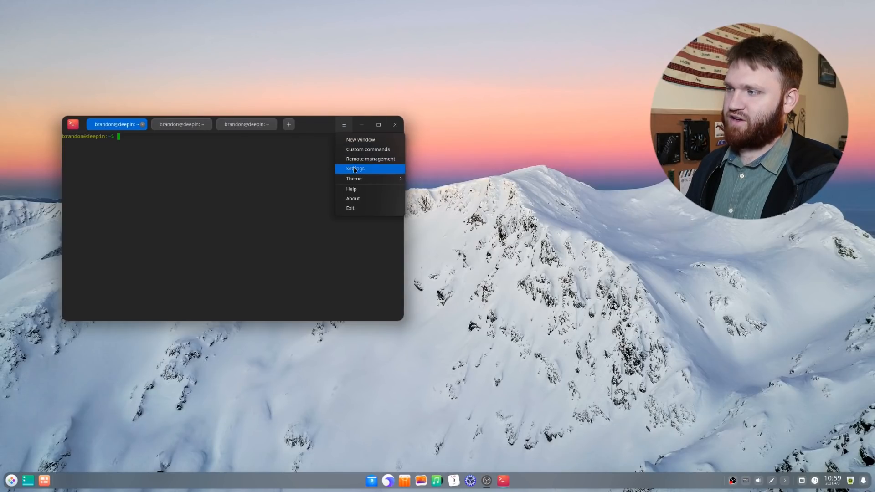
{"action": "left_click", "coordinate": [355, 169]}
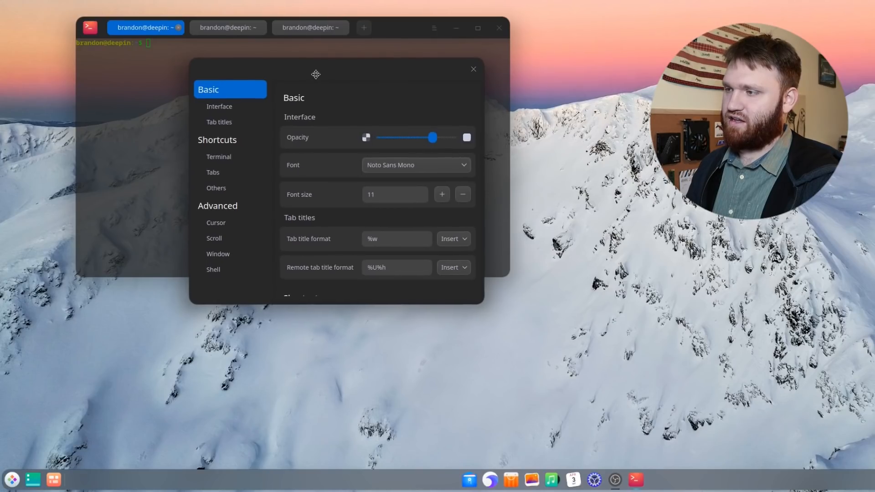
{"action": "left_click", "coordinate": [474, 69]}
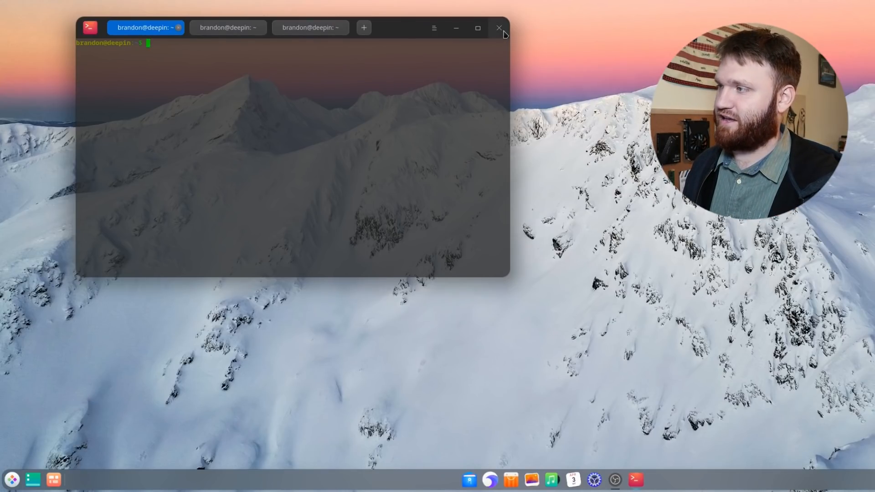
{"action": "left_click", "coordinate": [499, 27]}
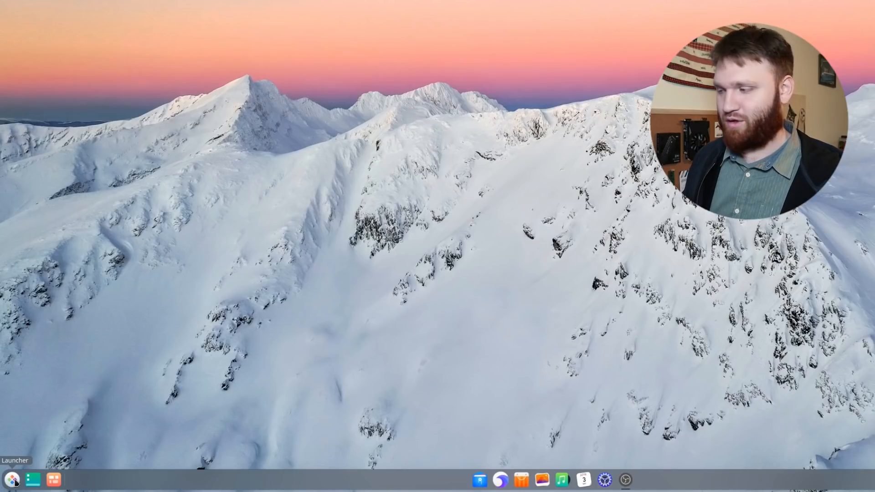
{"action": "mouse_move", "coordinate": [605, 480]}
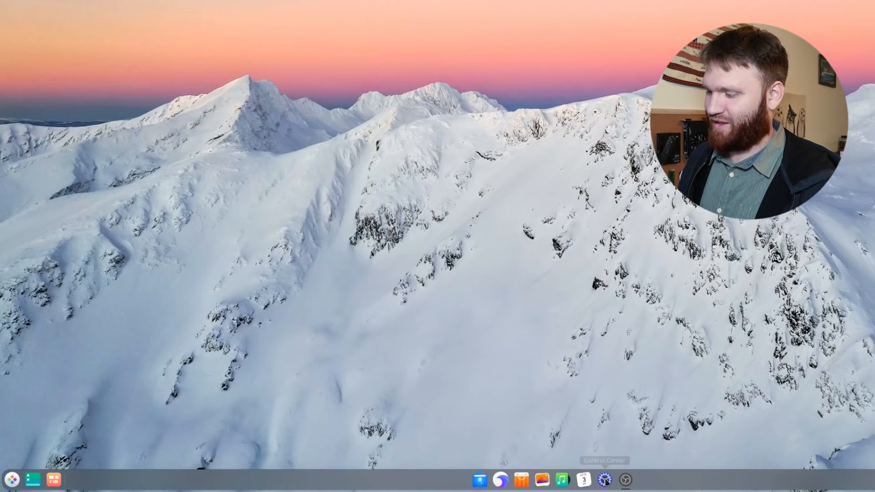
Open Control Center's Display page and scroll through brightness, scaling and resolution settings.
{"action": "left_click", "coordinate": [603, 479]}
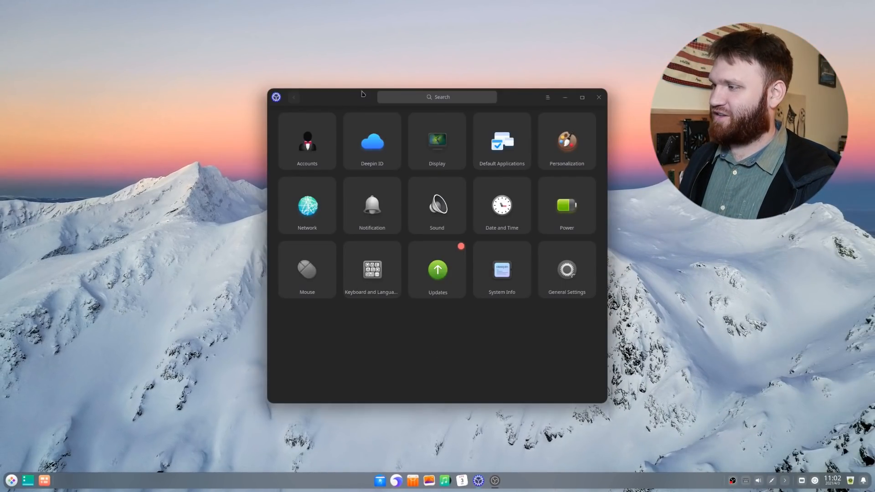
{"action": "left_click", "coordinate": [437, 141]}
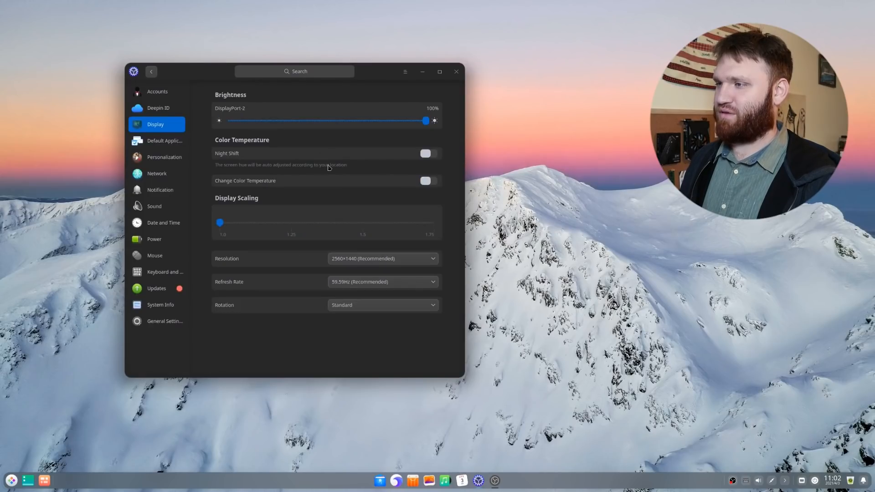
{"action": "mouse_move", "coordinate": [275, 196]}
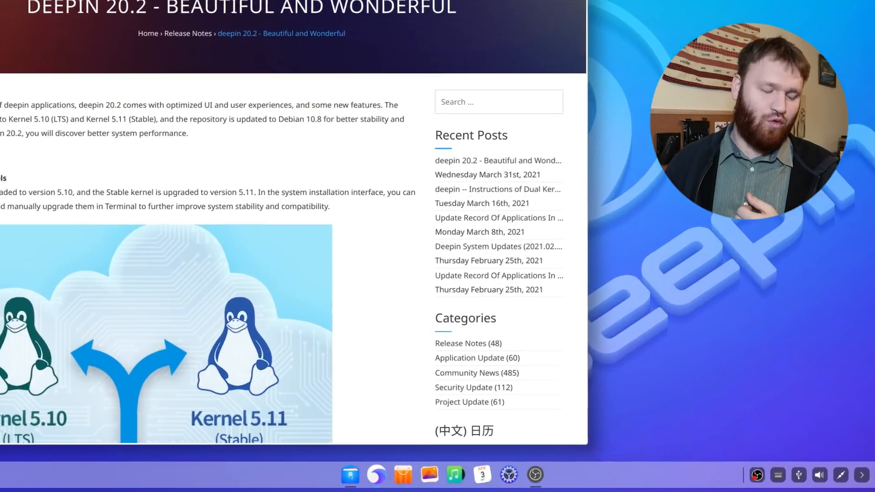
{"action": "scroll", "scroll_direction": "down", "scroll_amount": 3}
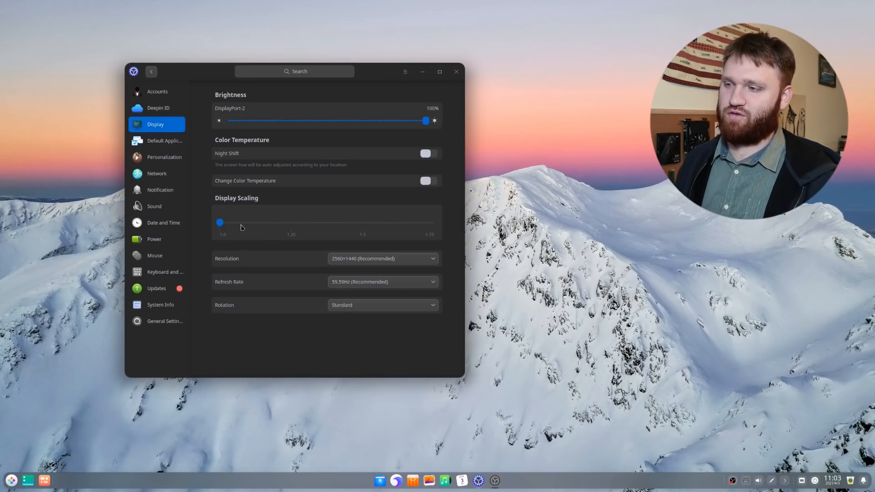
{"action": "mouse_move", "coordinate": [558, 193]}
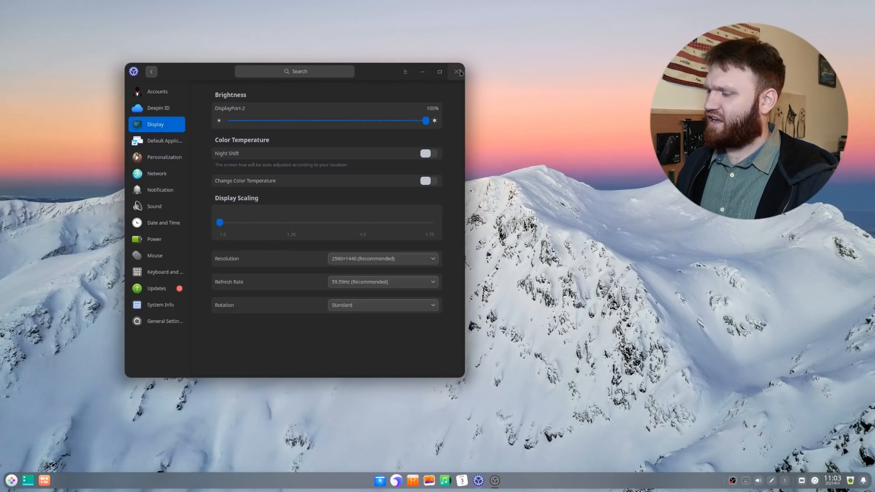
Close Control Center, open File Manager and Deepin Browser, then reopen Control Center.
{"action": "left_click", "coordinate": [457, 72]}
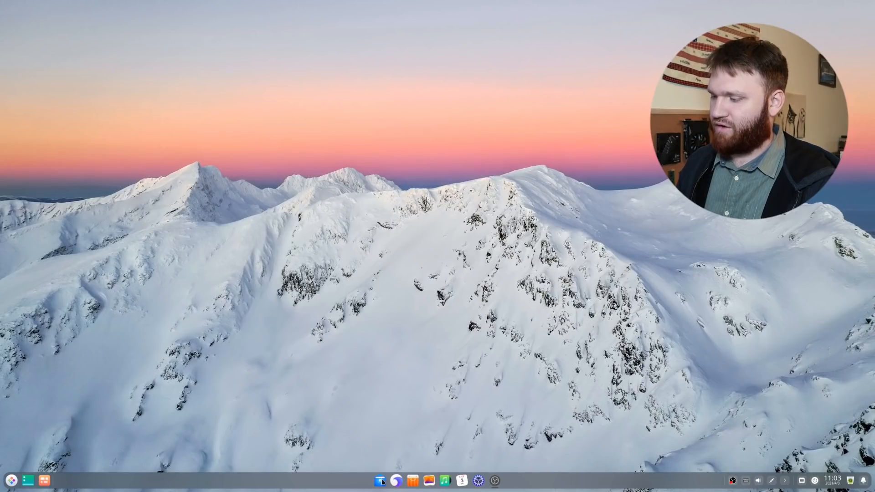
{"action": "left_click", "coordinate": [380, 481]}
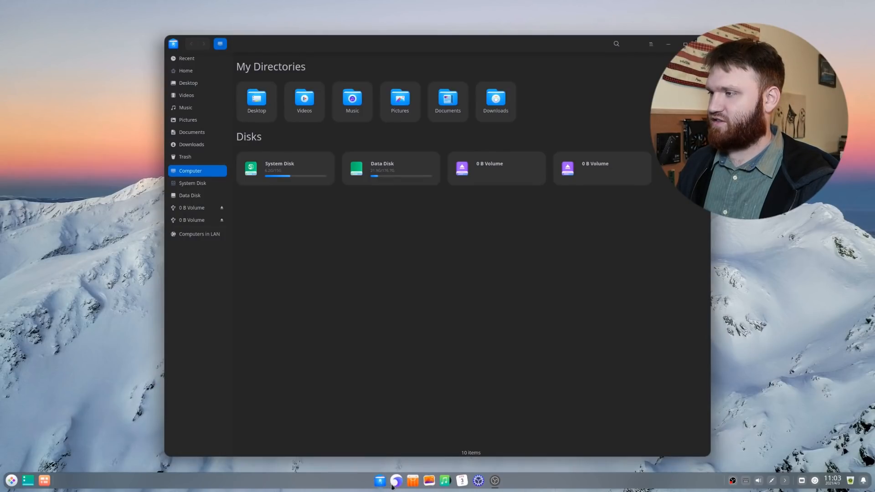
{"action": "left_click", "coordinate": [396, 481]}
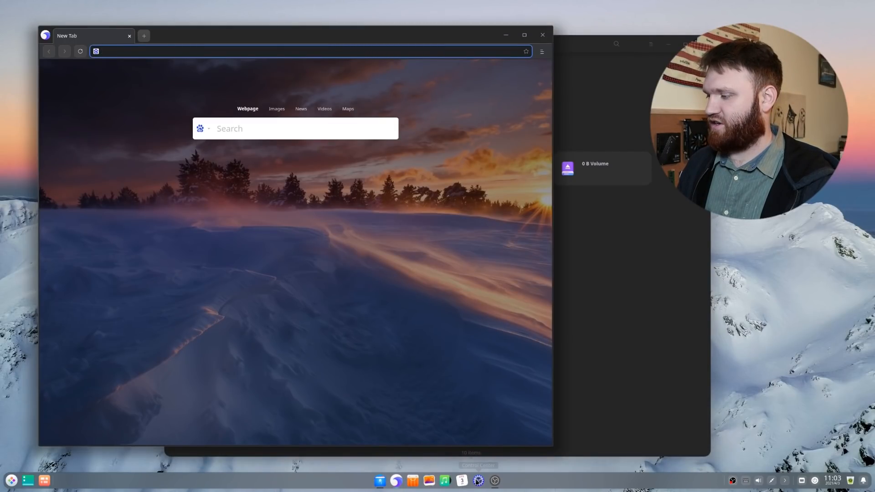
{"action": "left_click", "coordinate": [477, 481]}
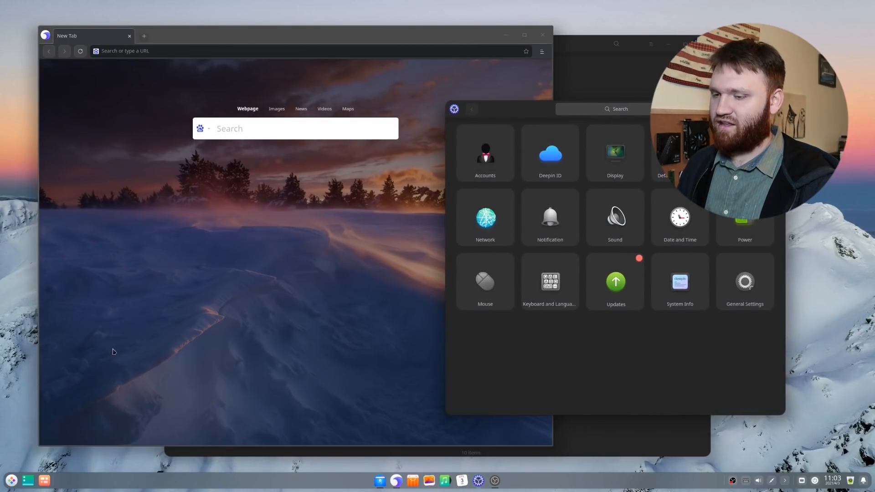
{"action": "mouse_move", "coordinate": [44, 480]}
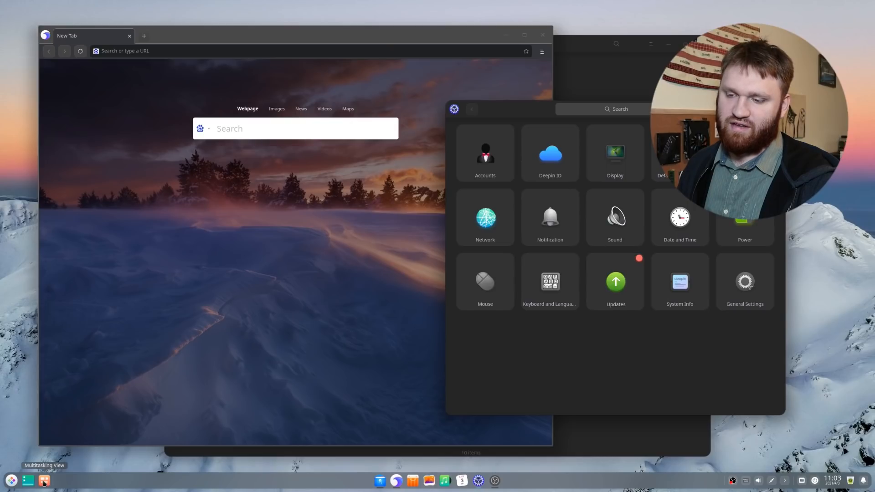
Open Multitasking View, look over the window thumbnails and workspaces, and pick File Manager.
{"action": "left_click", "coordinate": [27, 481]}
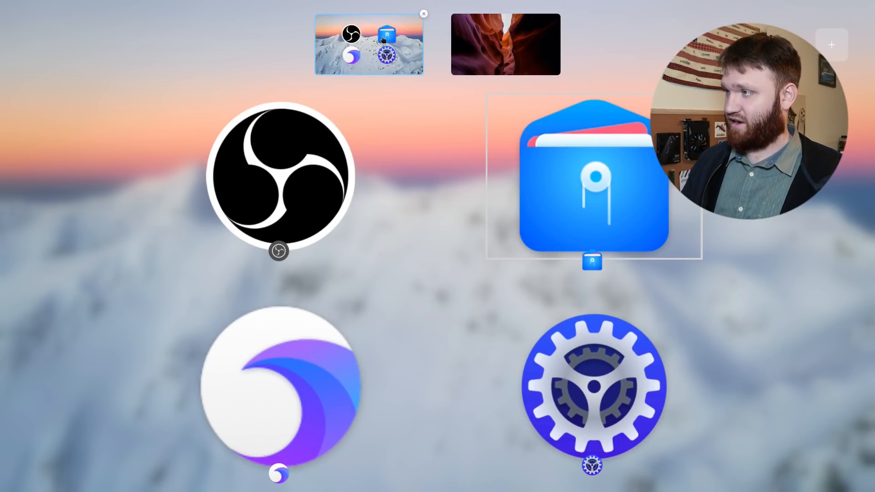
{"action": "mouse_move", "coordinate": [522, 48]}
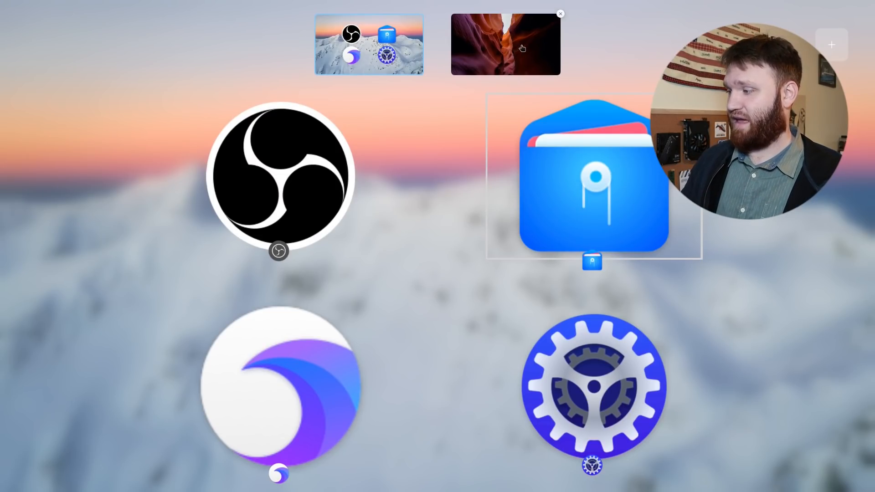
{"action": "left_click", "coordinate": [279, 391]}
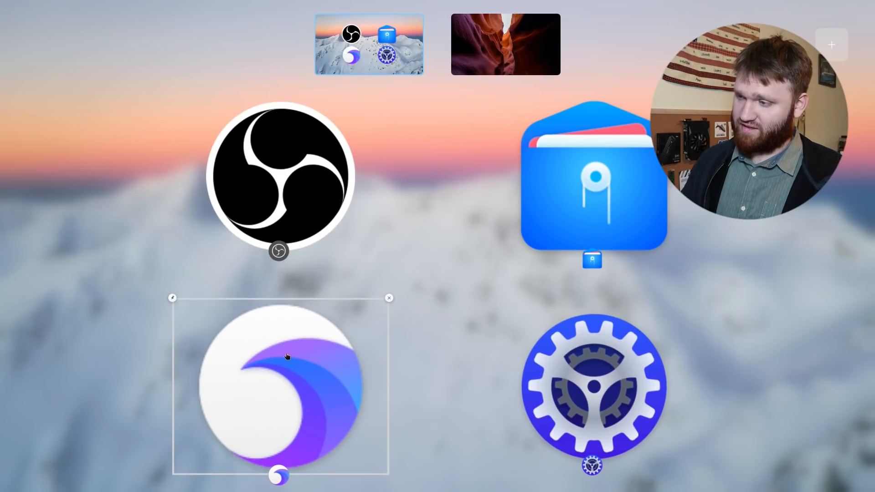
{"action": "left_click", "coordinate": [593, 385]}
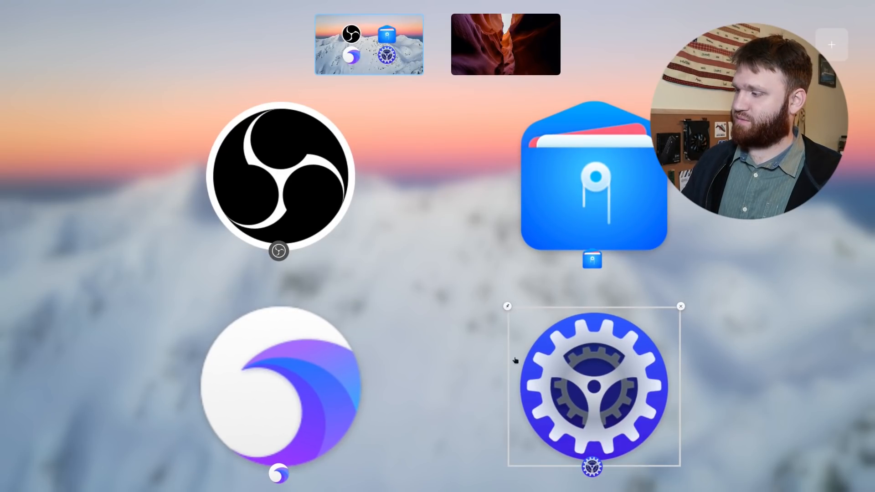
{"action": "left_click", "coordinate": [279, 179]}
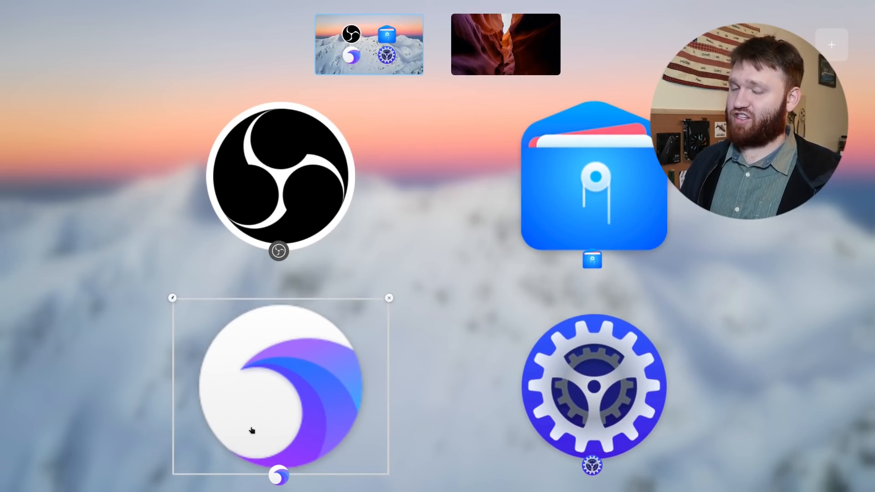
{"action": "mouse_move", "coordinate": [330, 405]}
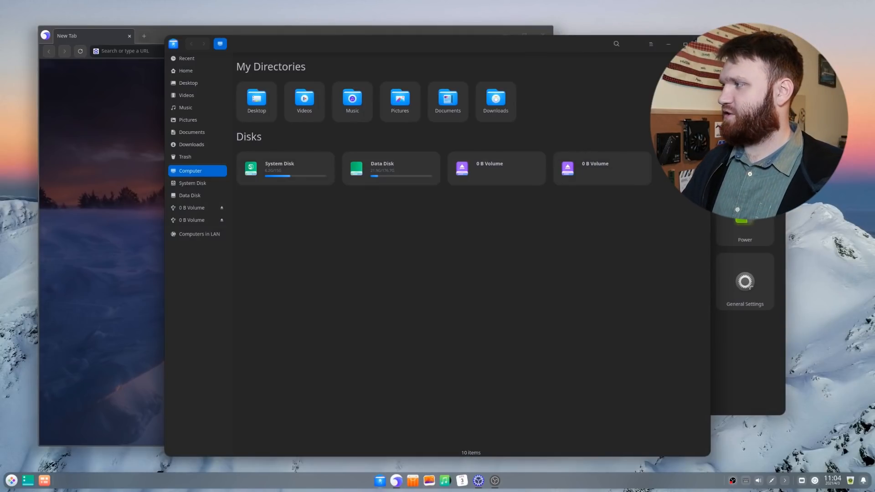
Bring Control Center forward, run Check for Updates, and expand the System Updates details.
{"action": "left_click", "coordinate": [745, 281]}
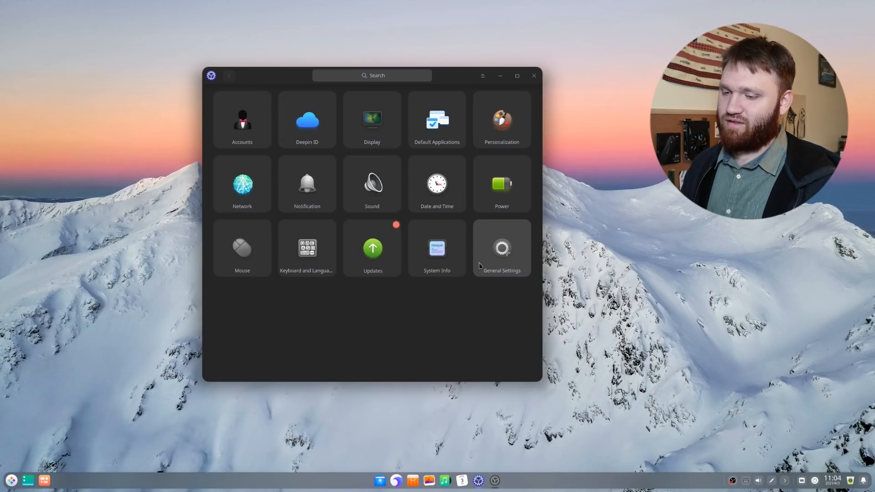
{"action": "mouse_move", "coordinate": [373, 260]}
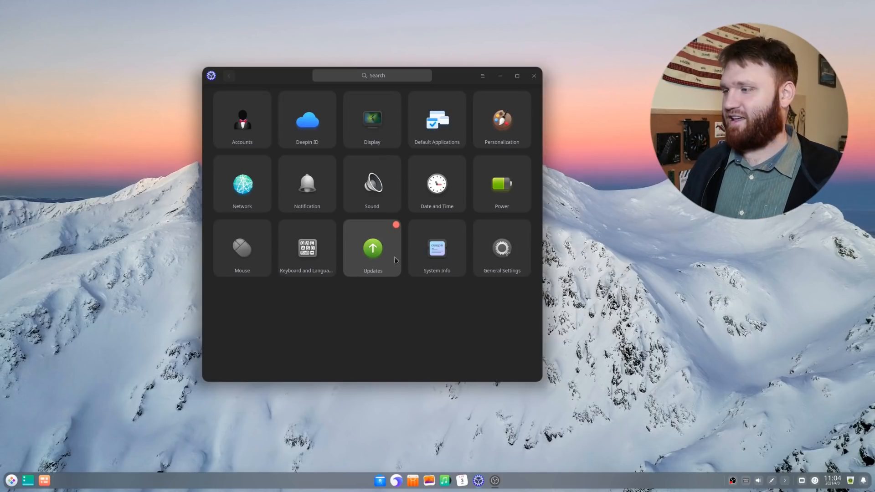
{"action": "left_click", "coordinate": [372, 248]}
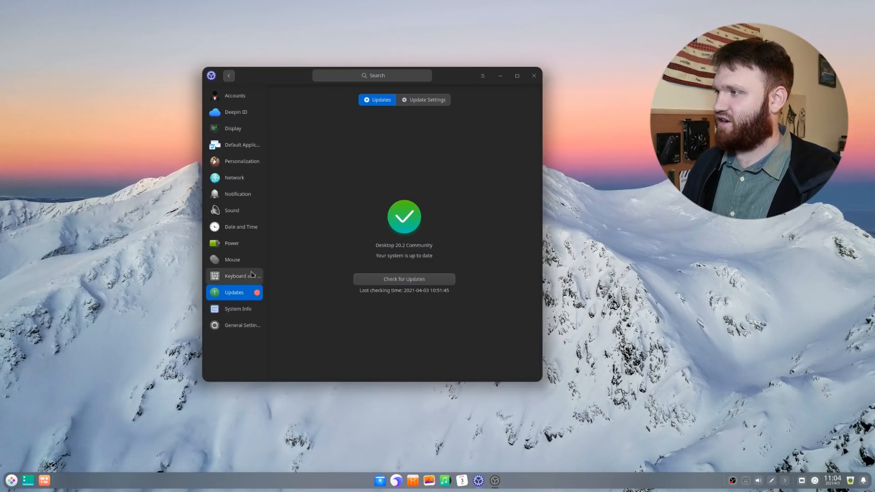
{"action": "left_click", "coordinate": [404, 279]}
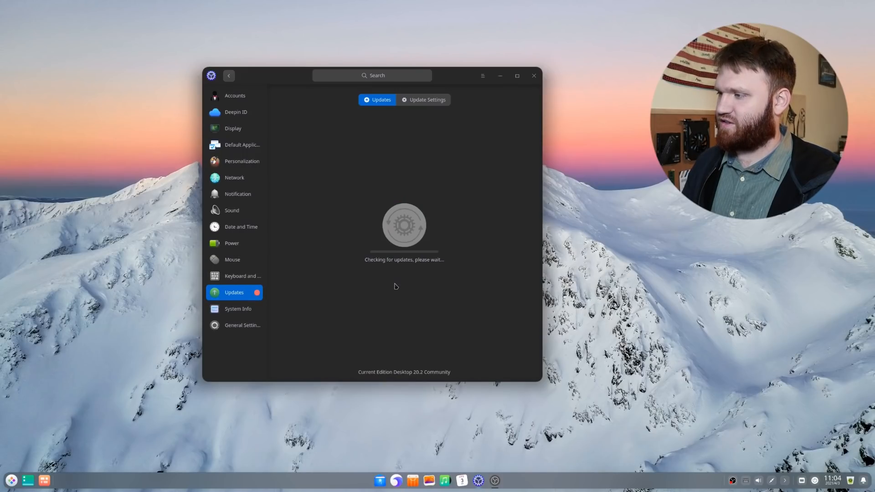
{"action": "mouse_move", "coordinate": [440, 209]}
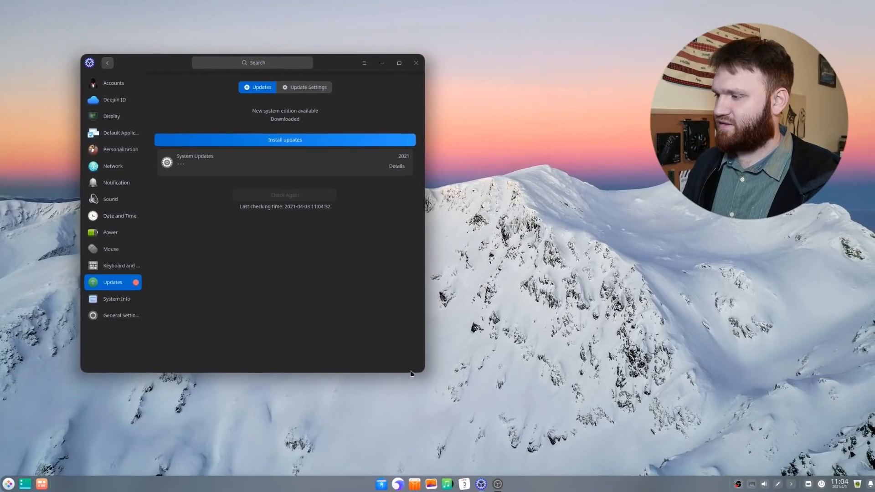
{"action": "left_click", "coordinate": [399, 62]}
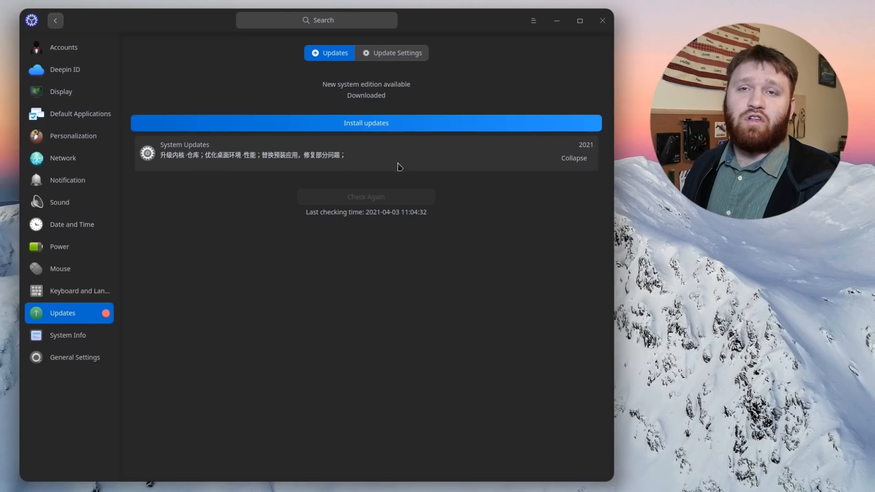
{"action": "mouse_move", "coordinate": [393, 233]}
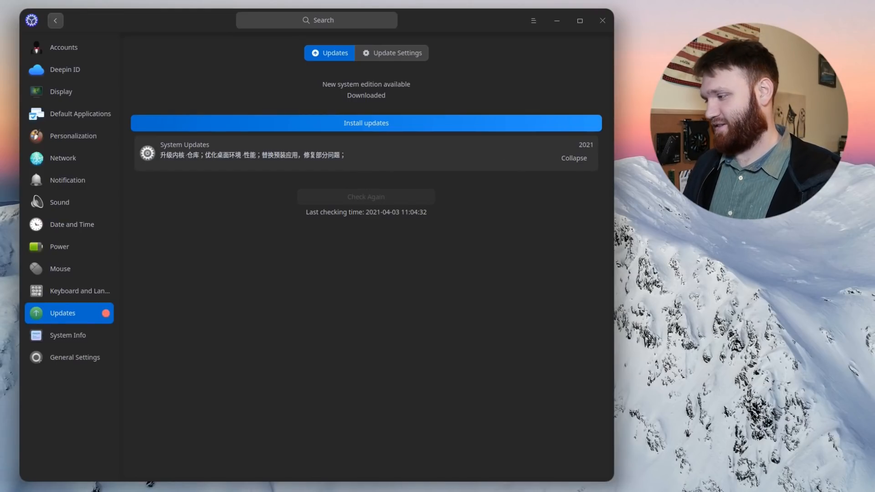
{"action": "mouse_move", "coordinate": [347, 150]}
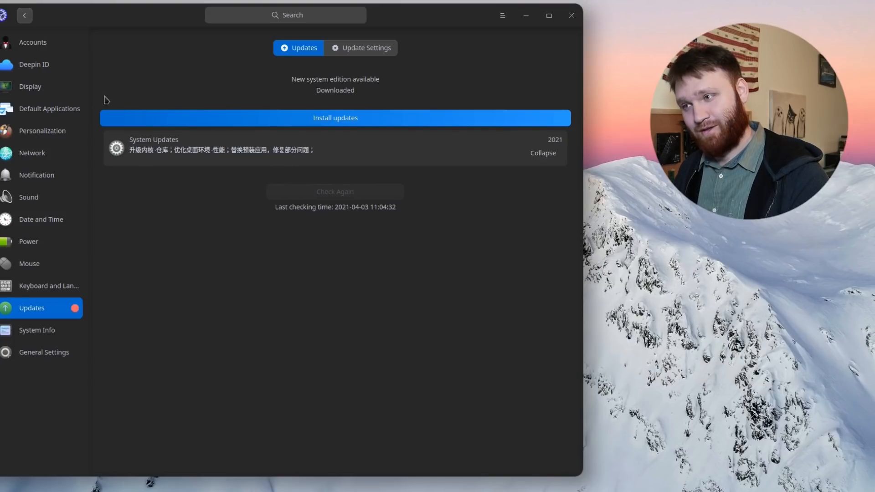
{"action": "mouse_move", "coordinate": [489, 64]}
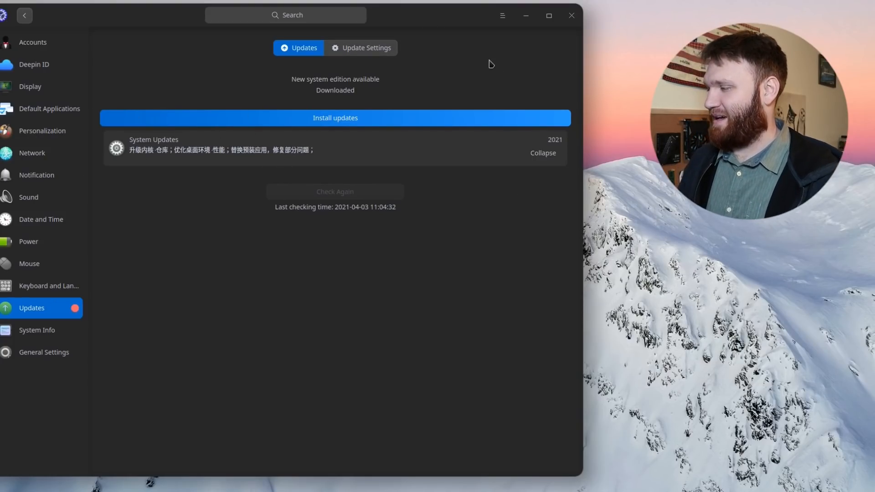
{"action": "mouse_move", "coordinate": [601, 22]}
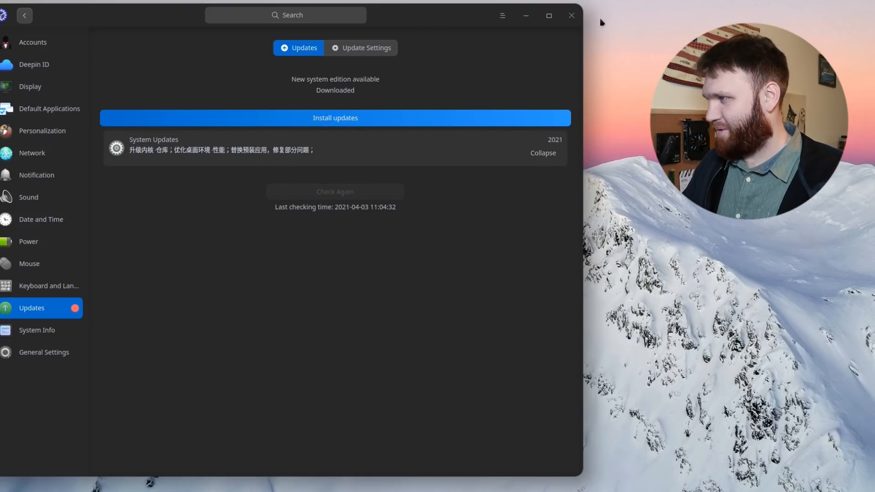
Show the desktop, launch Screen Capture, switch to recording mode and confirm the capture area.
{"action": "left_click", "coordinate": [570, 15]}
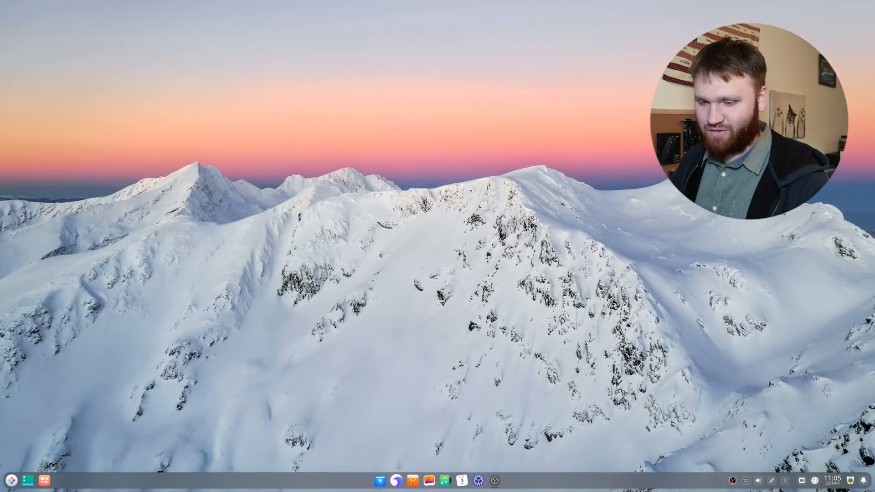
{"action": "left_click", "coordinate": [24, 481]}
{"action": "type", "text": "sc"}
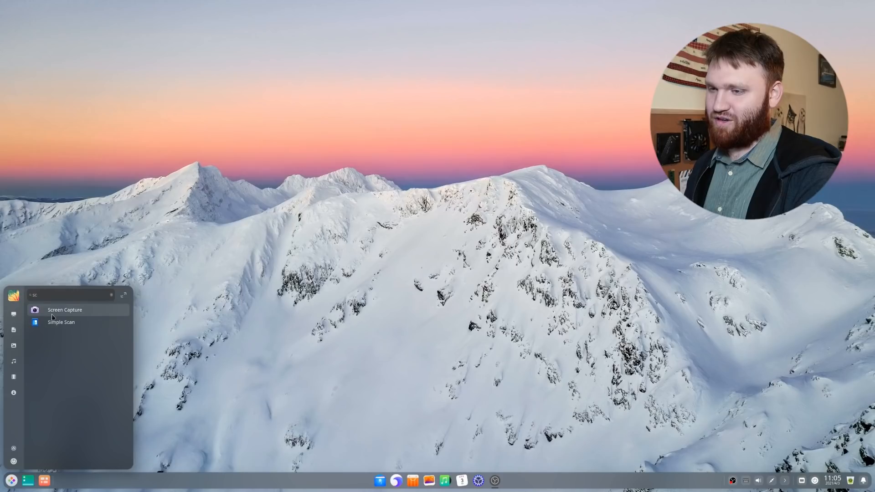
{"action": "left_click", "coordinate": [65, 310]}
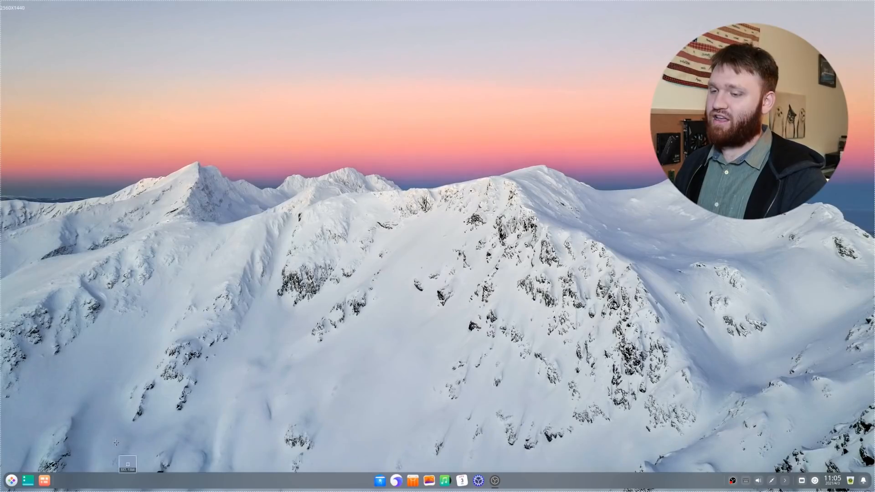
{"action": "mouse_move", "coordinate": [189, 360]}
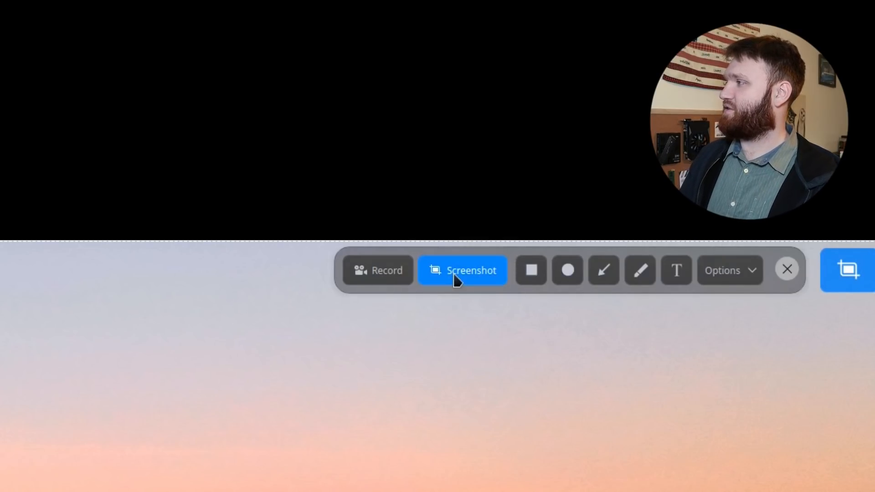
{"action": "mouse_move", "coordinate": [544, 278]}
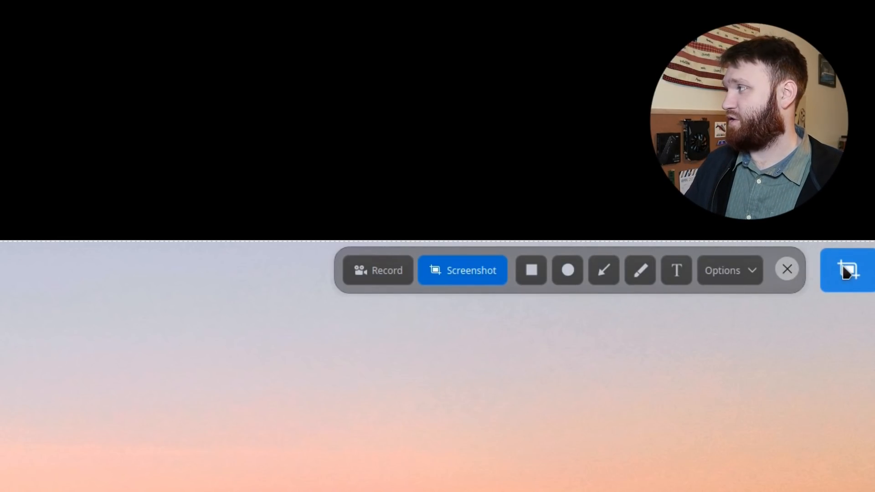
{"action": "mouse_move", "coordinate": [785, 277]}
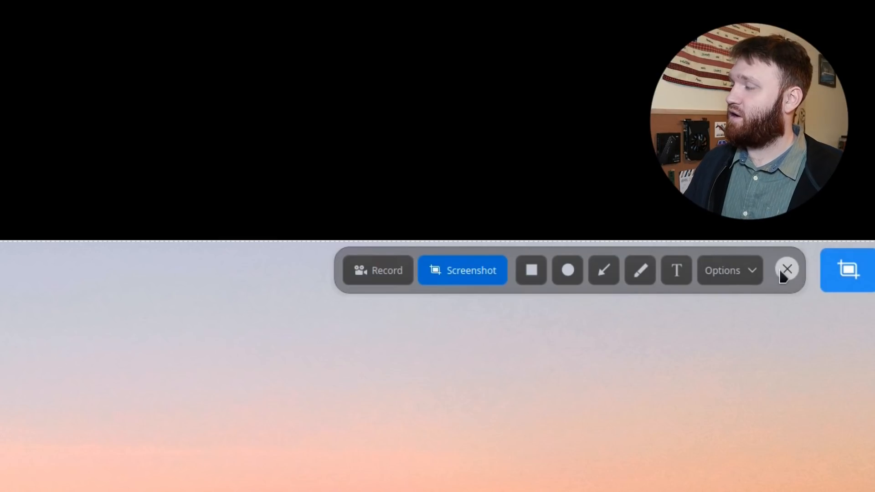
{"action": "mouse_move", "coordinate": [310, 282]}
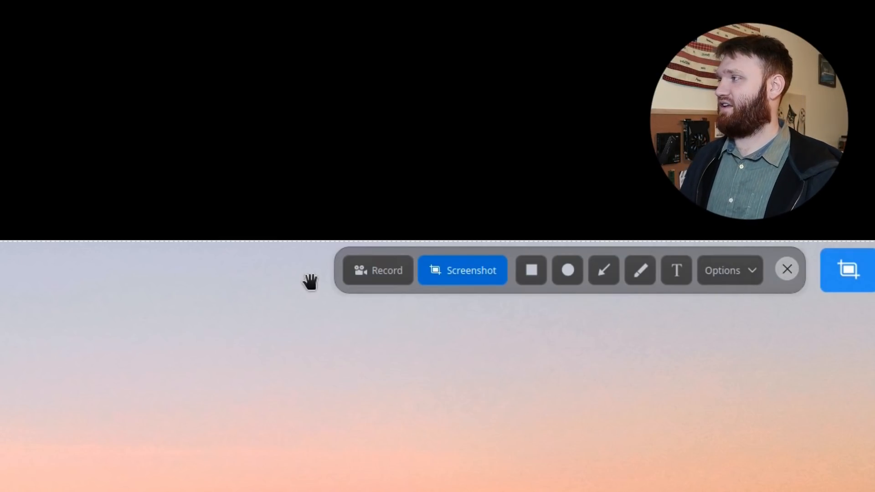
{"action": "left_click", "coordinate": [379, 270]}
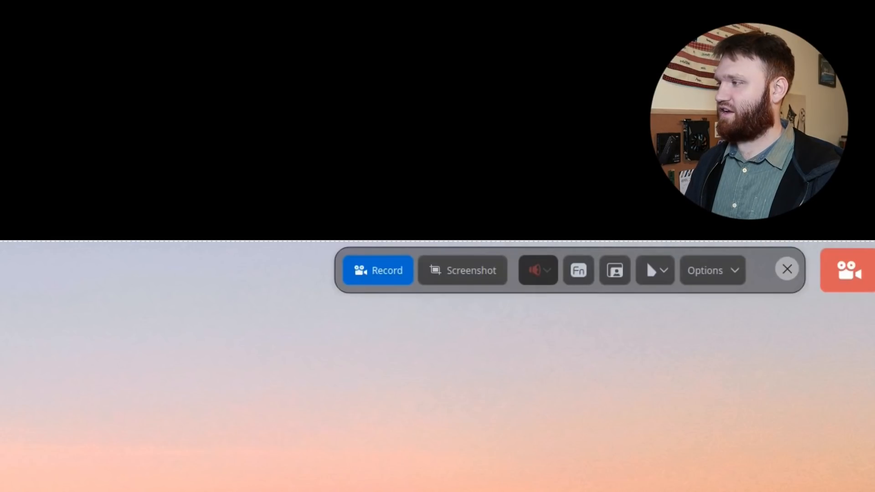
{"action": "mouse_move", "coordinate": [455, 276]}
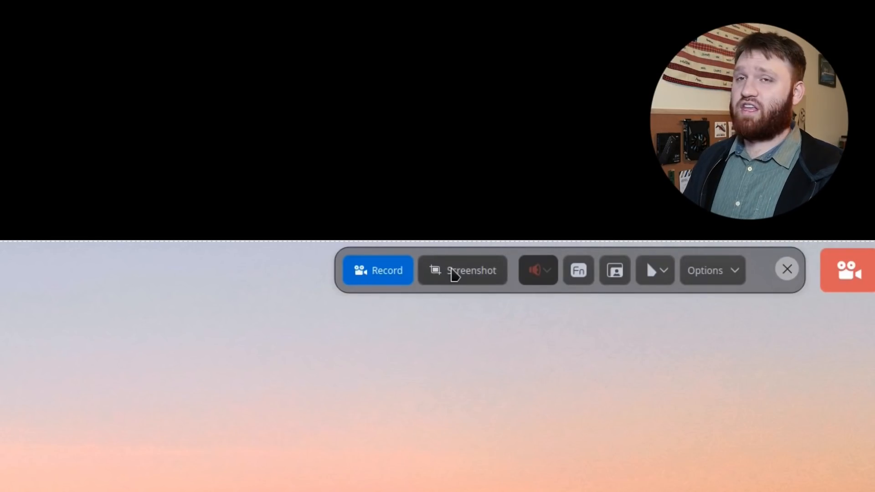
{"action": "mouse_move", "coordinate": [738, 375]}
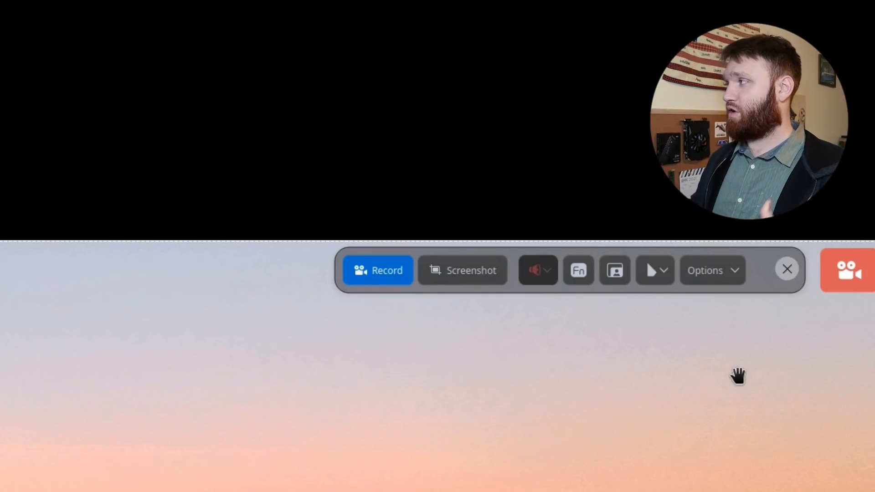
{"action": "left_click", "coordinate": [709, 270]}
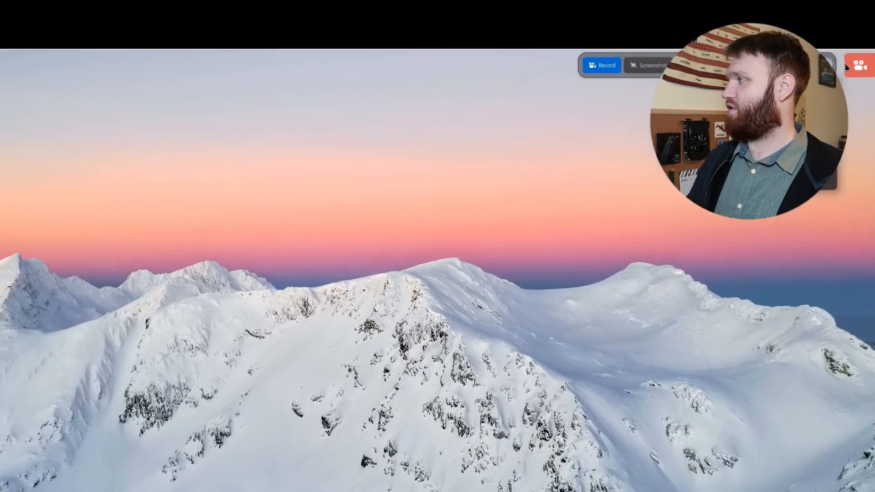
Start recording, open the Music folder with bensound-sunny.mp3, then switch to the browser.
{"action": "left_click", "coordinate": [602, 65]}
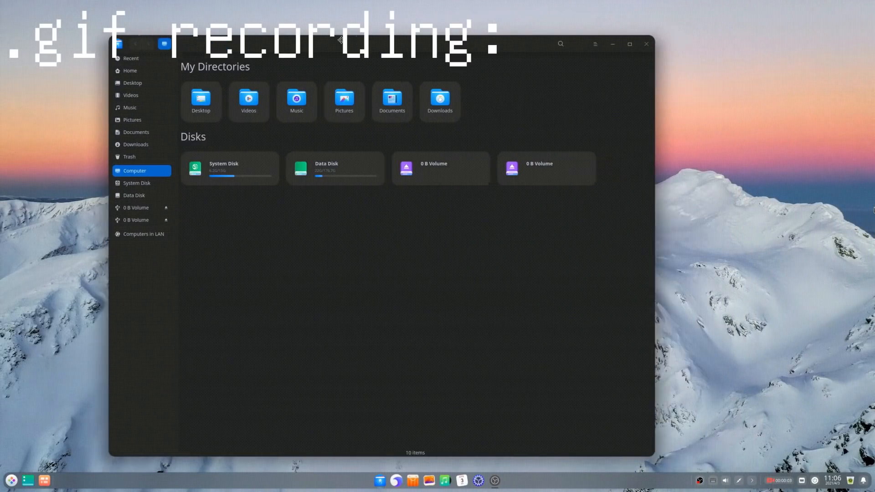
{"action": "left_click", "coordinate": [130, 107]}
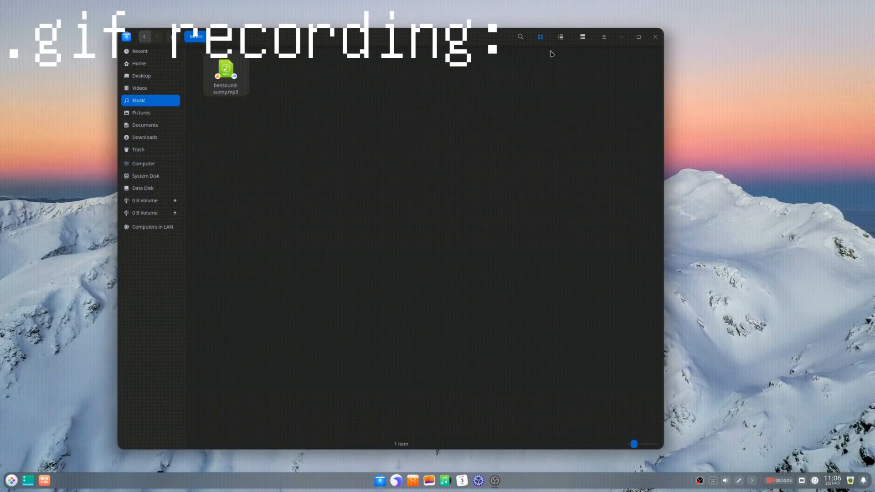
{"action": "left_click", "coordinate": [655, 37]}
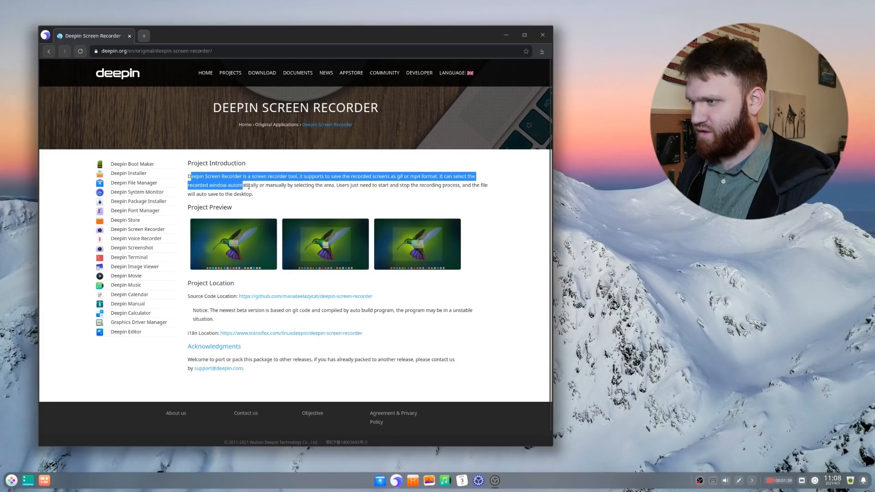
Open the launcher and launch Screen Capture to stop the recording.
{"action": "left_click", "coordinate": [306, 296]}
{"action": "type", "text": "sc"}
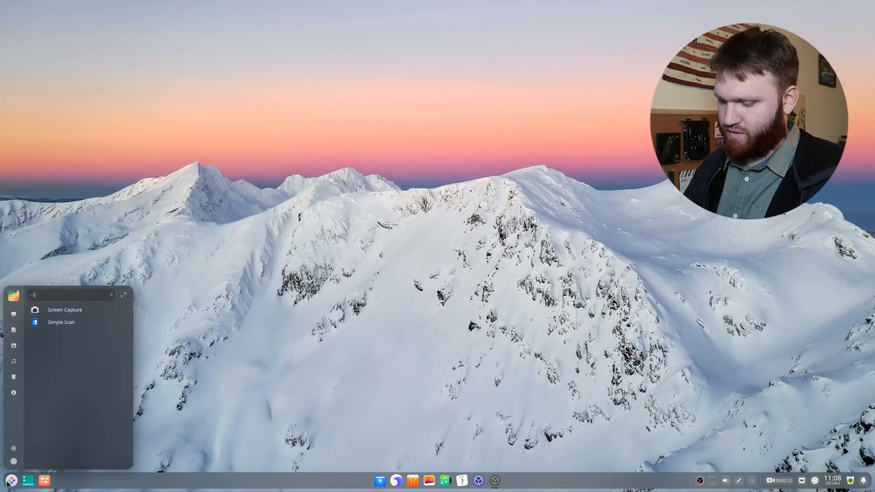
{"action": "left_click", "coordinate": [65, 310]}
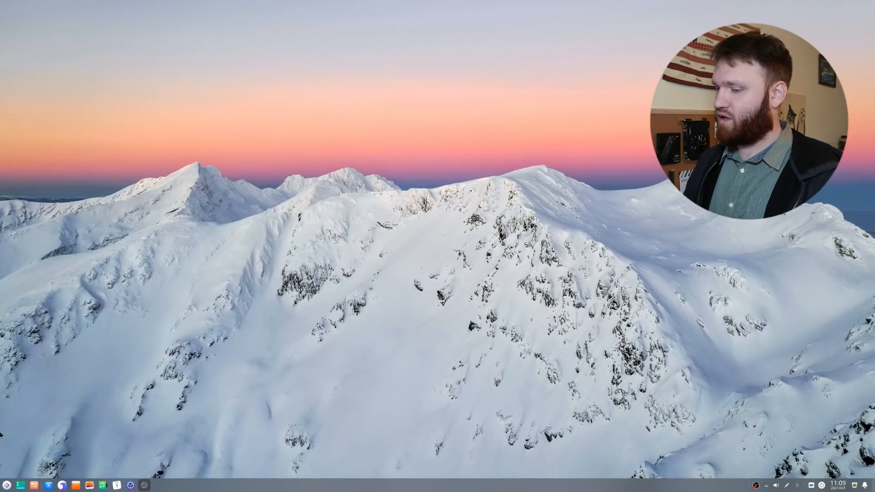
Switch the dock to Fashion Mode from its right-click Mode menu.
{"action": "left_click", "coordinate": [9, 485]}
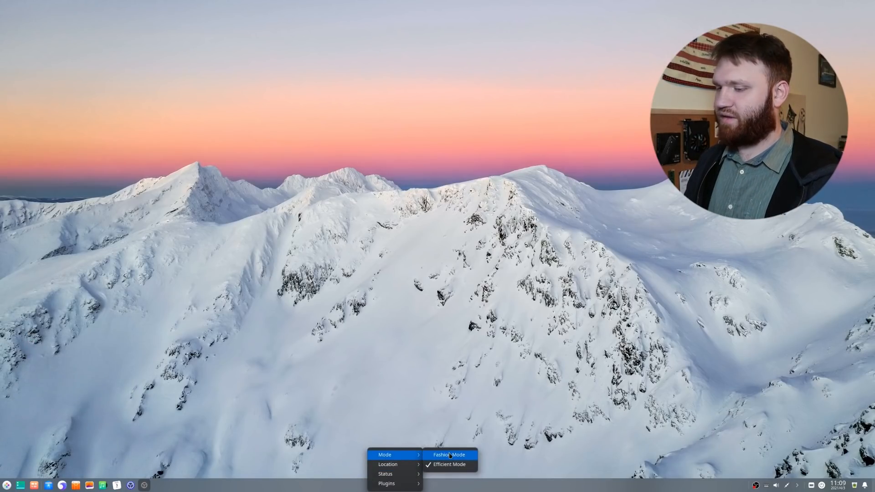
{"action": "left_click", "coordinate": [450, 455]}
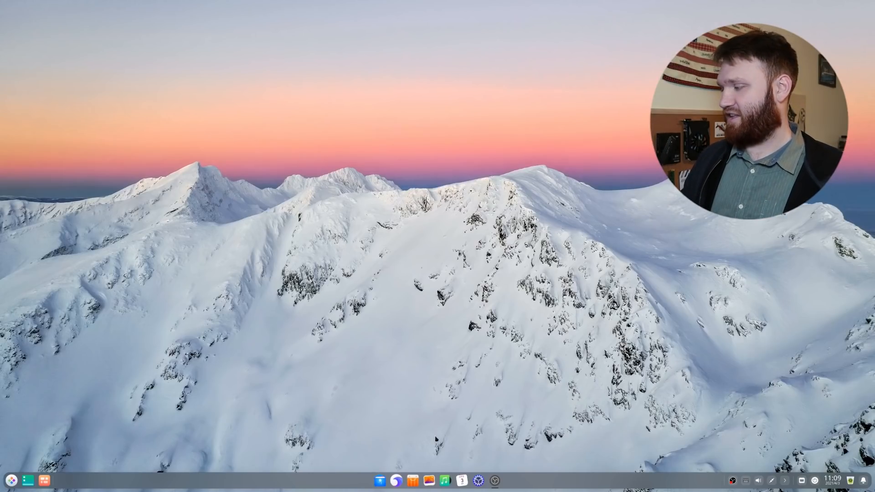
{"action": "mouse_move", "coordinate": [115, 361]}
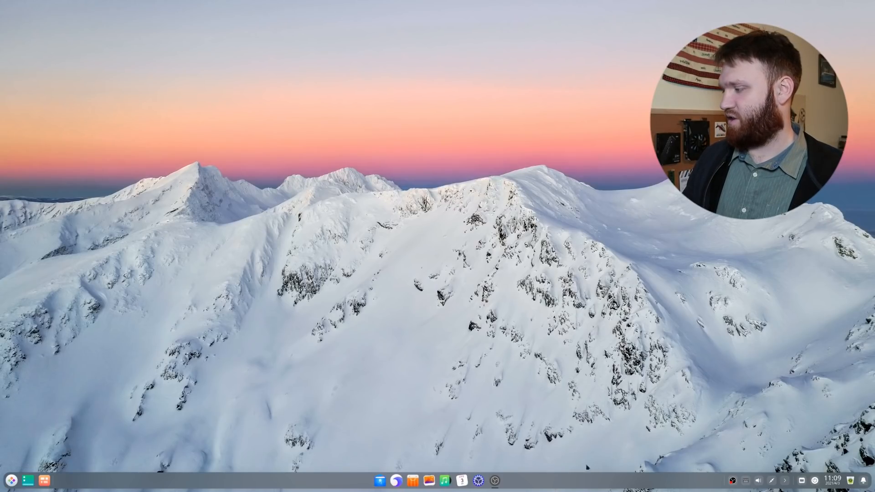
Preview the volume, wired network, calendar and notification panels from the dock tray.
{"action": "left_click", "coordinate": [758, 480]}
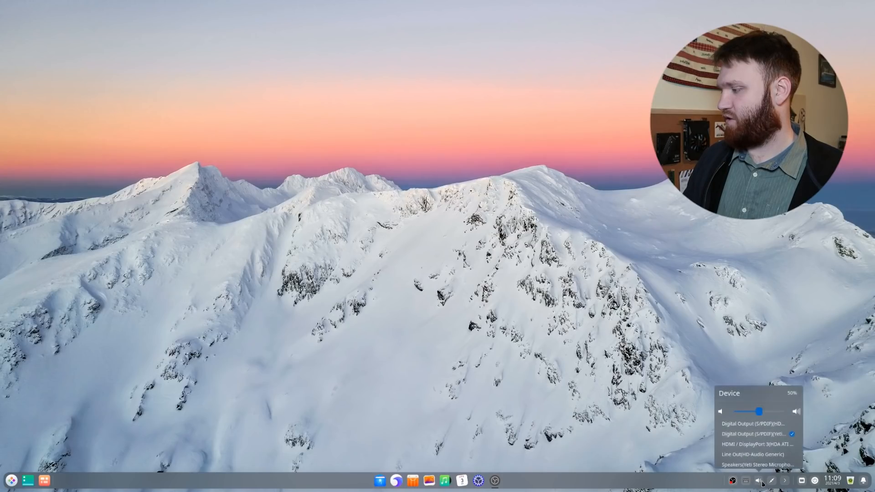
{"action": "left_click", "coordinate": [789, 481]}
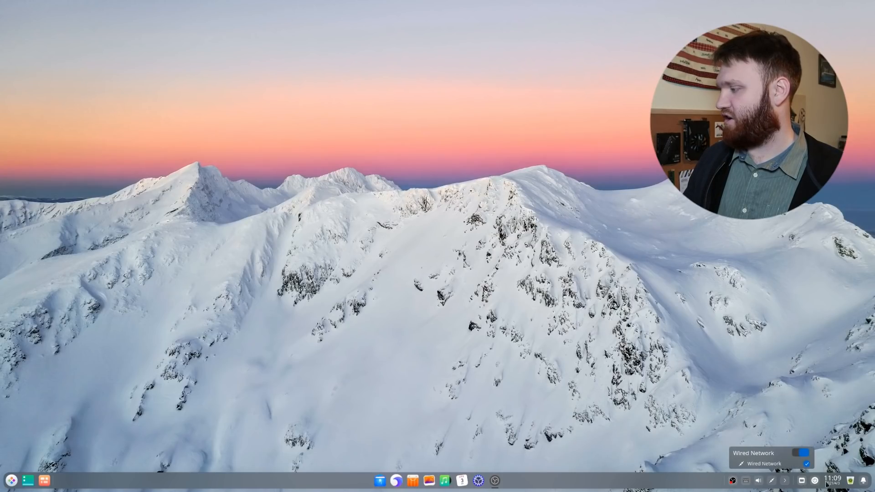
{"action": "left_click", "coordinate": [461, 480]}
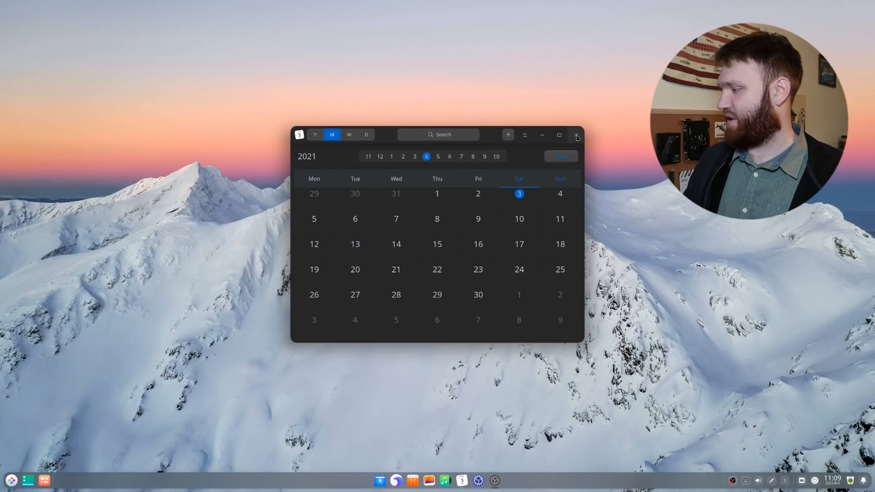
{"action": "left_click", "coordinate": [578, 135]}
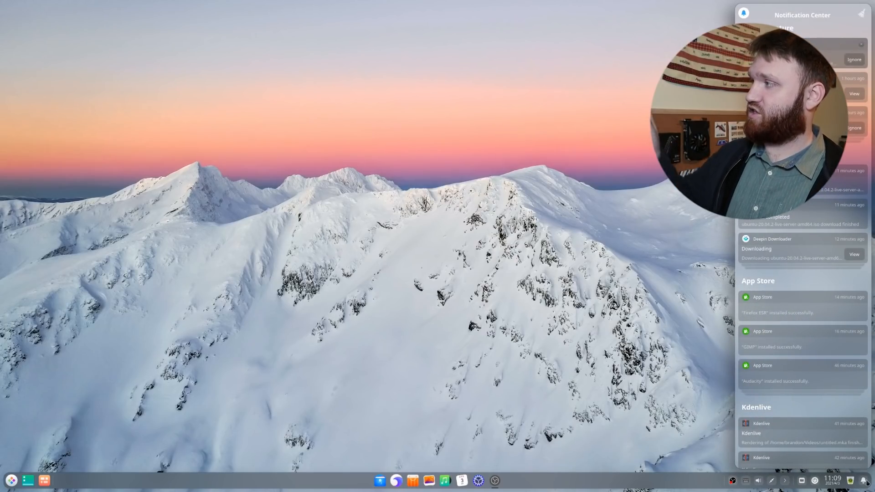
{"action": "scroll", "scroll_direction": "down", "scroll_amount": 3}
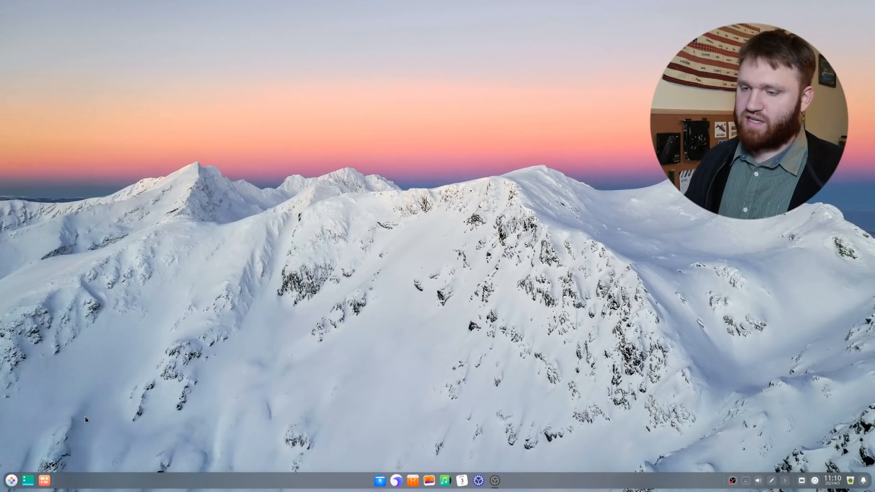
In the full-screen launcher, browse Video, Office and System categories, then launch System Monitor.
{"action": "left_click", "coordinate": [13, 480]}
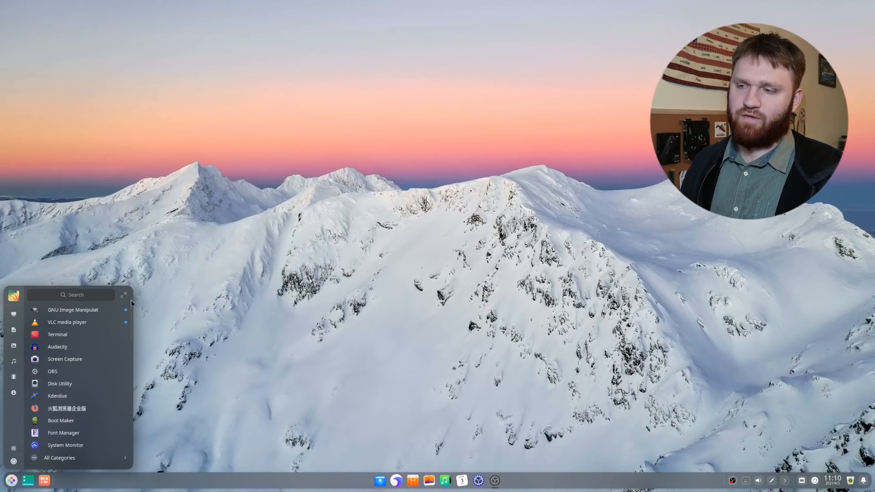
{"action": "left_click", "coordinate": [123, 295]}
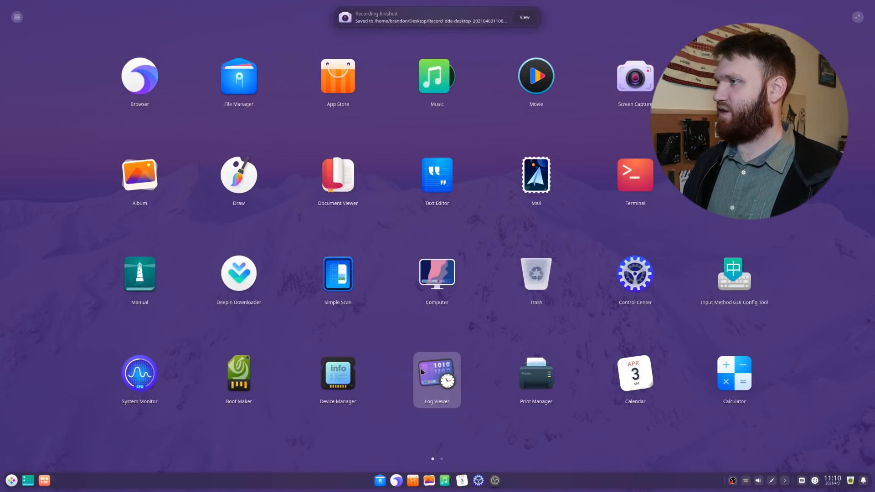
{"action": "mouse_move", "coordinate": [337, 82]}
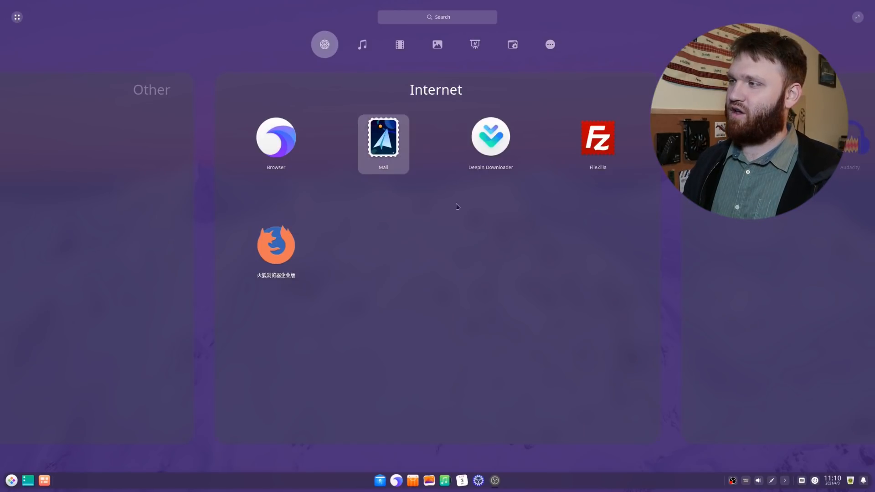
{"action": "left_click", "coordinate": [399, 44]}
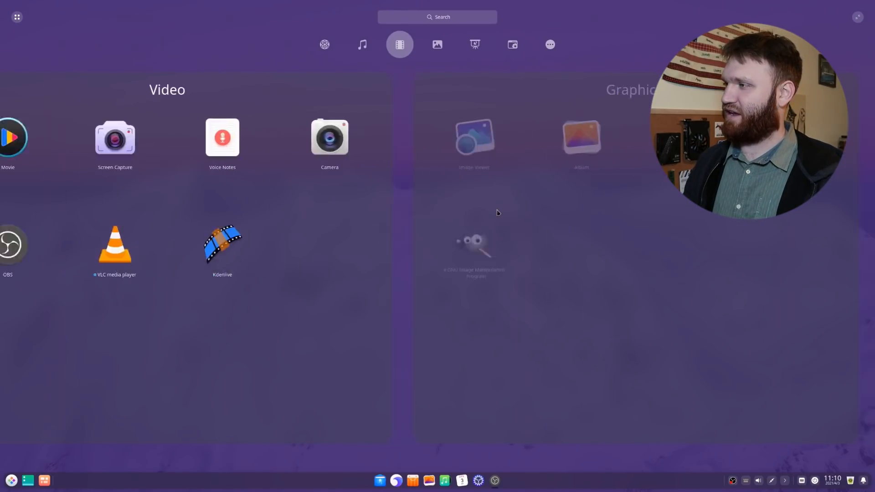
{"action": "left_click", "coordinate": [475, 45]}
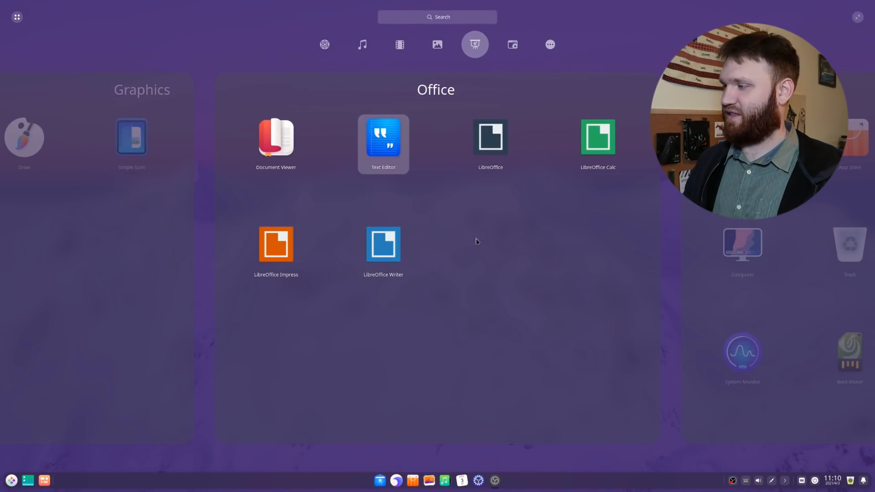
{"action": "left_click", "coordinate": [512, 44]}
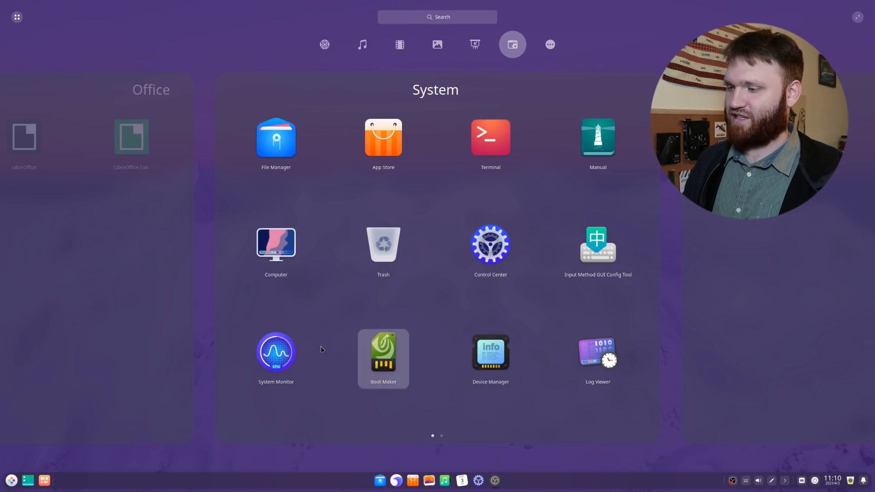
{"action": "left_click", "coordinate": [275, 351]}
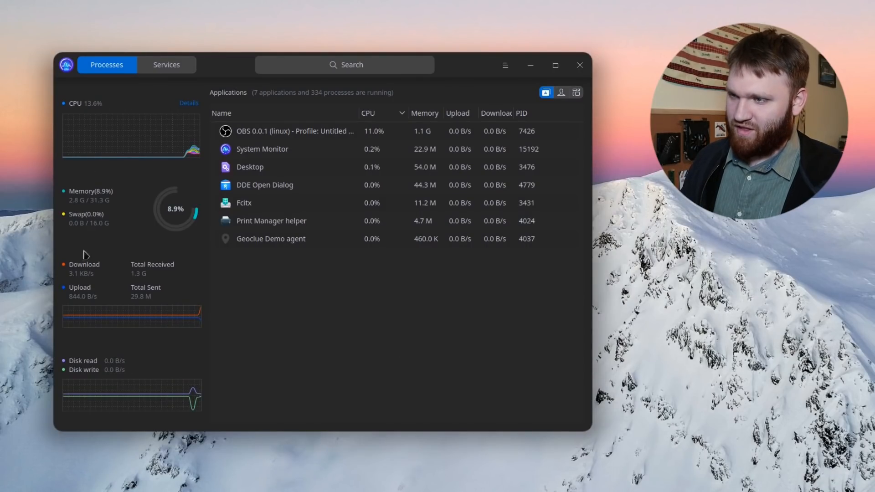
{"action": "mouse_move", "coordinate": [323, 182]}
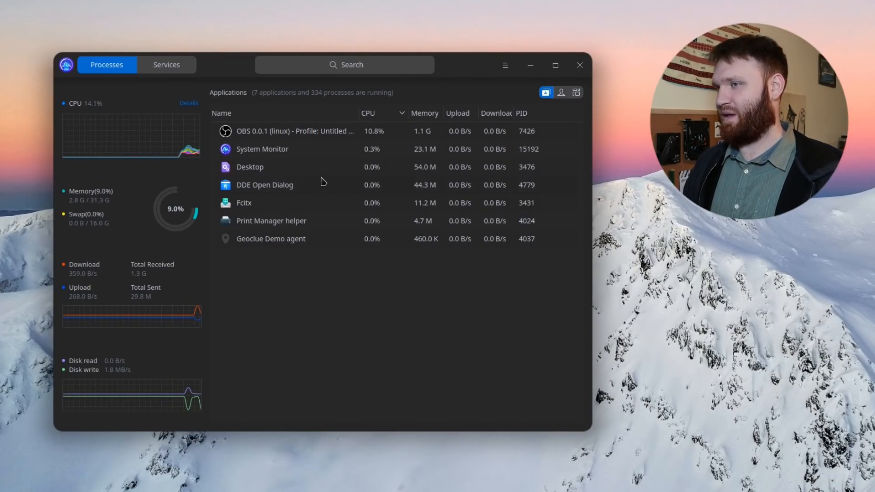
View the Services list, return to Processes, then close System Monitor.
{"action": "left_click", "coordinate": [166, 64]}
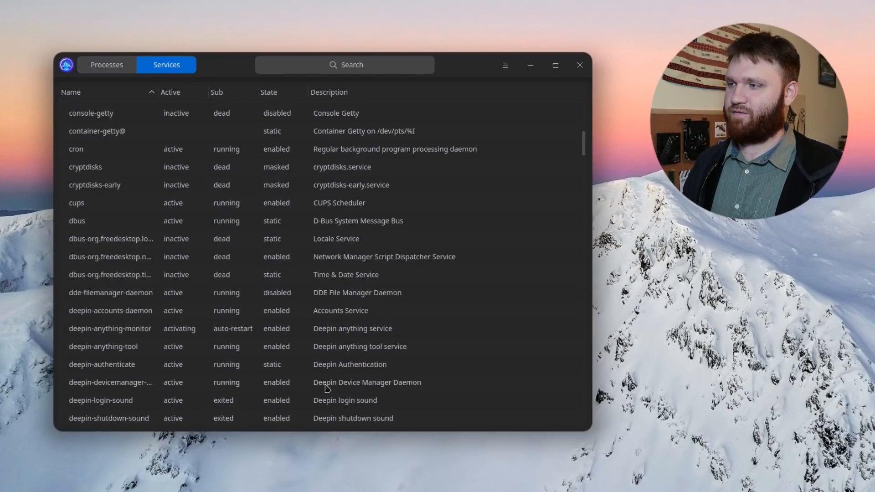
{"action": "left_click", "coordinate": [107, 65]}
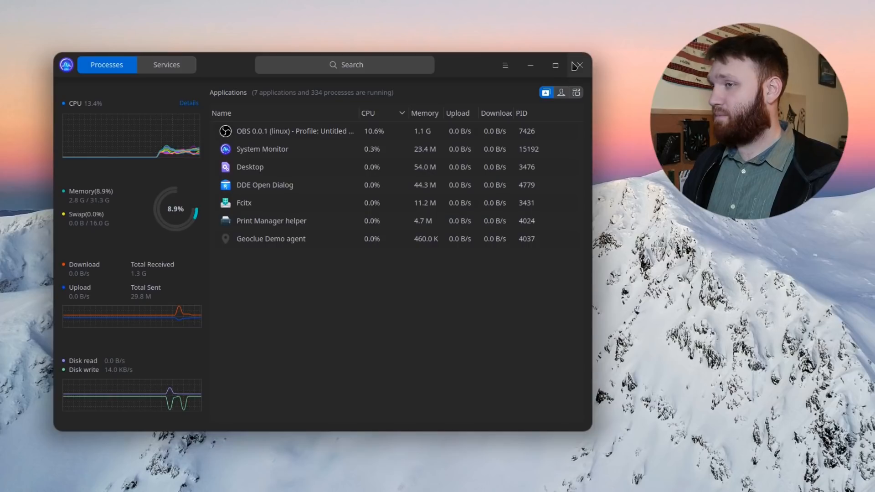
{"action": "left_click", "coordinate": [579, 65]}
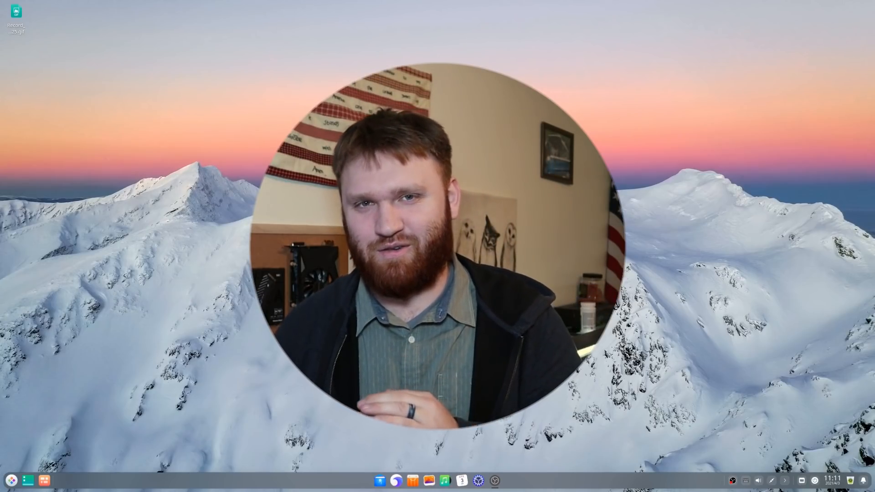